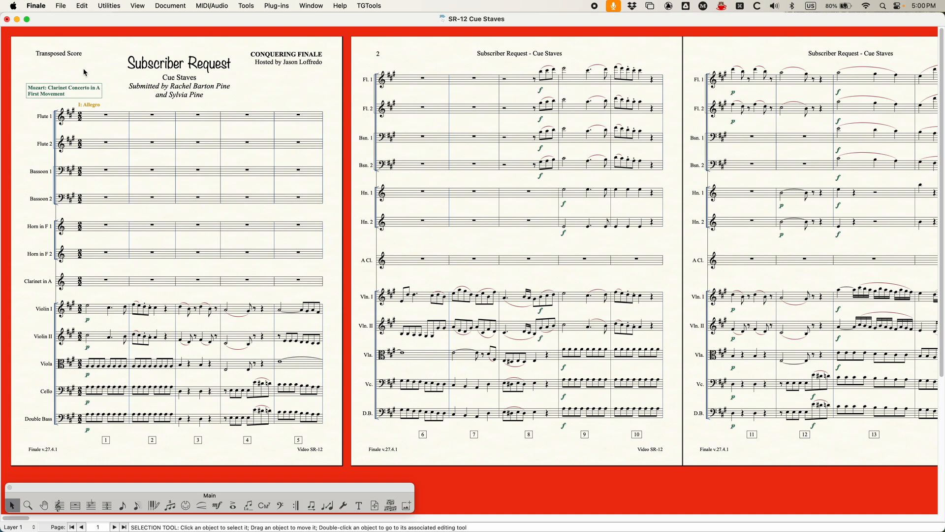
{"action": "mouse_move", "coordinate": [189, 312]}
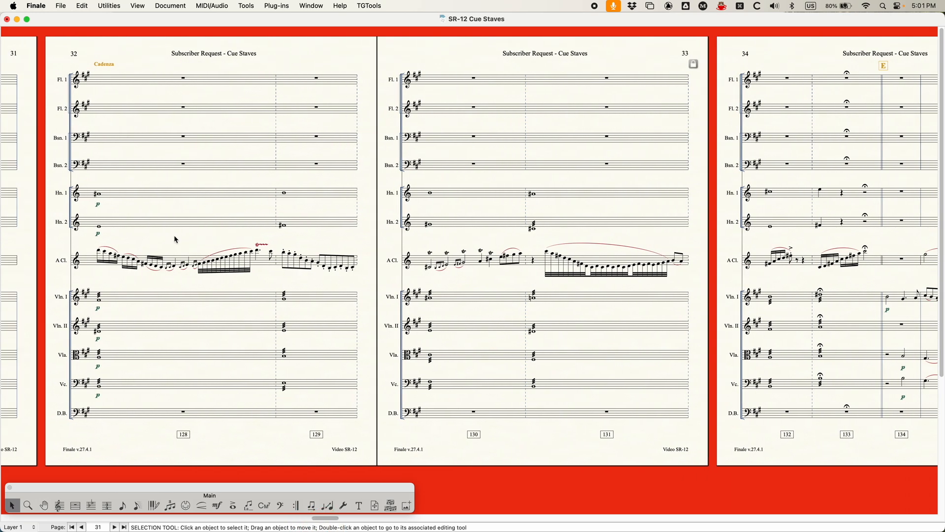
- Select the A Cl. cadenza passage starting at measure 128 on page 32
{"action": "left_click", "coordinate": [179, 262]}
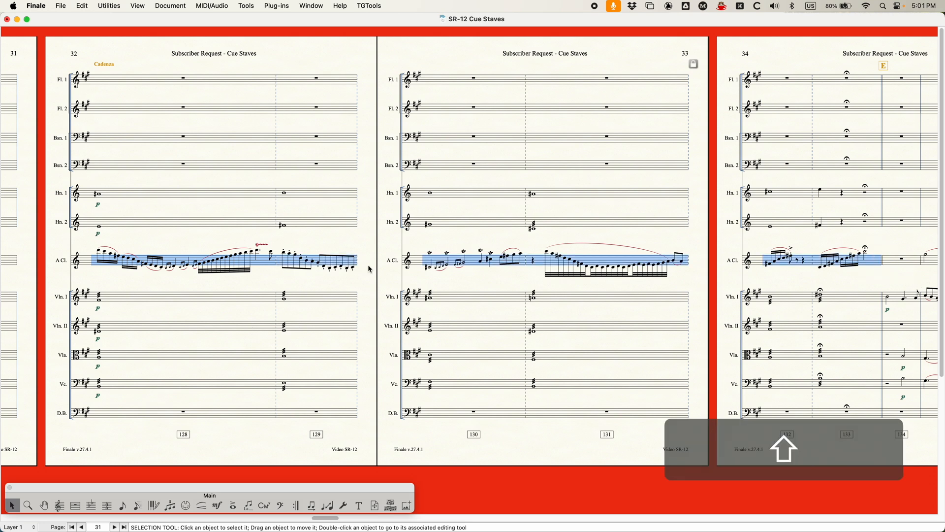
{"action": "mouse_move", "coordinate": [154, 327]}
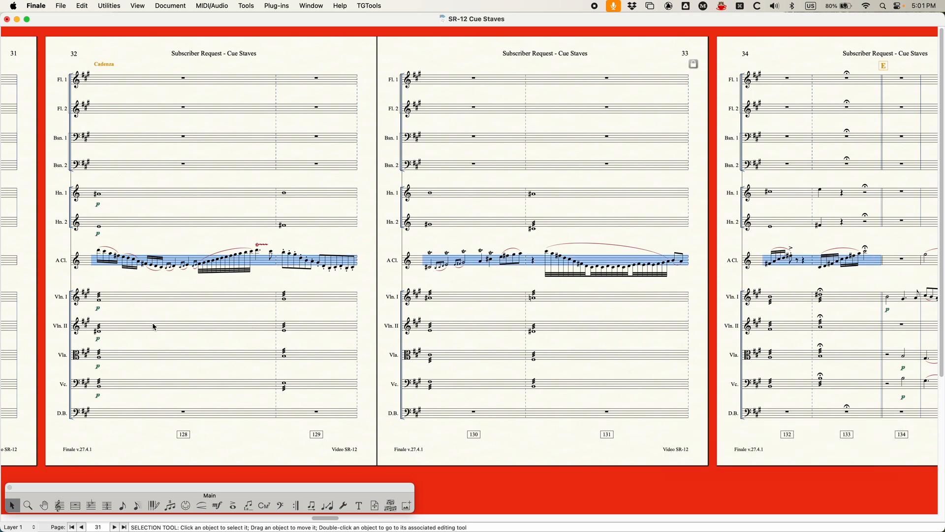
{"action": "left_click", "coordinate": [146, 194]}
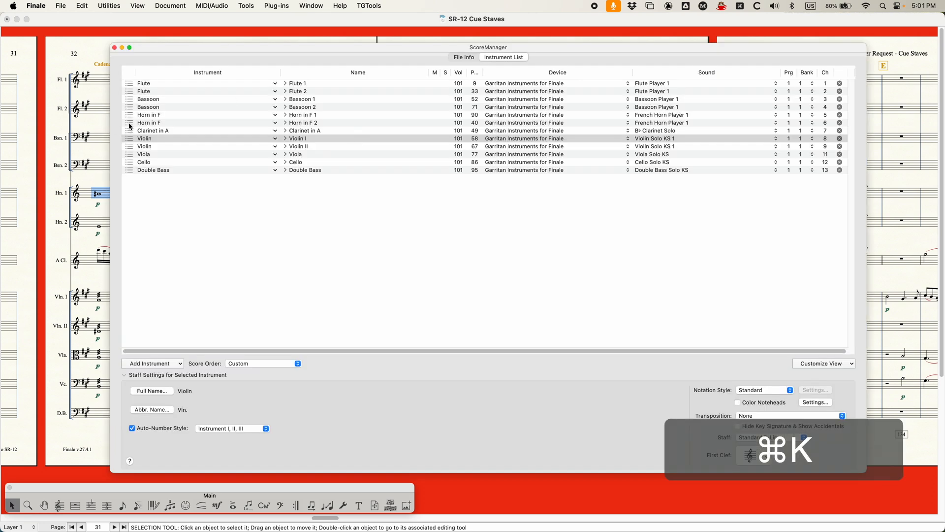
{"action": "left_click", "coordinate": [149, 114]}
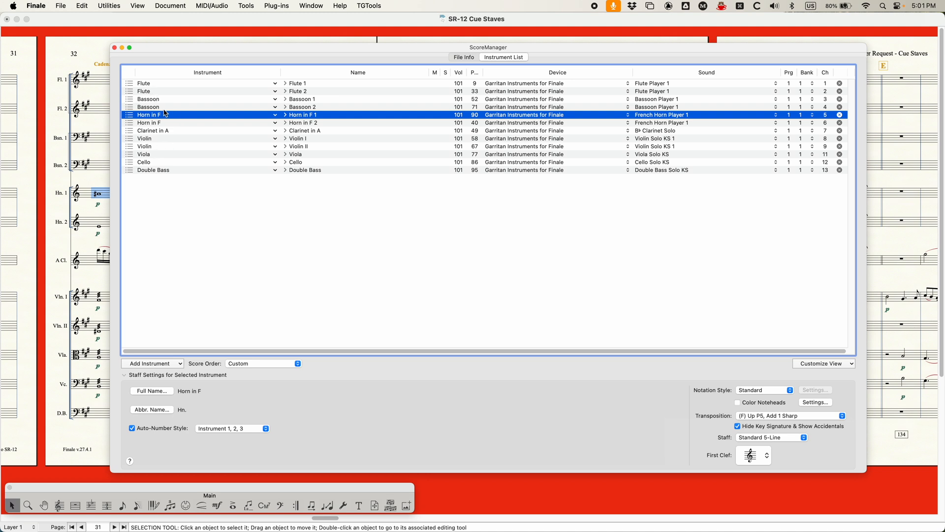
{"action": "mouse_move", "coordinate": [164, 132]}
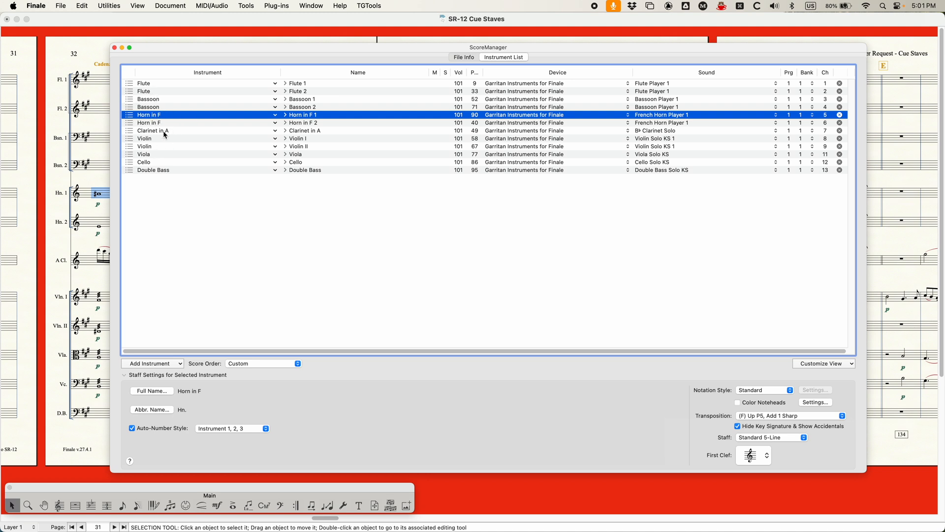
{"action": "mouse_move", "coordinate": [224, 76]}
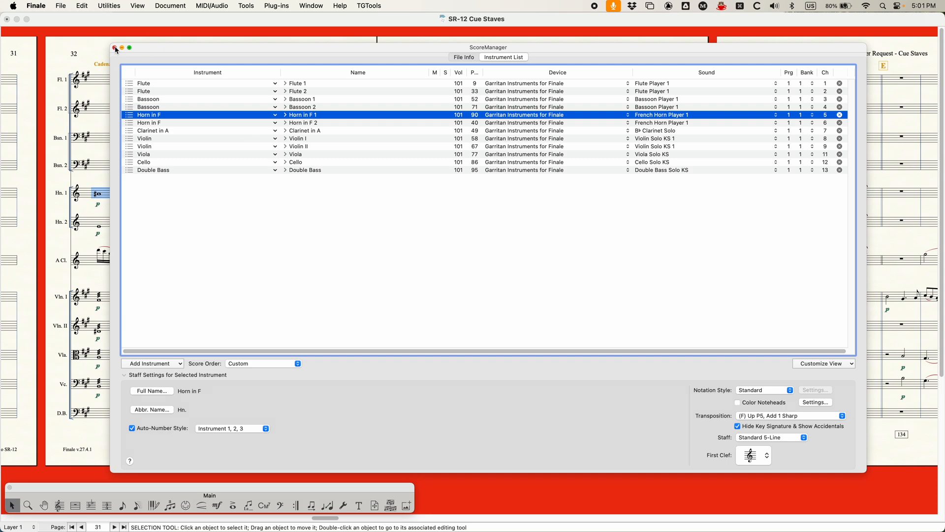
{"action": "left_click", "coordinate": [115, 48]}
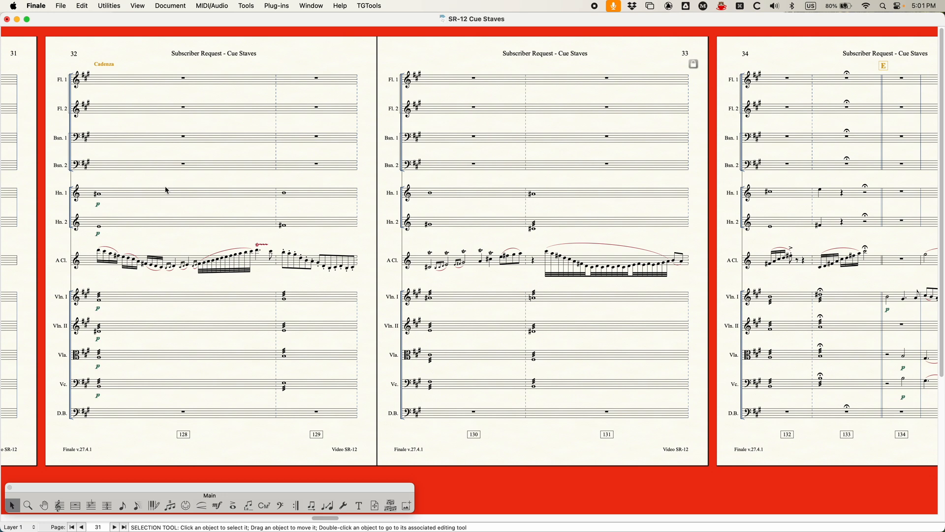
{"action": "mouse_move", "coordinate": [231, 245]}
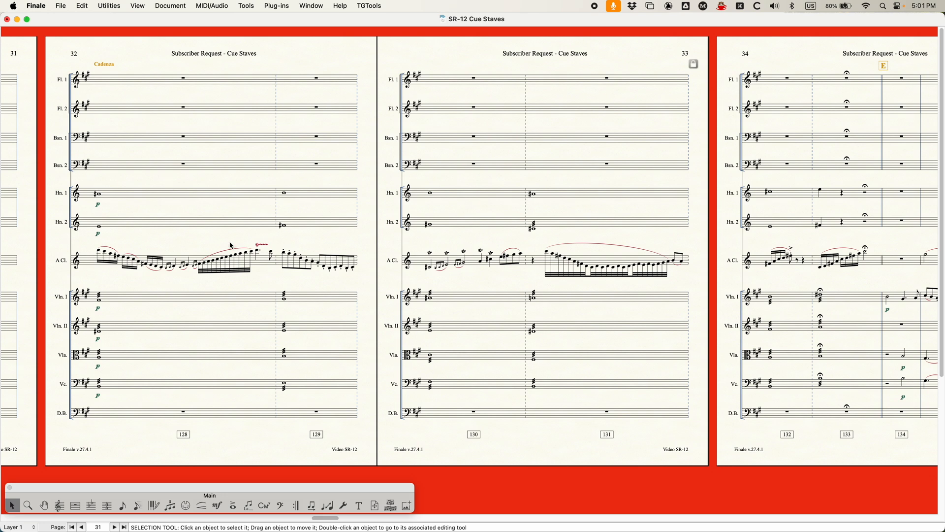
{"action": "left_click", "coordinate": [169, 5]}
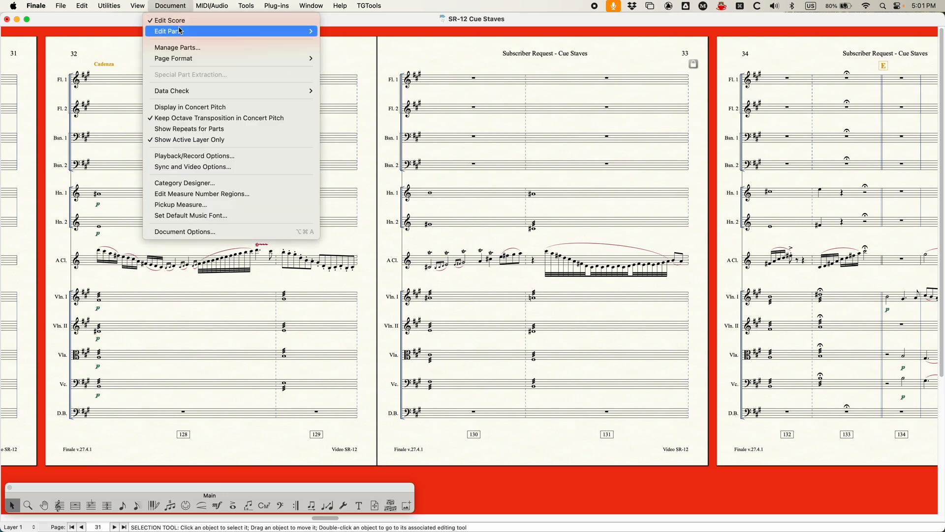
{"action": "left_click", "coordinate": [169, 31]}
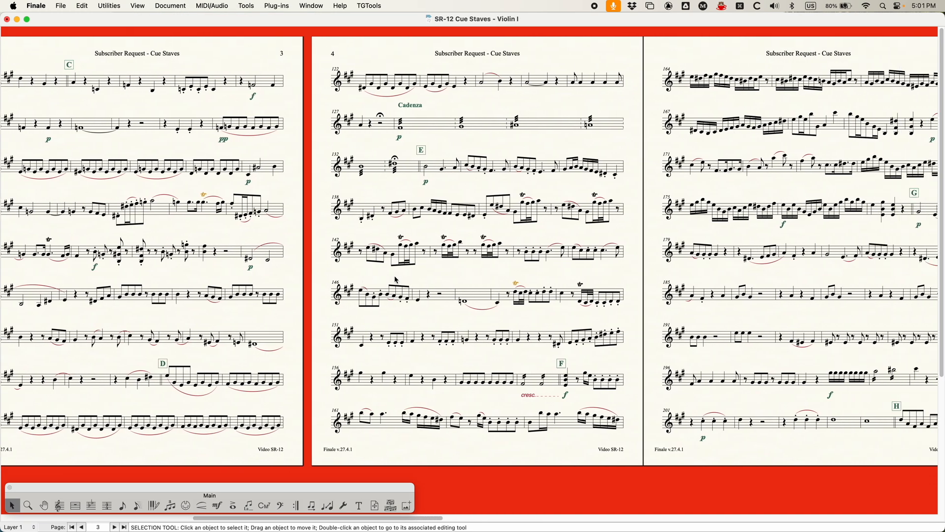
{"action": "left_click", "coordinate": [410, 124]}
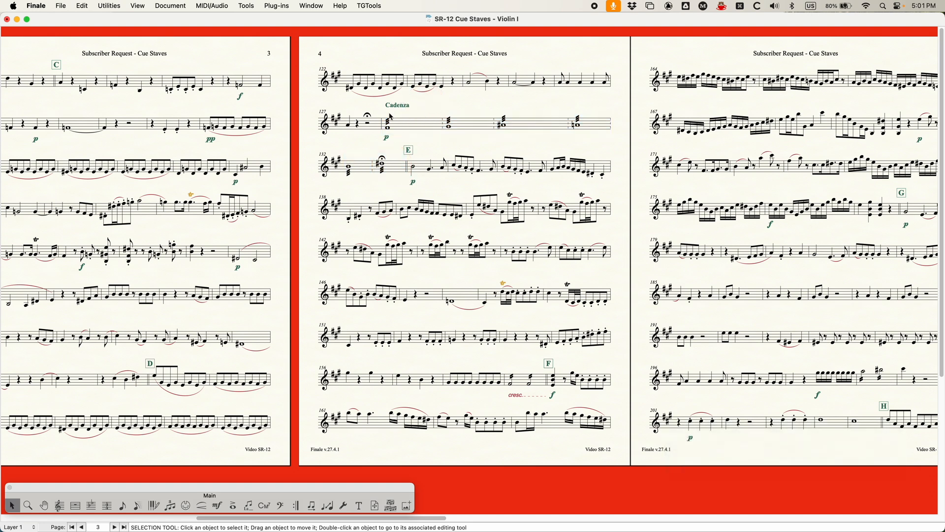
{"action": "left_click", "coordinate": [533, 122]}
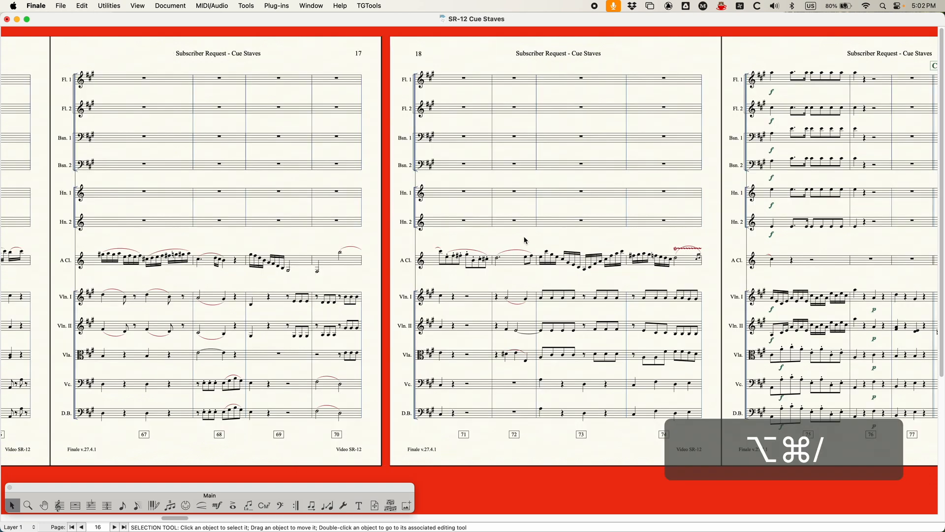
{"action": "left_click", "coordinate": [72, 527]}
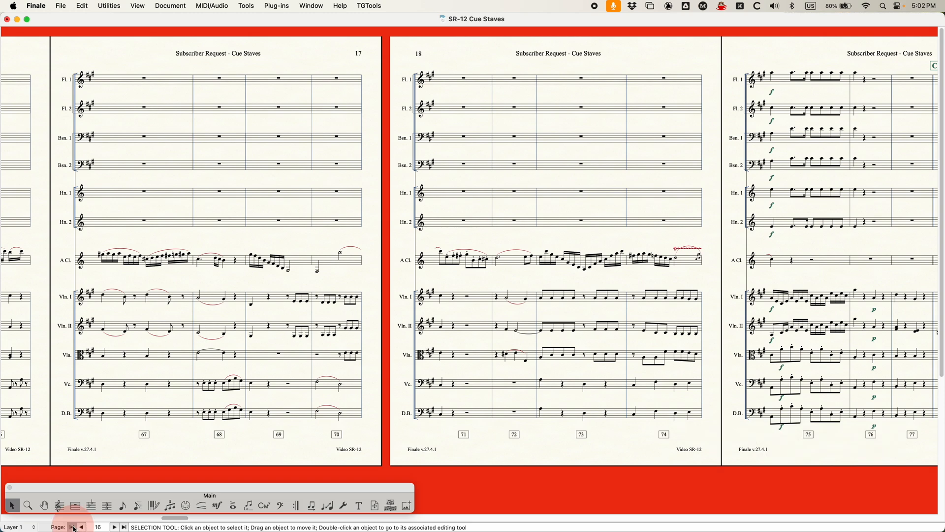
- Add a Blank Staff below Clarinet in A through Score Manager (Cmd+K), then close it
{"action": "key", "text": "cmd+k"}
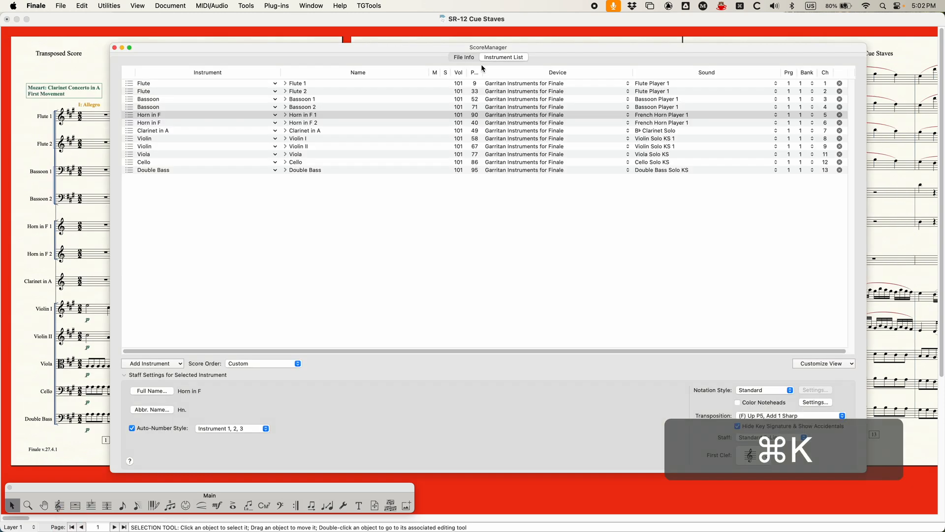
{"action": "left_click", "coordinate": [153, 131]}
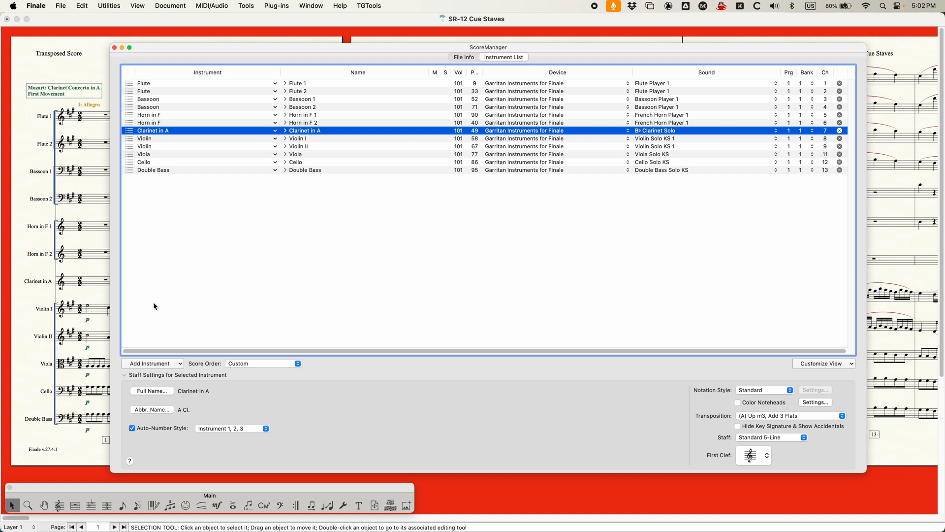
{"action": "left_click", "coordinate": [152, 363]}
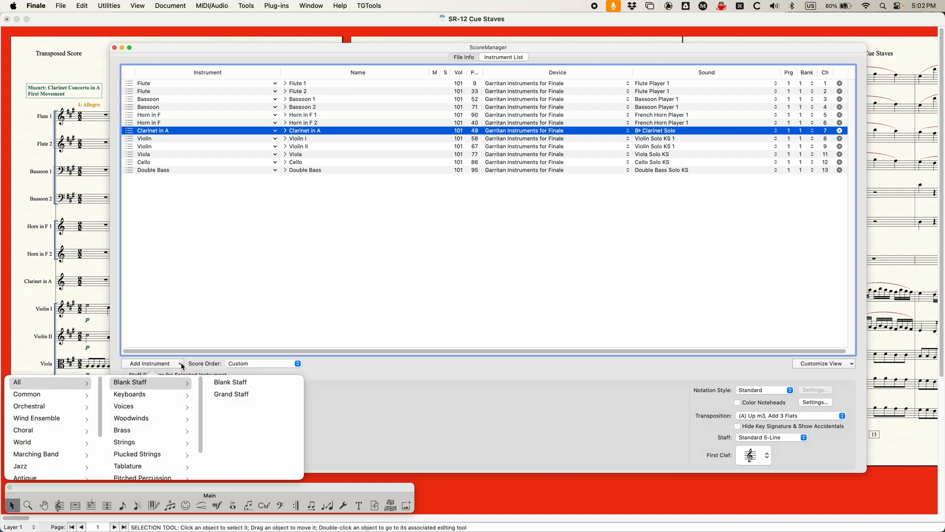
{"action": "mouse_move", "coordinate": [140, 383]}
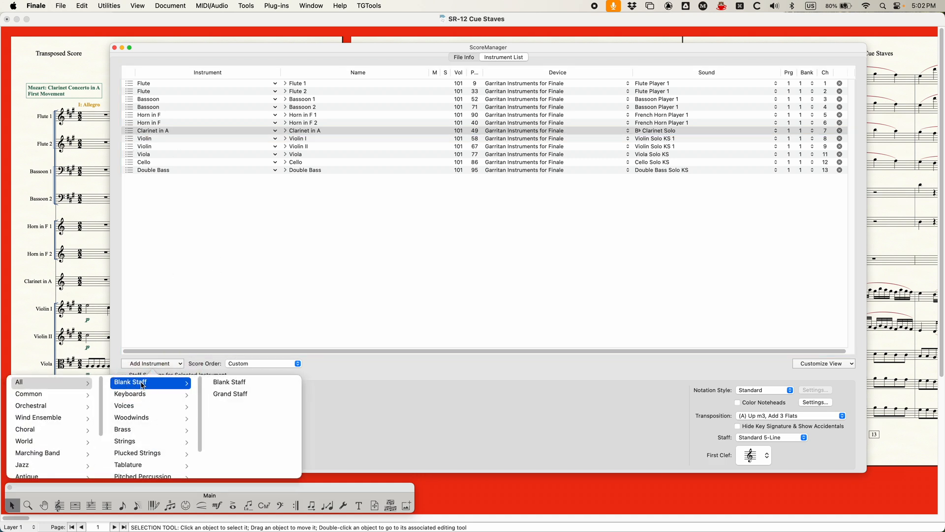
{"action": "left_click", "coordinate": [229, 381]}
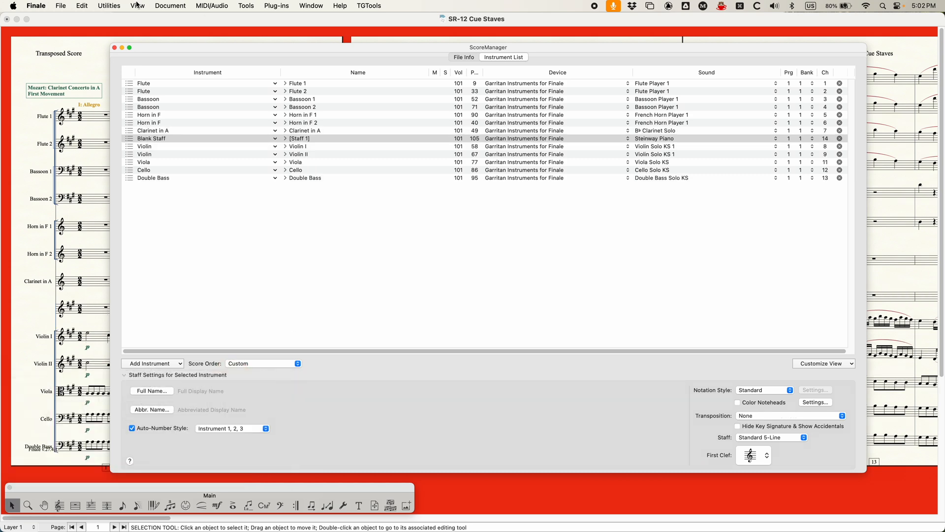
{"action": "left_click", "coordinate": [115, 47]}
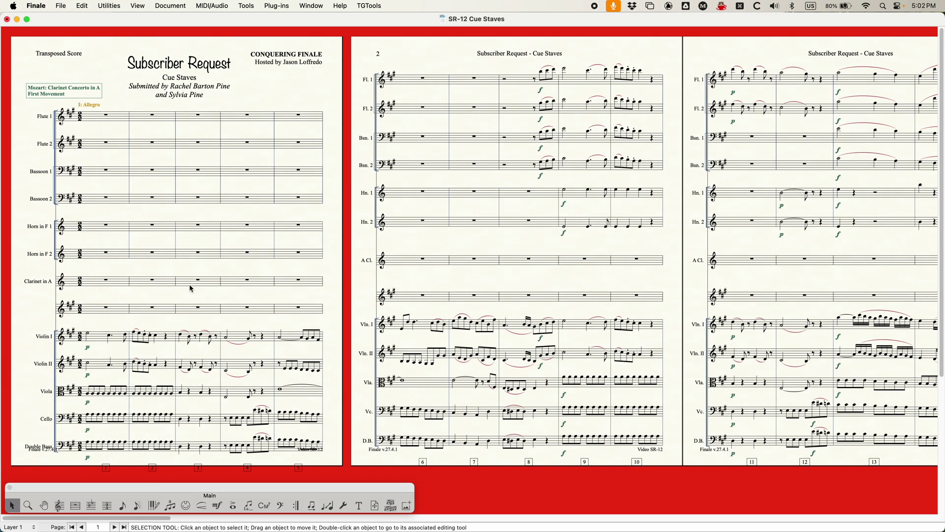
{"action": "mouse_move", "coordinate": [509, 466]}
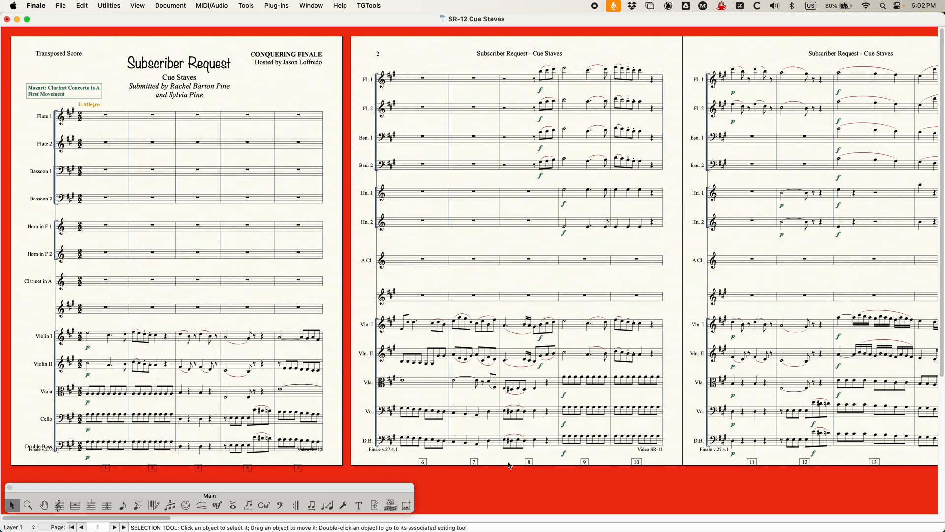
{"action": "mouse_move", "coordinate": [110, 507]}
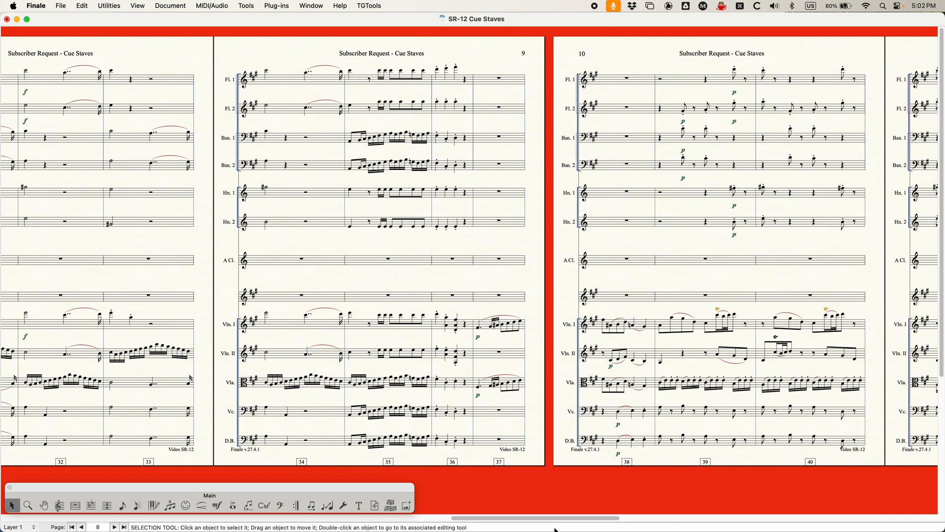
- Copy the clarinet cadenza, measures 128–131, into the blank staff below
{"action": "key", "text": "cmd+u"}
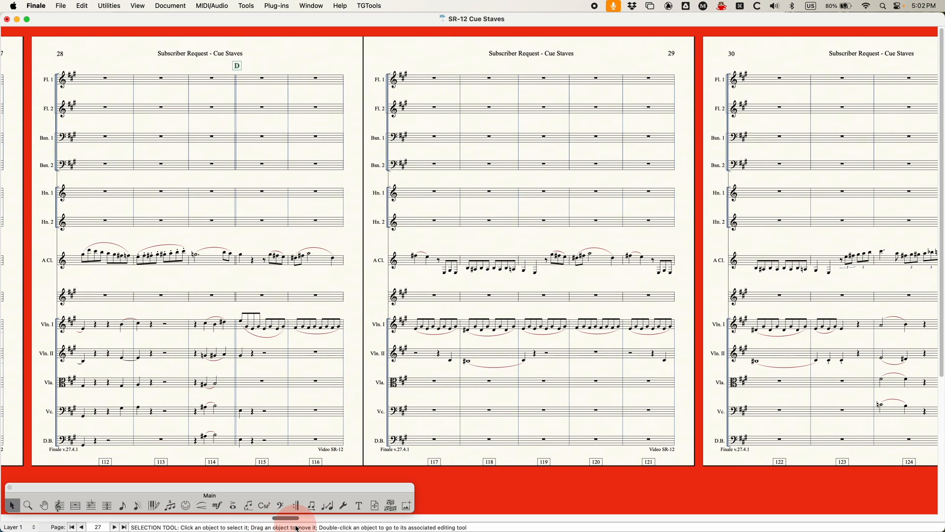
{"action": "scroll", "scroll_direction": "right", "scroll_amount": 3}
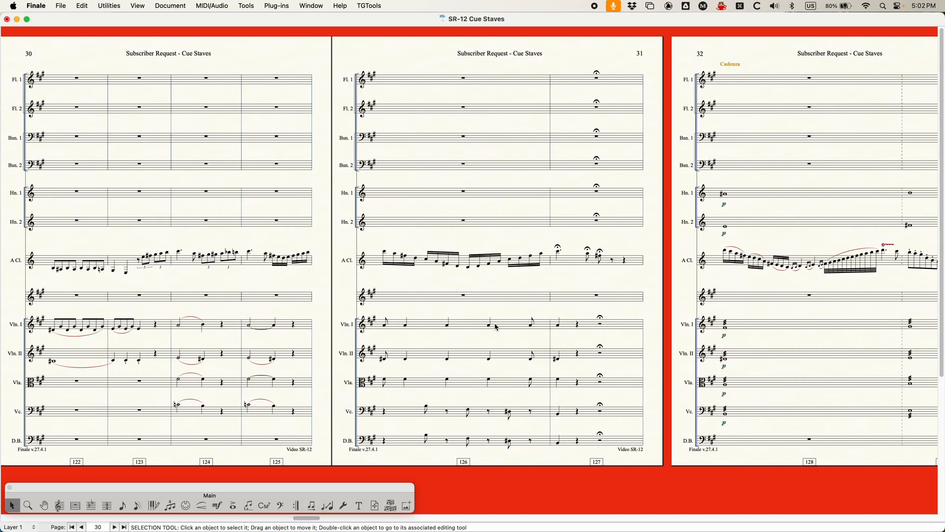
{"action": "scroll", "scroll_direction": "right", "scroll_amount": 3}
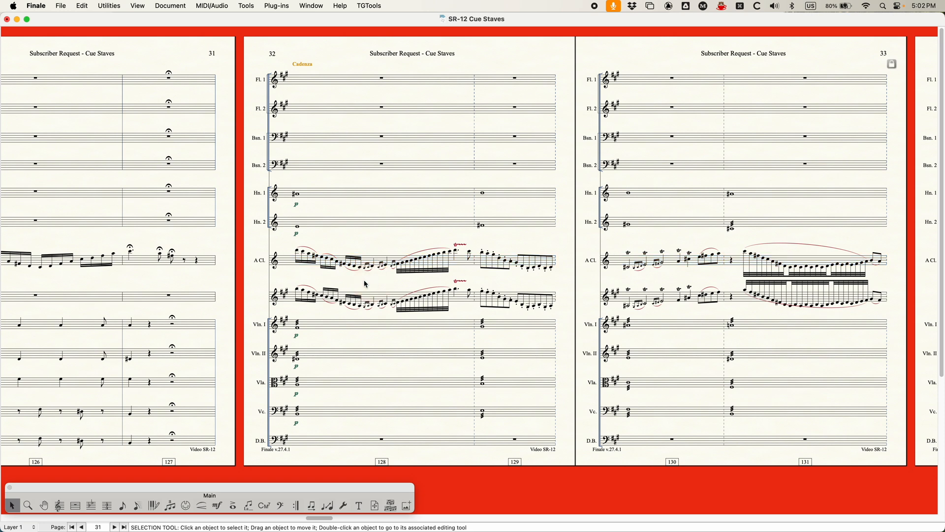
- Add a 'Clarinet in A' technique text expression at the cue staff's start
{"action": "left_click", "coordinate": [216, 504]}
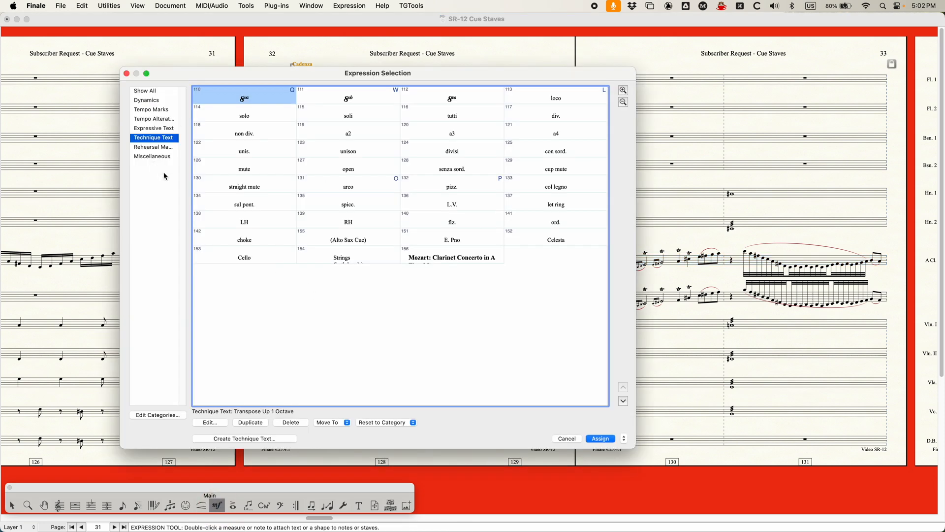
{"action": "left_click", "coordinate": [243, 438]}
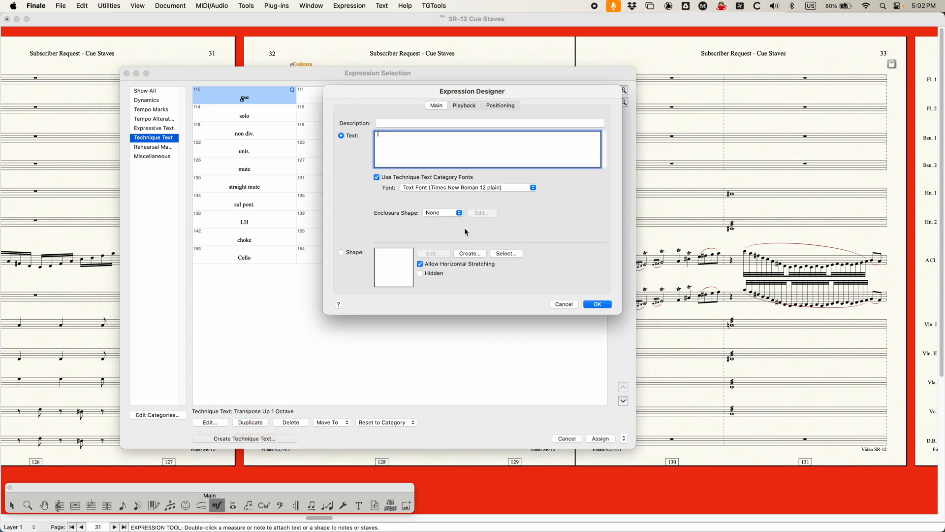
{"action": "type", "text": "Clarinet in A"}
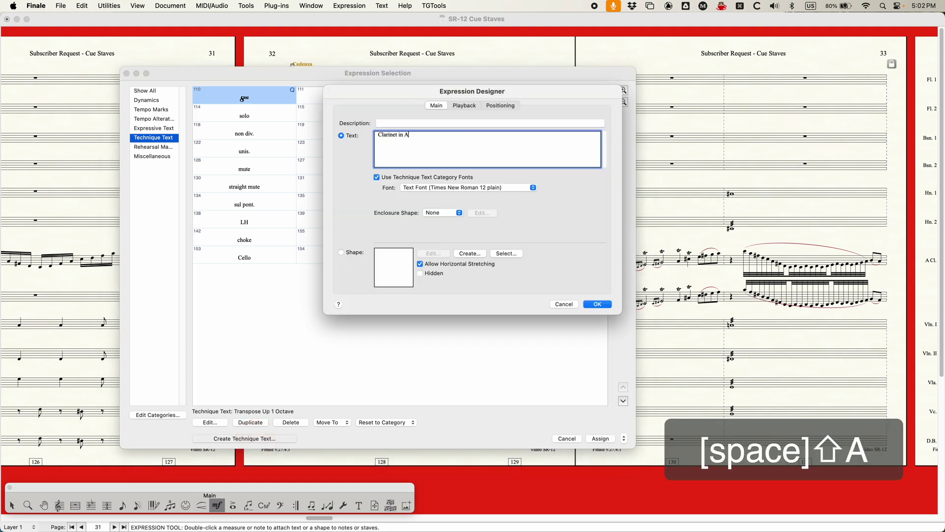
{"action": "left_click", "coordinate": [597, 303]}
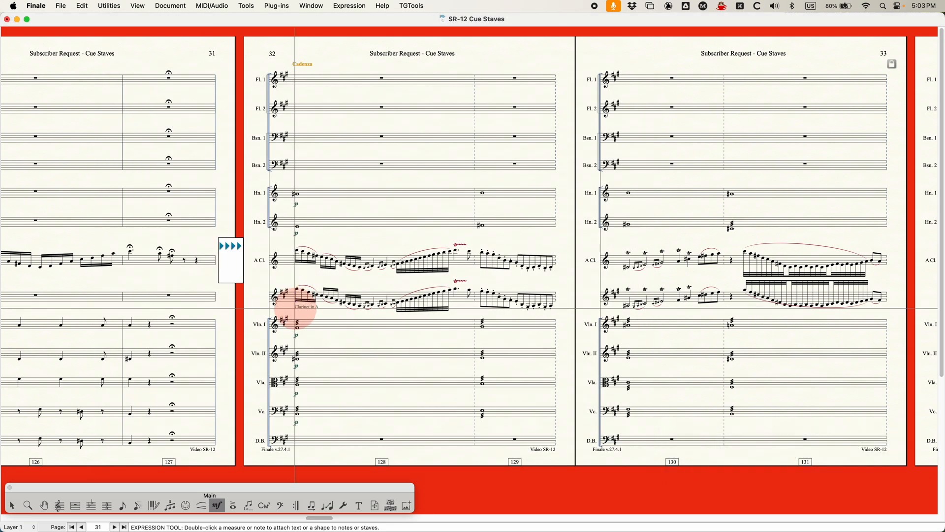
{"action": "left_click", "coordinate": [11, 503]}
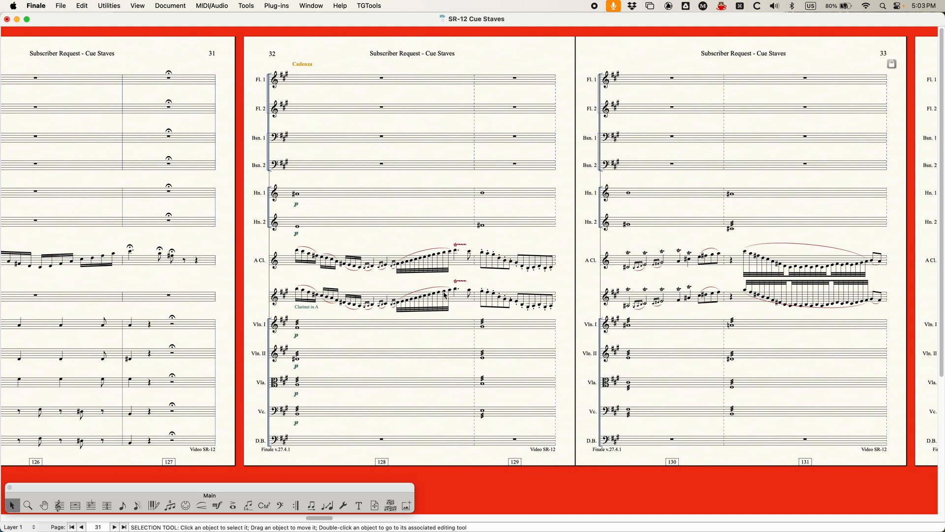
- Set the cue staff to Force Hide Staff, In Score Only (Collapse), in Staff Attributes
{"action": "left_click", "coordinate": [60, 503]}
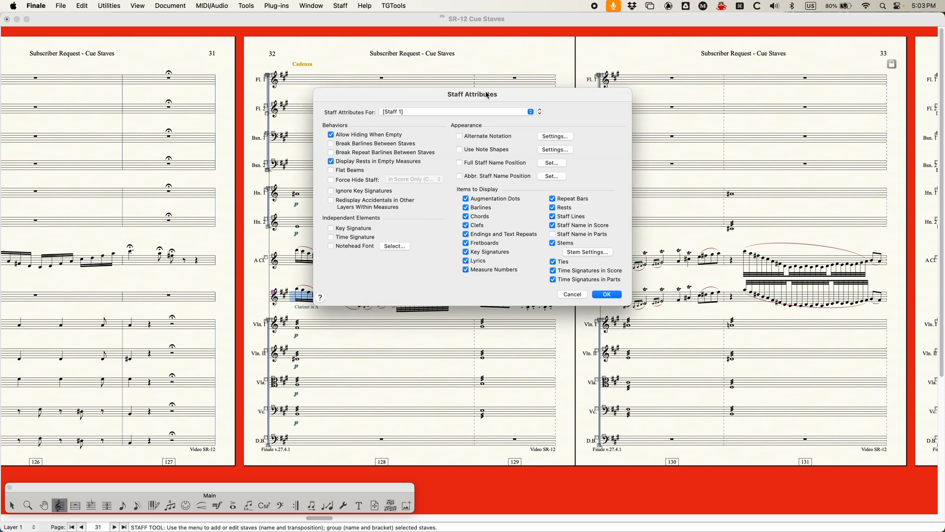
{"action": "left_click", "coordinate": [330, 180]}
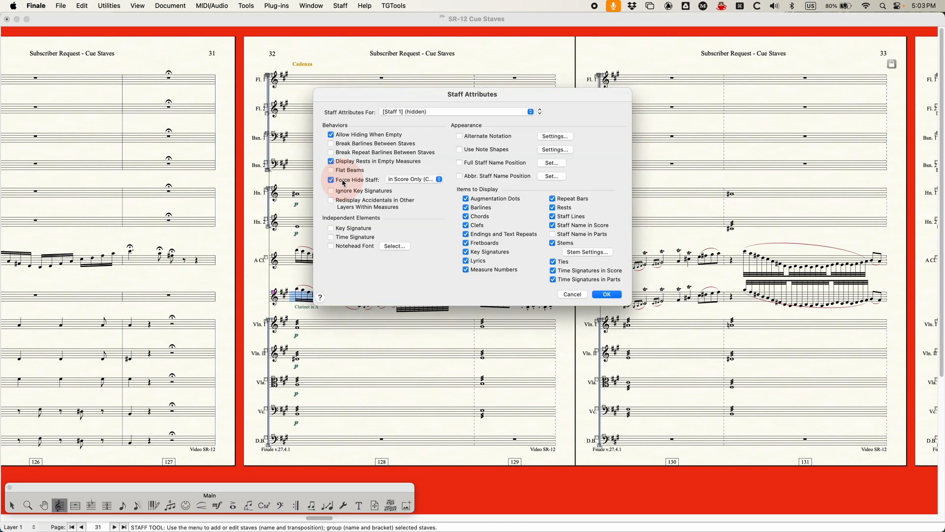
{"action": "left_click", "coordinate": [412, 178]}
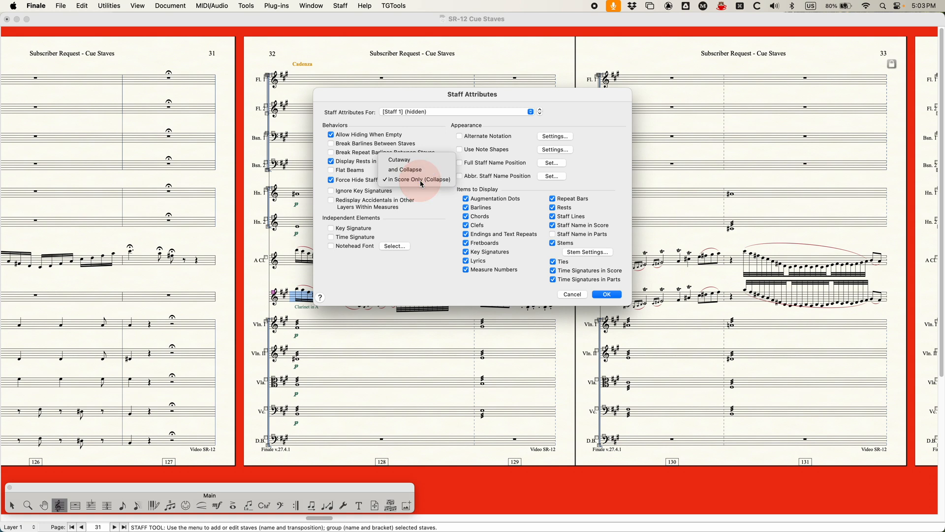
{"action": "left_click", "coordinate": [606, 294]}
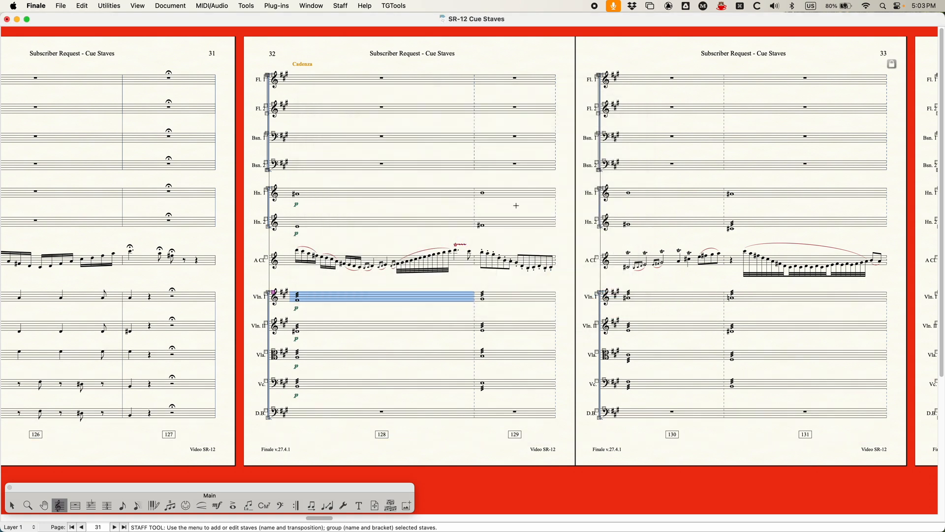
{"action": "left_click", "coordinate": [10, 504]}
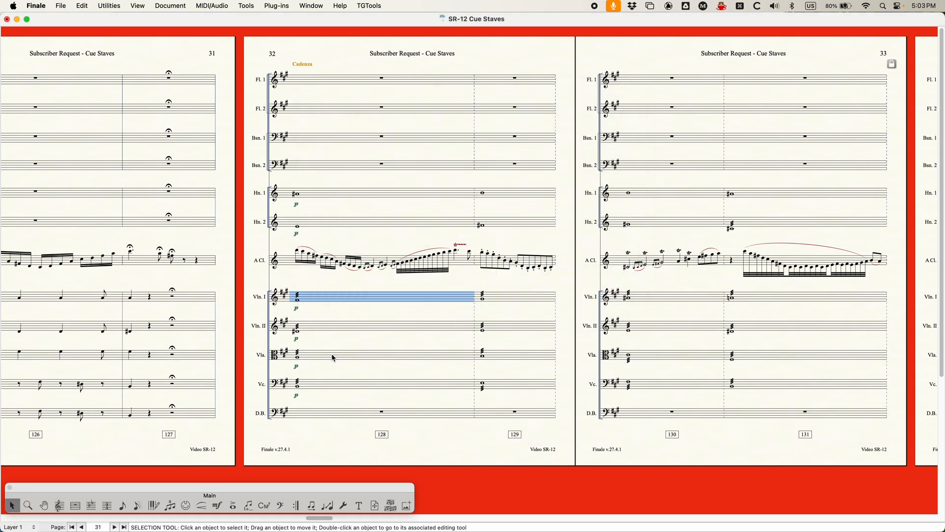
- Open the Document menu to see the Edit Part list
{"action": "left_click", "coordinate": [170, 5]}
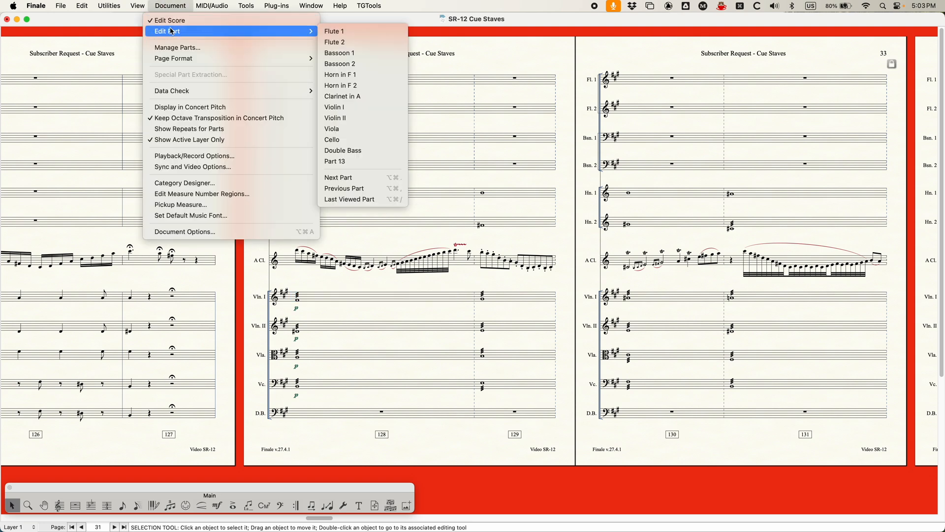
{"action": "mouse_move", "coordinate": [348, 161]}
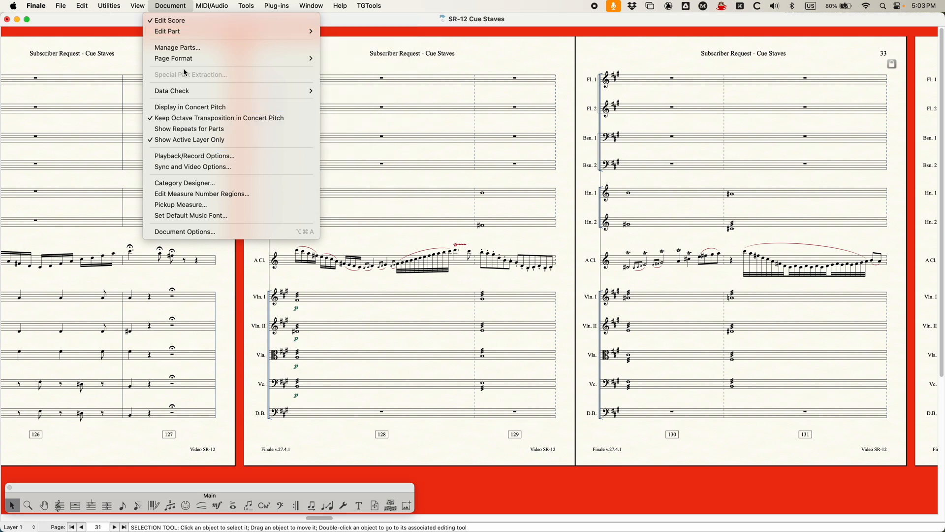
- Delete the extra Part 13 in Manage Parts
{"action": "left_click", "coordinate": [176, 47]}
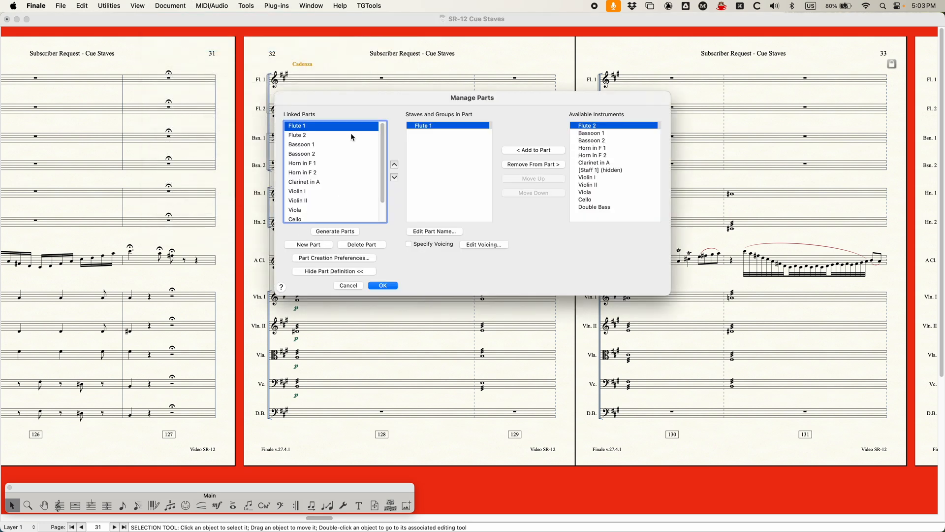
{"action": "left_click", "coordinate": [333, 271]}
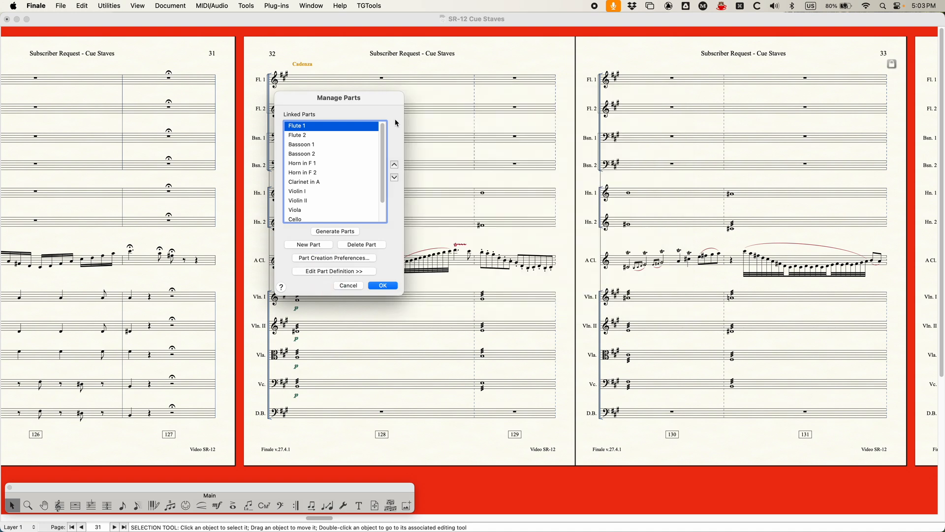
{"action": "left_click", "coordinate": [334, 271]}
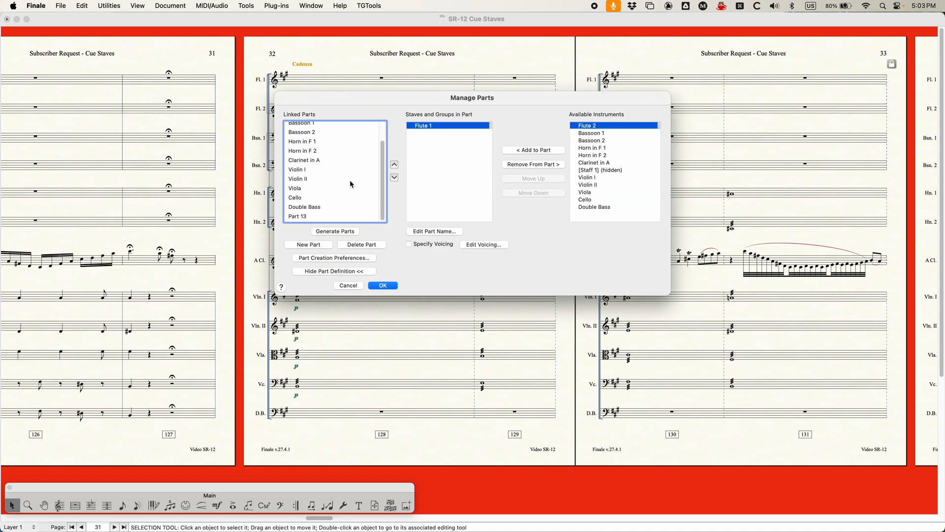
{"action": "left_click", "coordinate": [297, 216]}
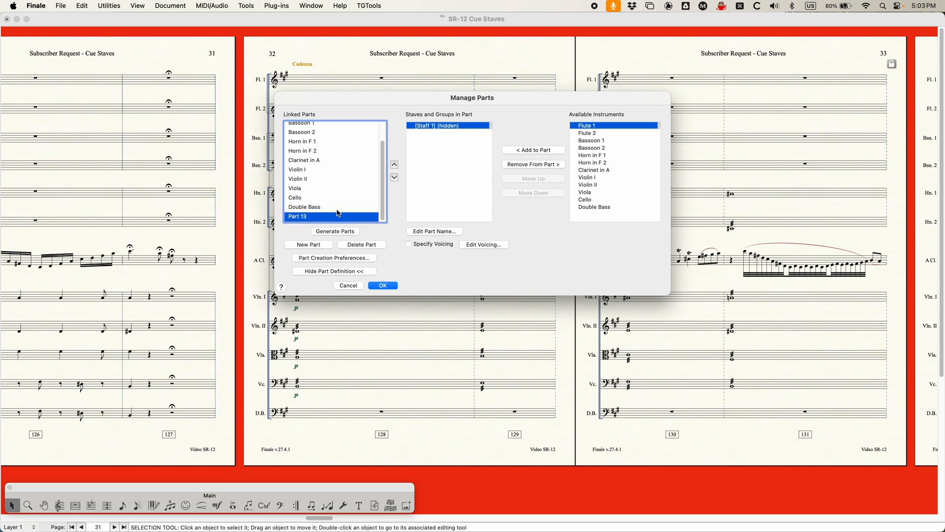
{"action": "left_click", "coordinate": [305, 207]}
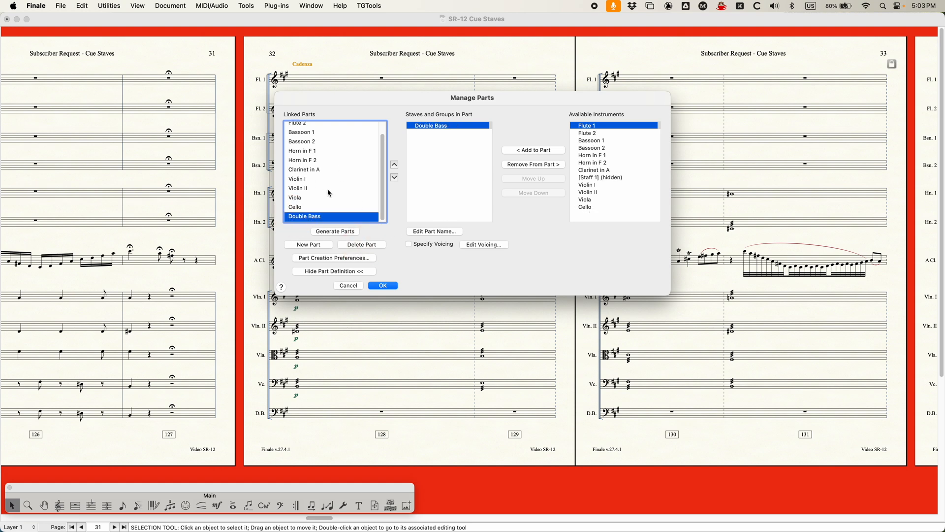
{"action": "mouse_move", "coordinate": [313, 178]}
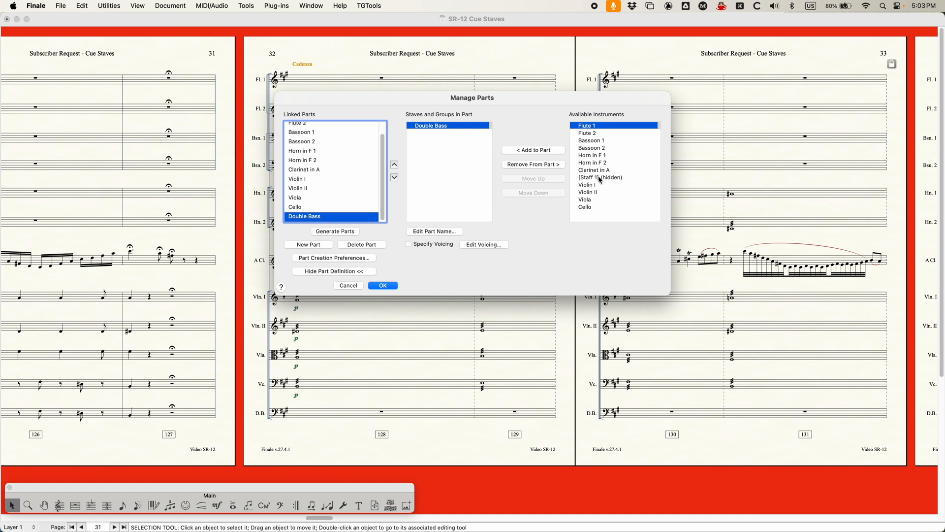
- Add the hidden [Staff 1] cue staff to the Violin I part
{"action": "left_click", "coordinate": [600, 177]}
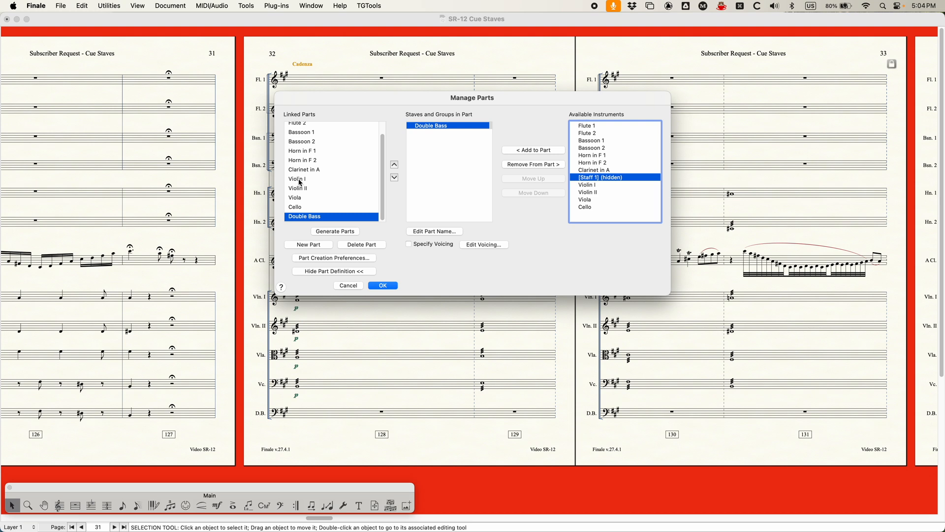
{"action": "left_click", "coordinate": [297, 178]}
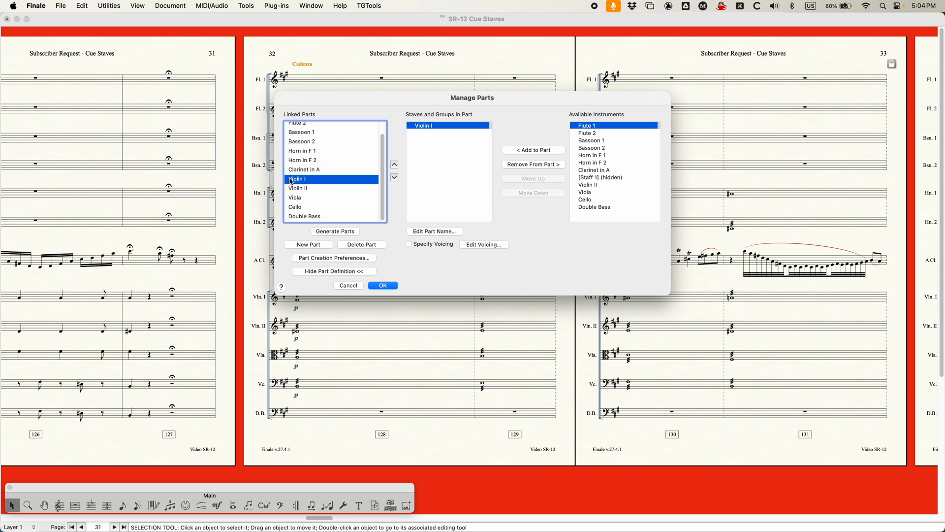
{"action": "left_click", "coordinate": [600, 177]}
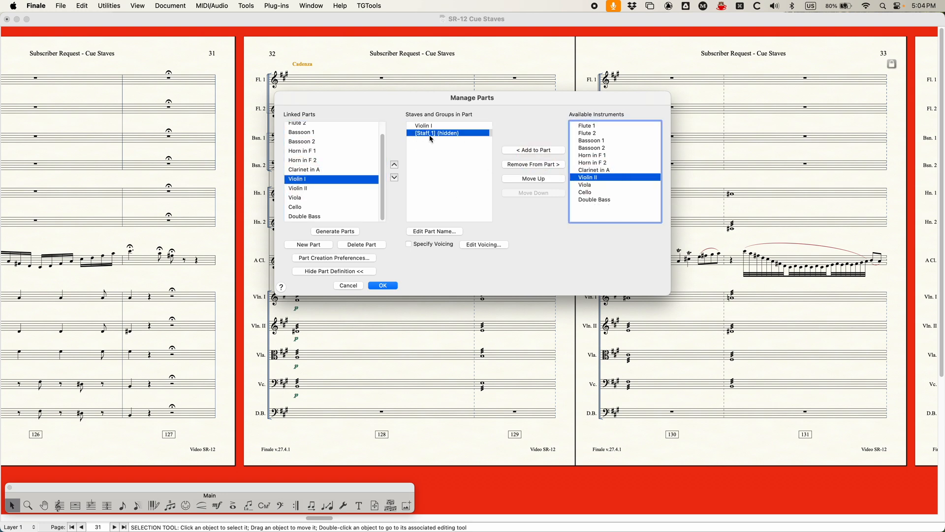
{"action": "left_click", "coordinate": [424, 125]}
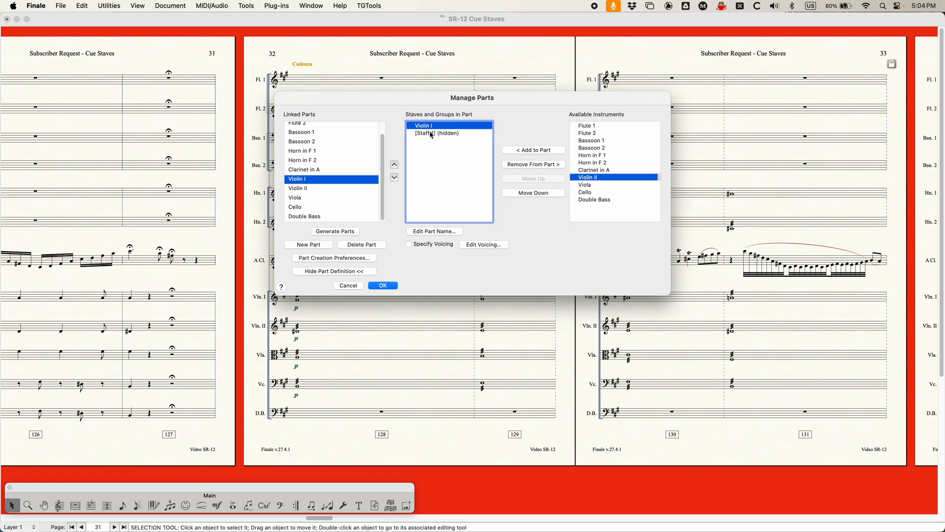
{"action": "left_click", "coordinate": [436, 132]}
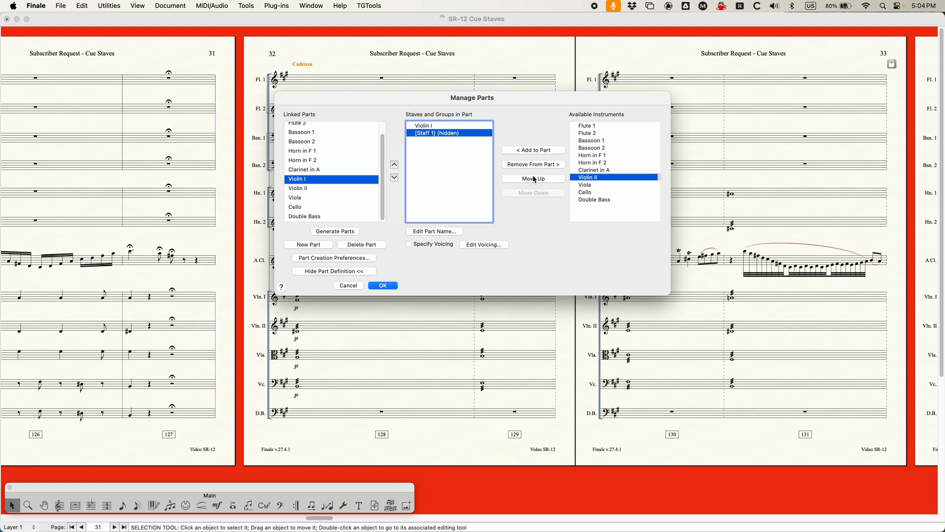
- Review the staves of the Violin II, Viola, Cello and Double Bass parts
{"action": "left_click", "coordinate": [298, 188]}
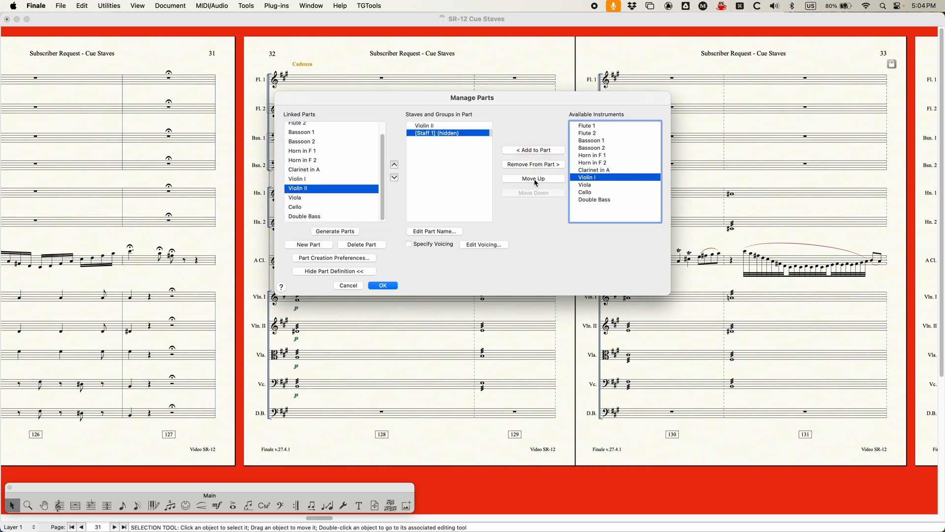
{"action": "left_click", "coordinate": [295, 198]}
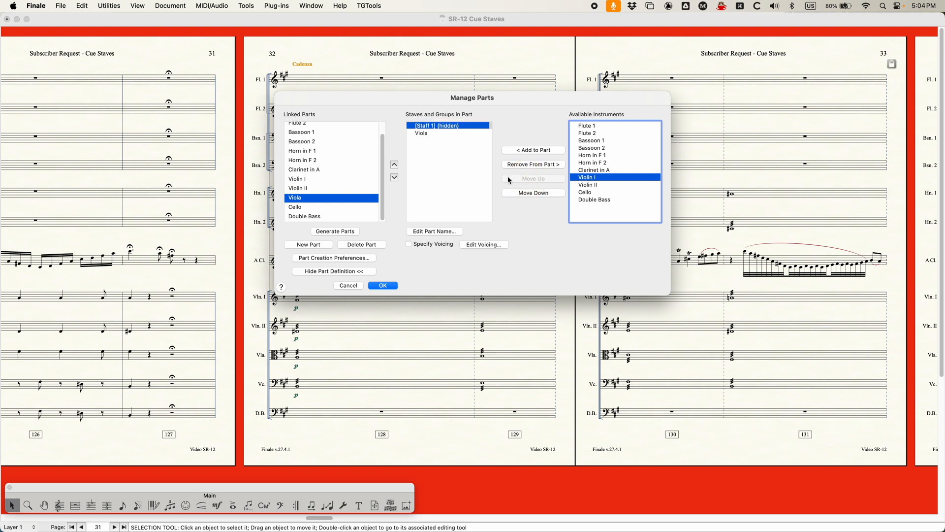
{"action": "left_click", "coordinate": [533, 150]}
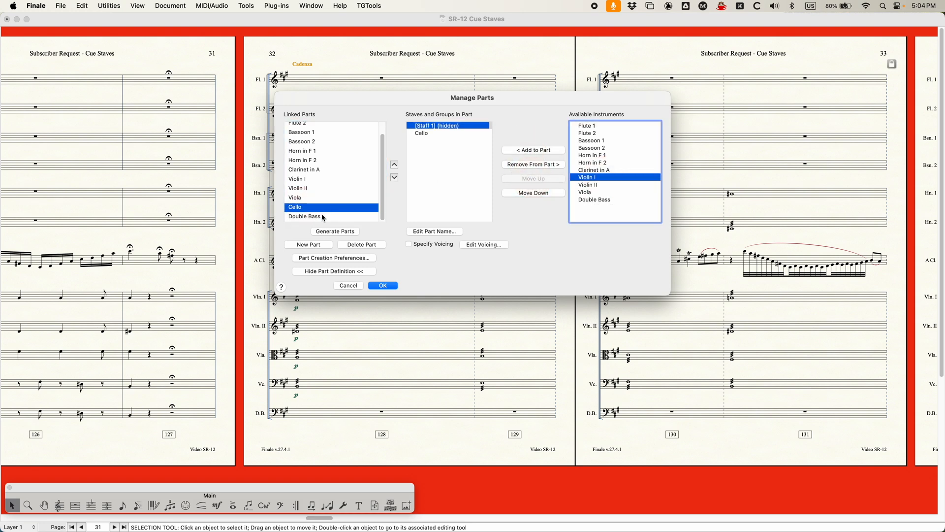
{"action": "left_click", "coordinate": [302, 151]}
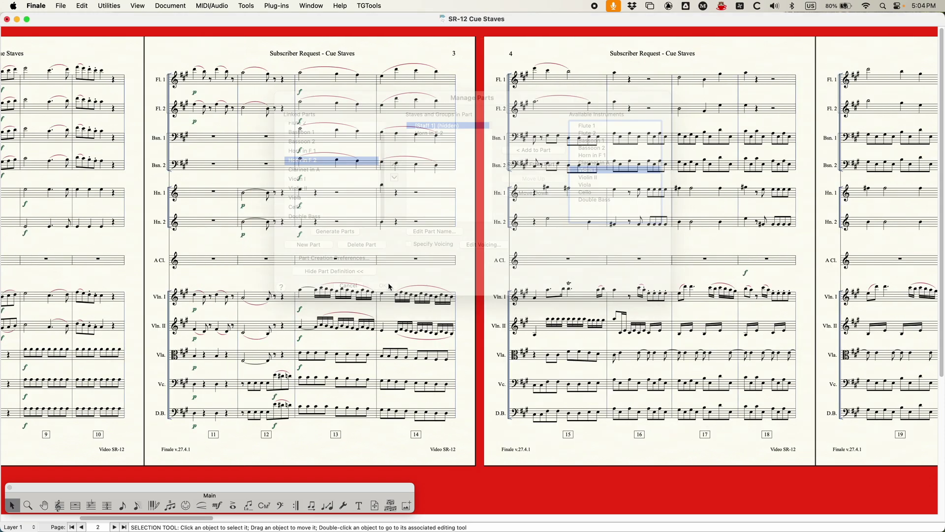
- Open the Violin I part via Document > Edit Part and clear the selection
{"action": "left_click", "coordinate": [170, 5]}
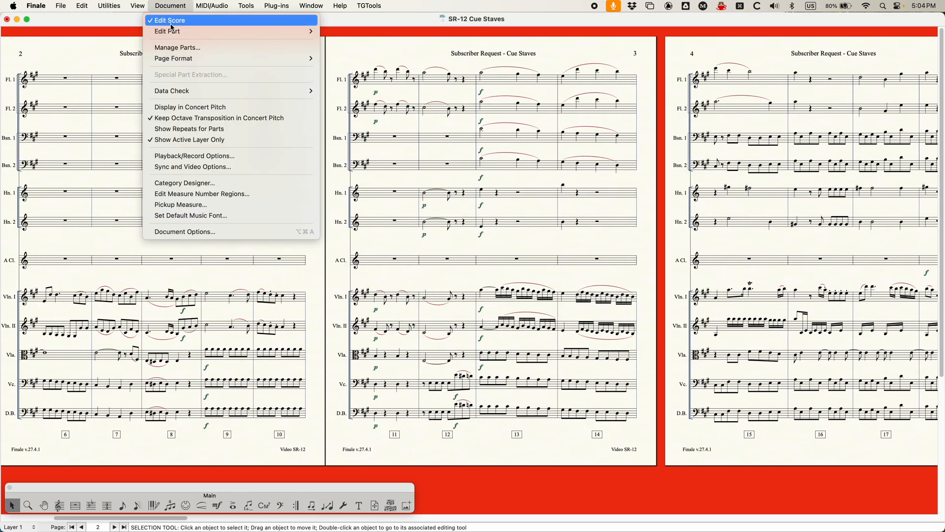
{"action": "left_click", "coordinate": [166, 31]}
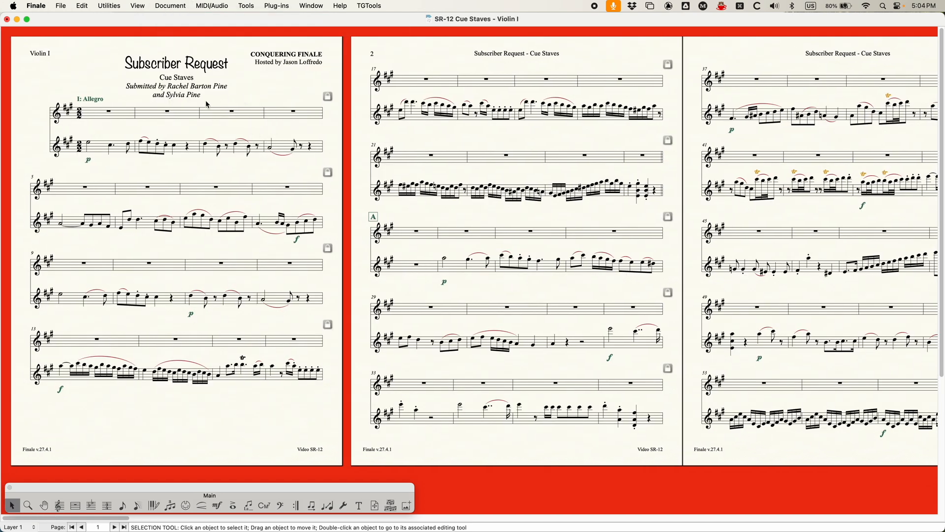
{"action": "left_click", "coordinate": [231, 112]}
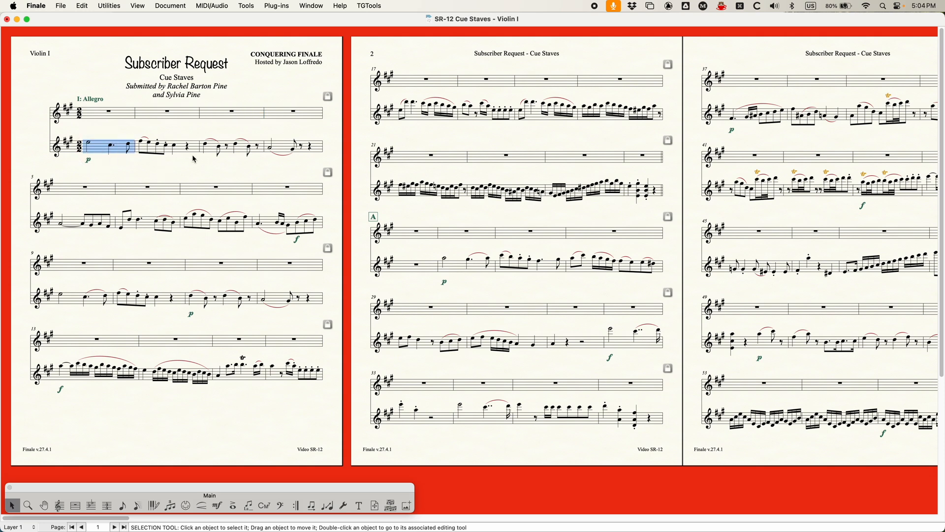
{"action": "left_click", "coordinate": [282, 93]}
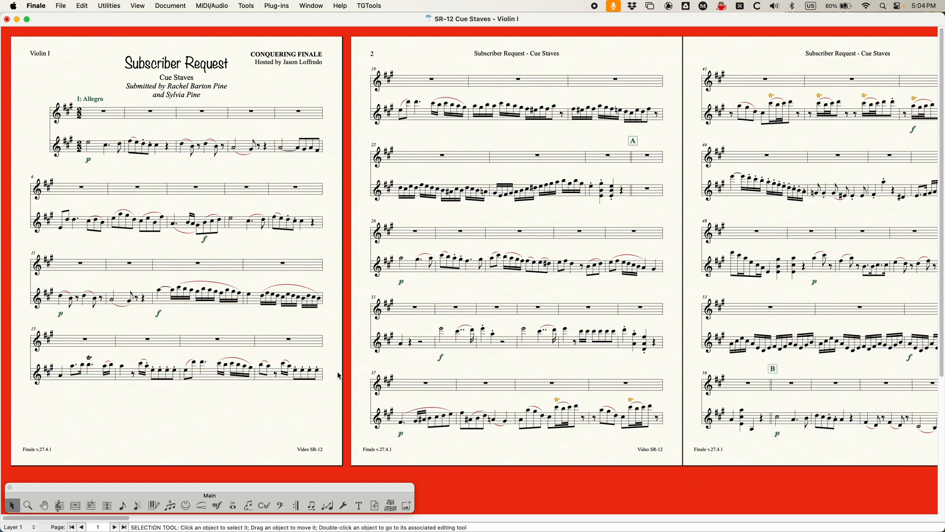
{"action": "mouse_move", "coordinate": [268, 419]}
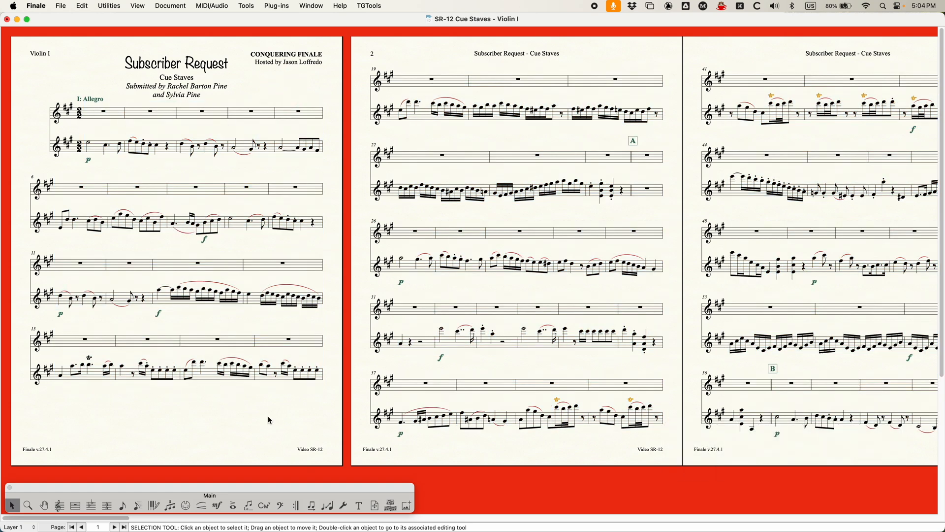
{"action": "mouse_move", "coordinate": [328, 506]}
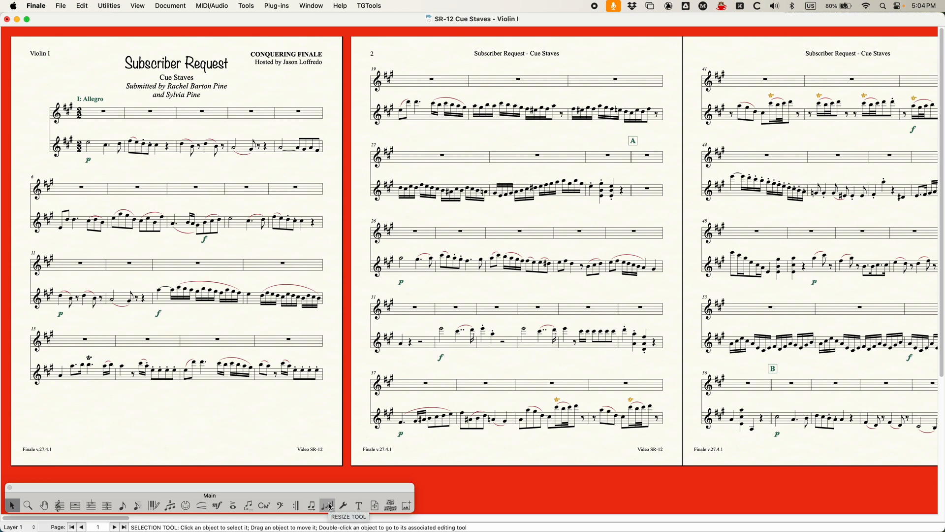
- Resize the Violin I part's staves to 75% from System 1 through End of Piece
{"action": "left_click", "coordinate": [328, 506]}
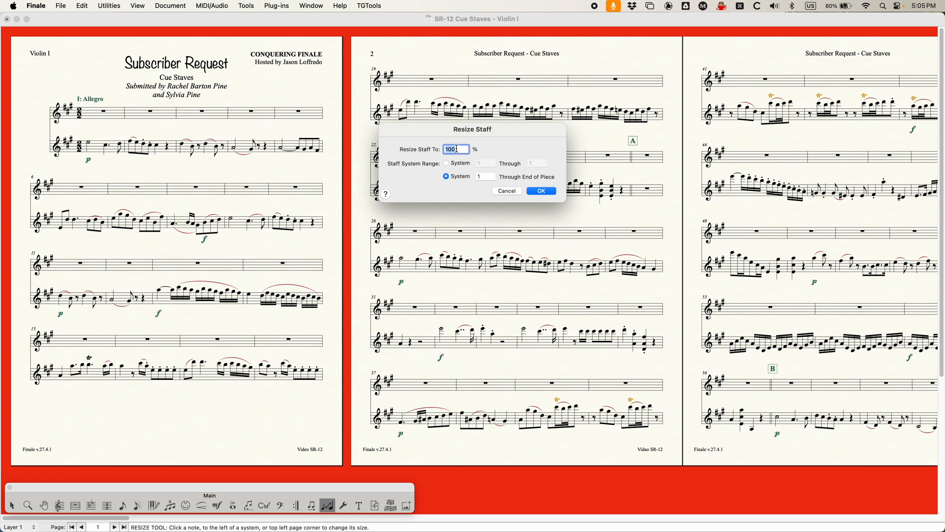
{"action": "type", "text": "75"}
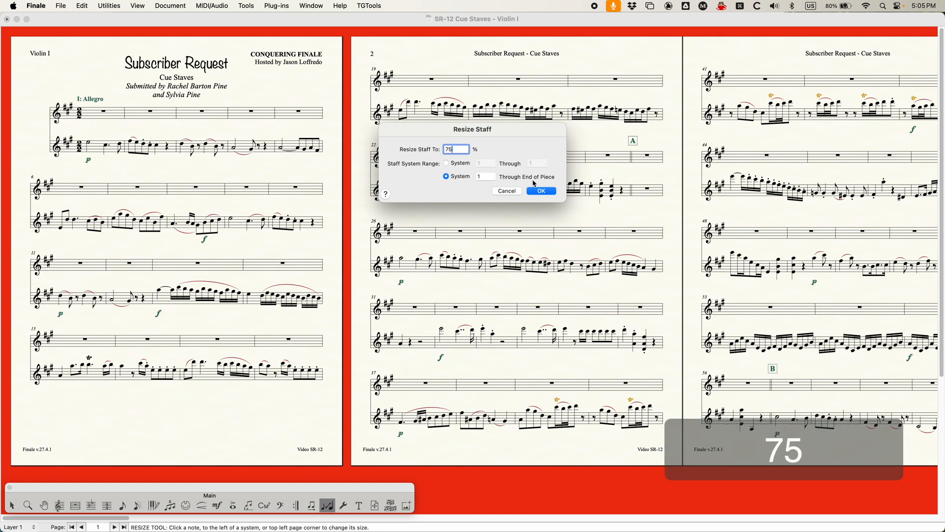
{"action": "key", "text": "Escape"}
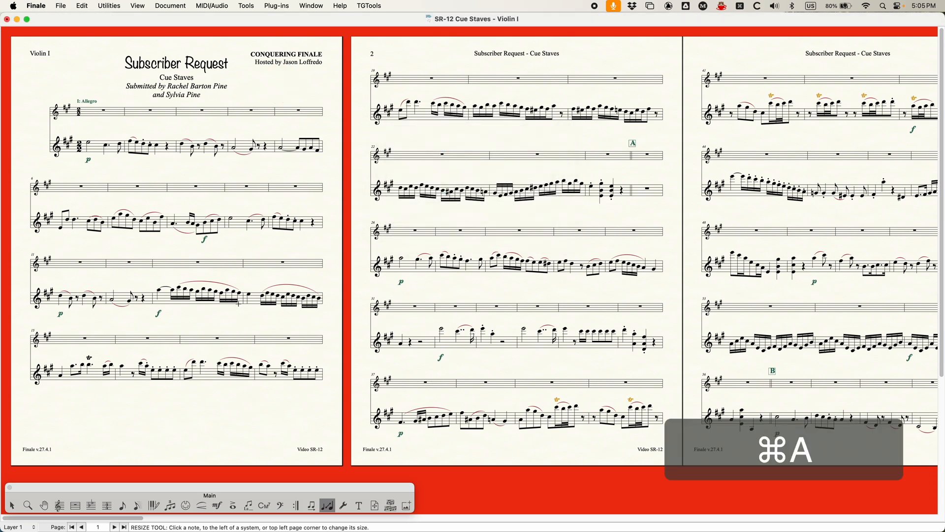
{"action": "key", "text": "cmd+a"}
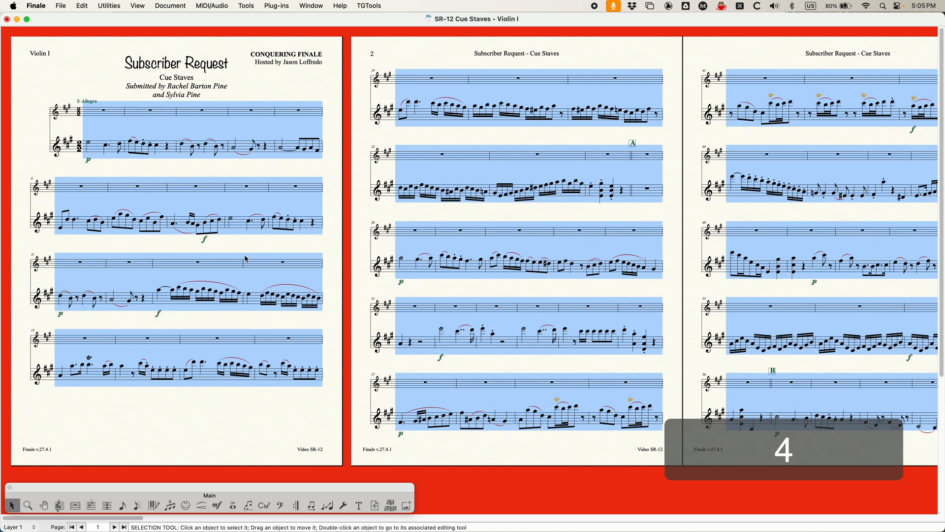
{"action": "key", "text": "cmd+u"}
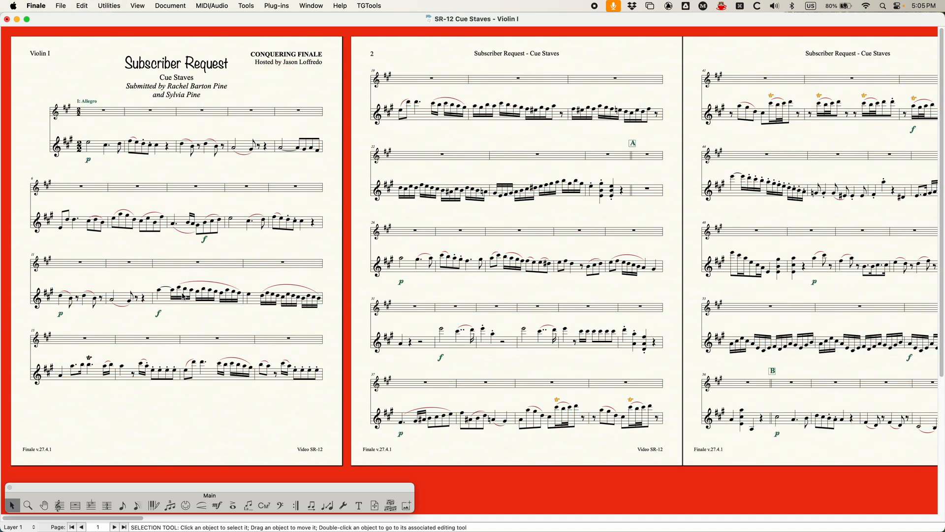
- Select the Cadenza cue measure, its system, and the following cue systems
{"action": "scroll", "scroll_direction": "right", "scroll_amount": 3}
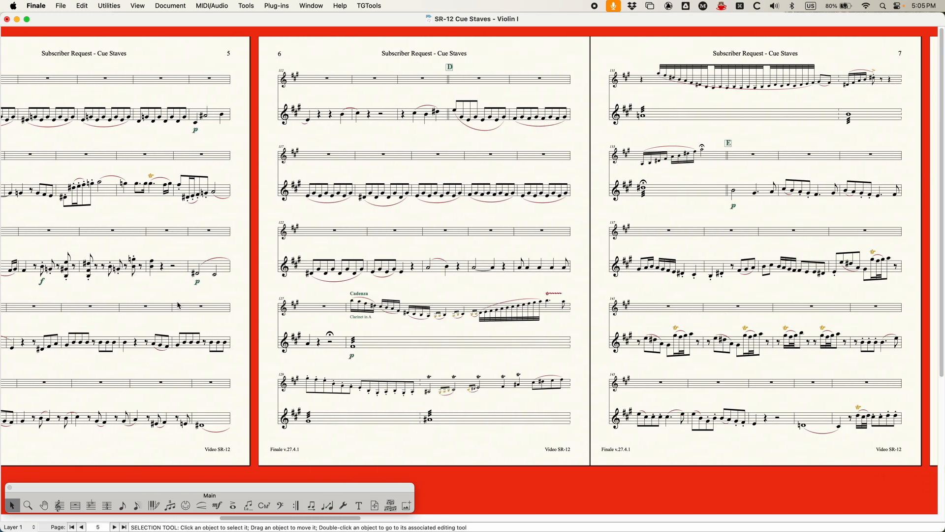
{"action": "left_click", "coordinate": [368, 310]}
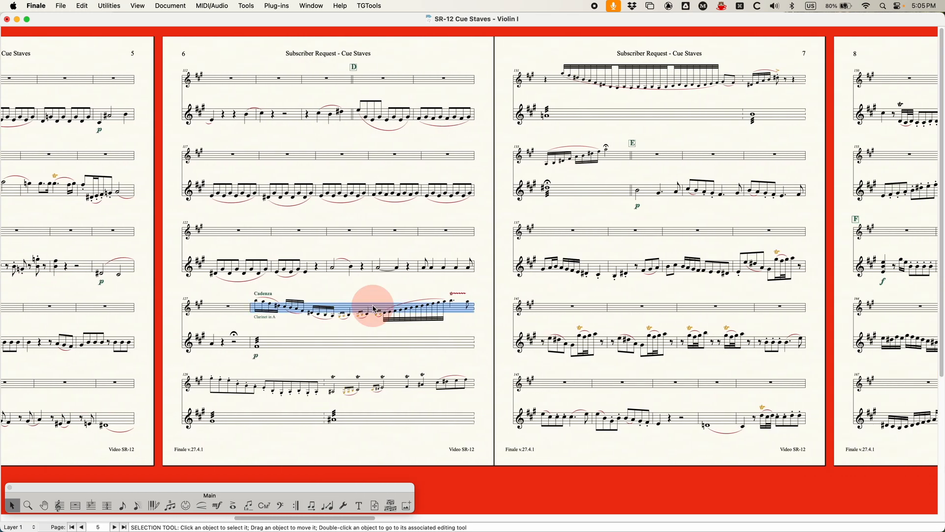
{"action": "mouse_move", "coordinate": [355, 282]}
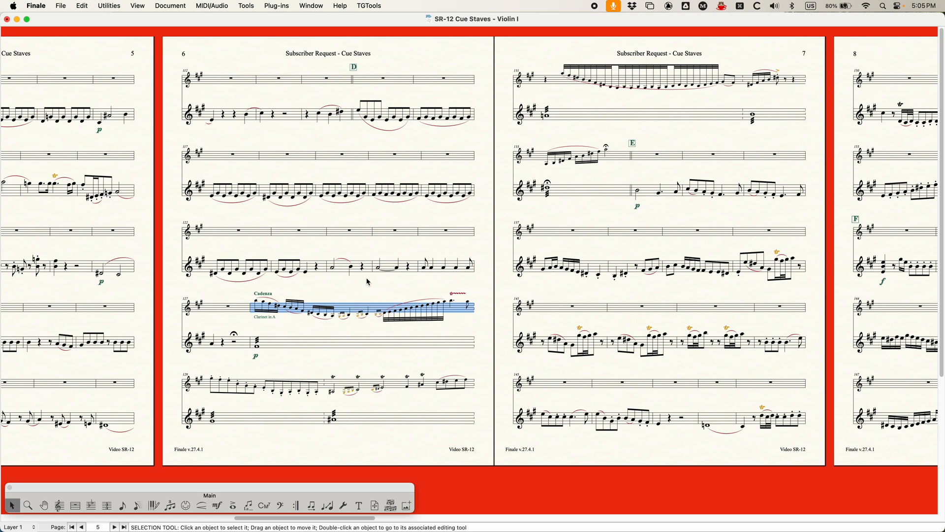
{"action": "mouse_move", "coordinate": [315, 336]}
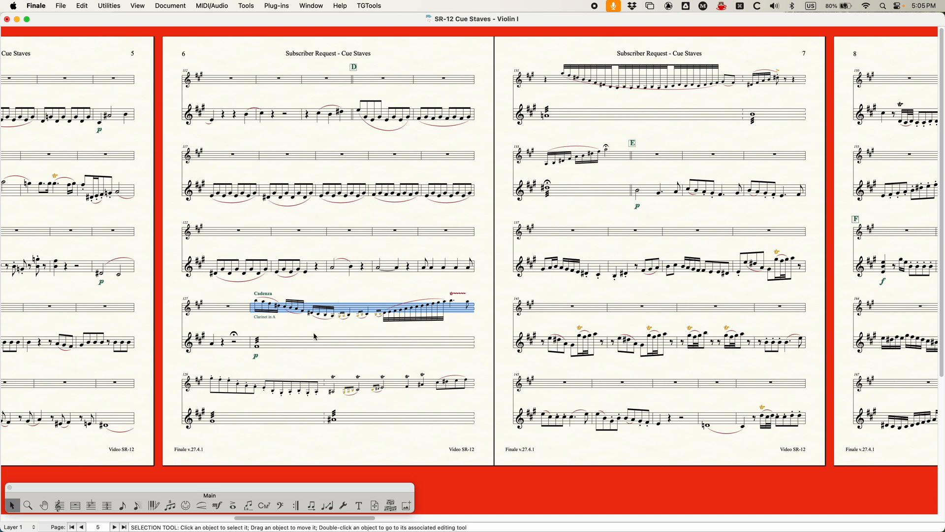
{"action": "mouse_move", "coordinate": [408, 383]}
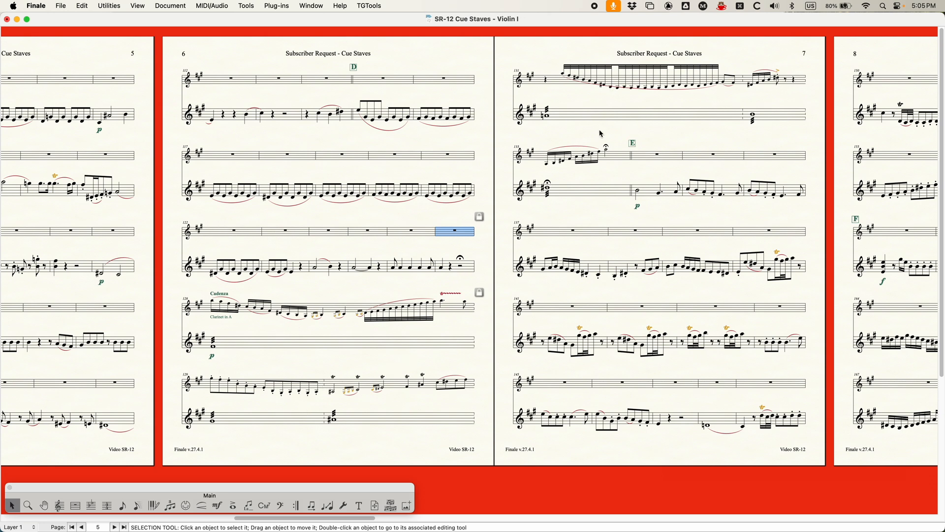
{"action": "mouse_move", "coordinate": [308, 400]}
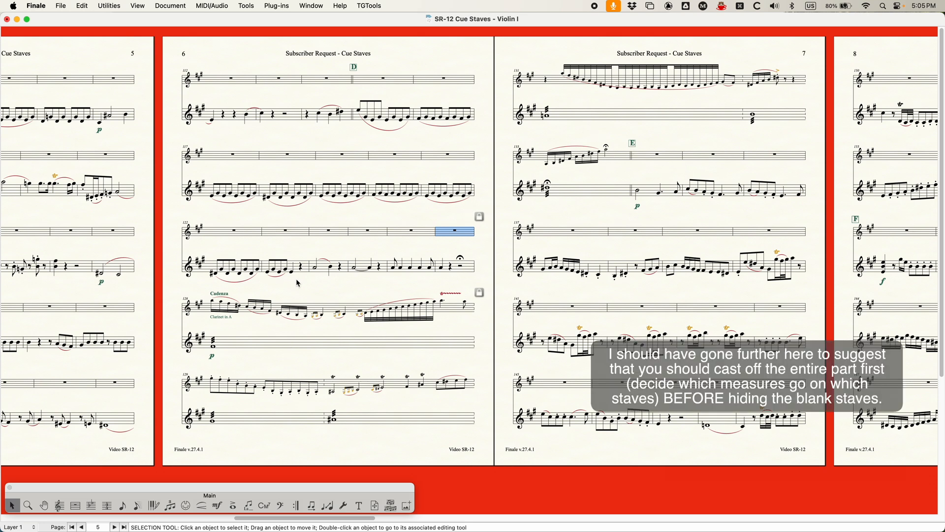
{"action": "left_click", "coordinate": [336, 325]}
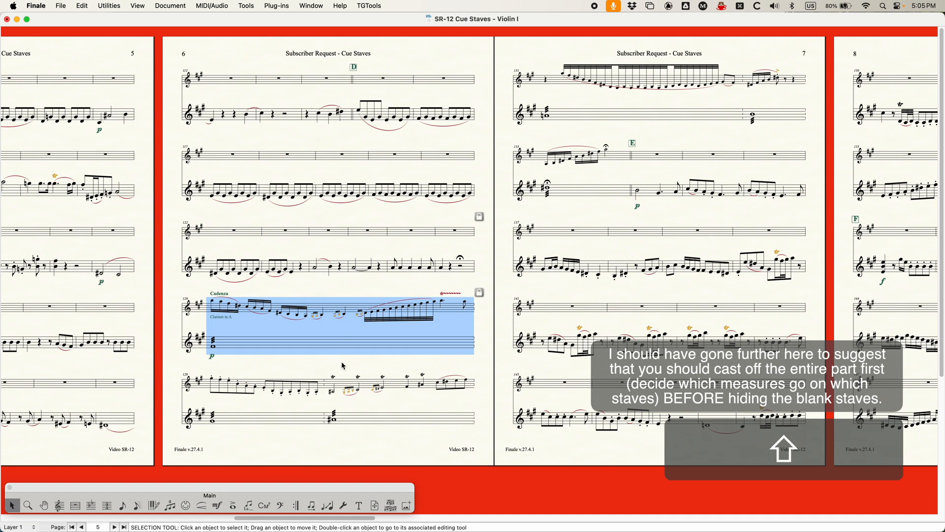
{"action": "left_click", "coordinate": [259, 384]}
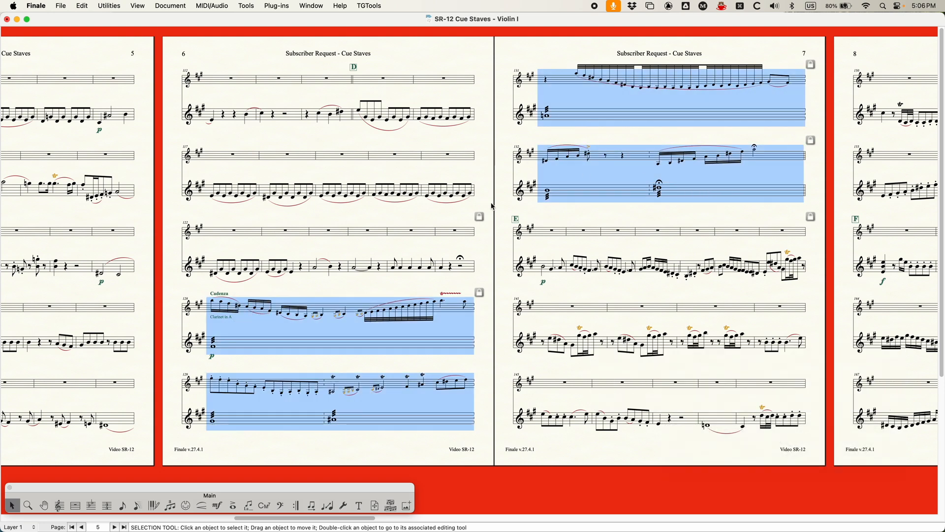
{"action": "mouse_move", "coordinate": [604, 144]}
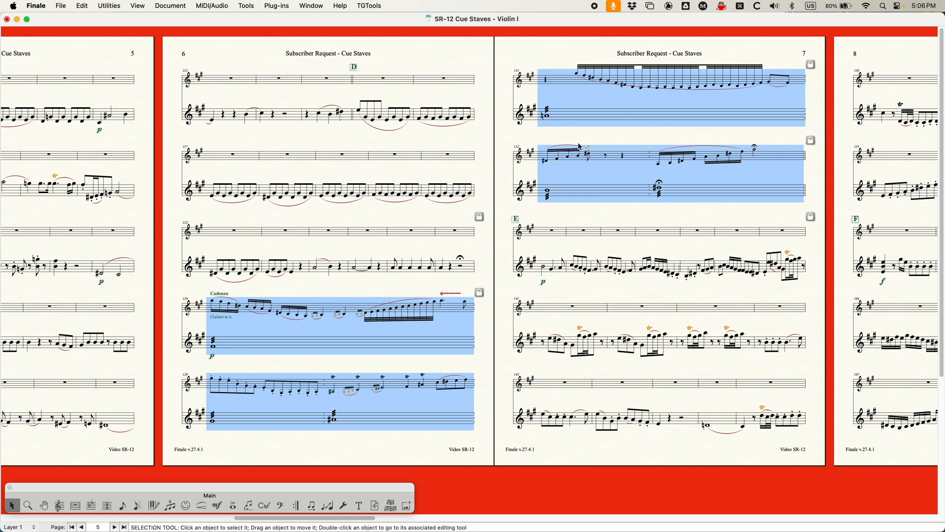
{"action": "mouse_move", "coordinate": [416, 62]}
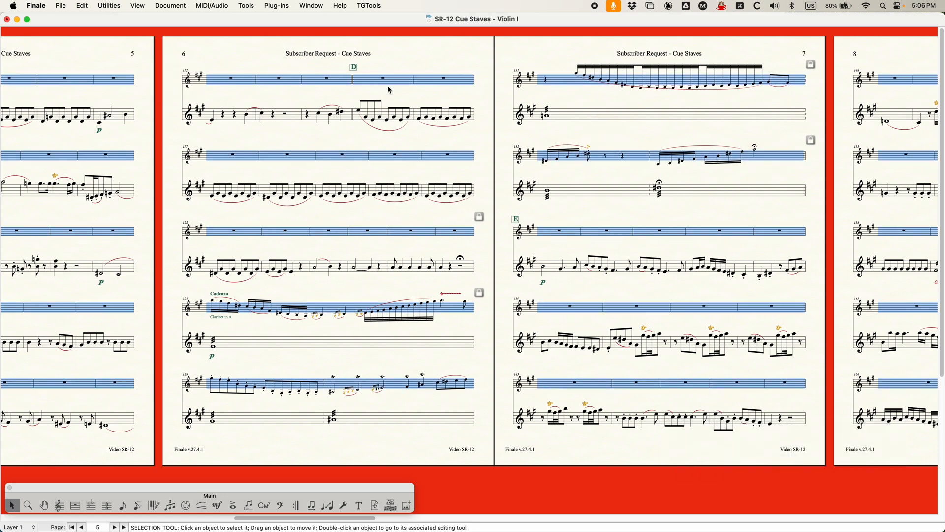
{"action": "mouse_move", "coordinate": [277, 129]}
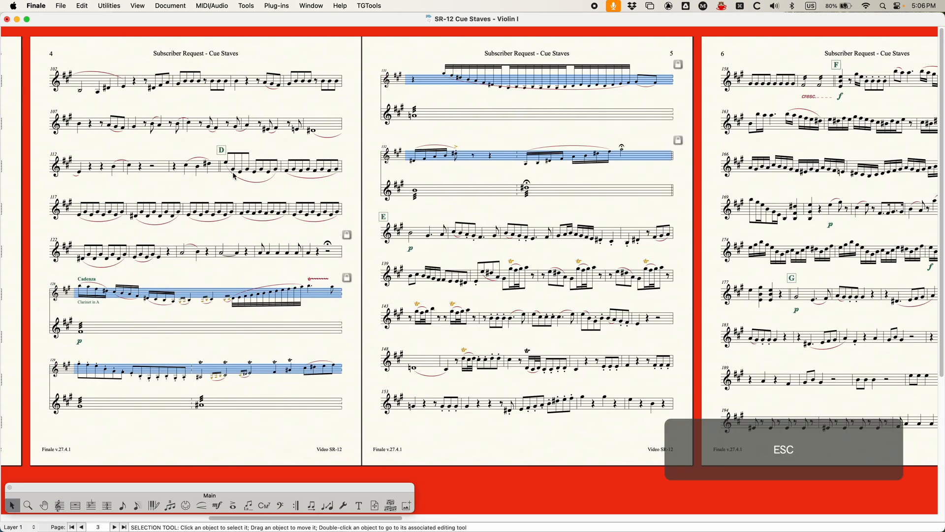
- Draw a slur beneath the long sixteenth-note cue run after the cadenza
{"action": "key", "text": "cmd+u"}
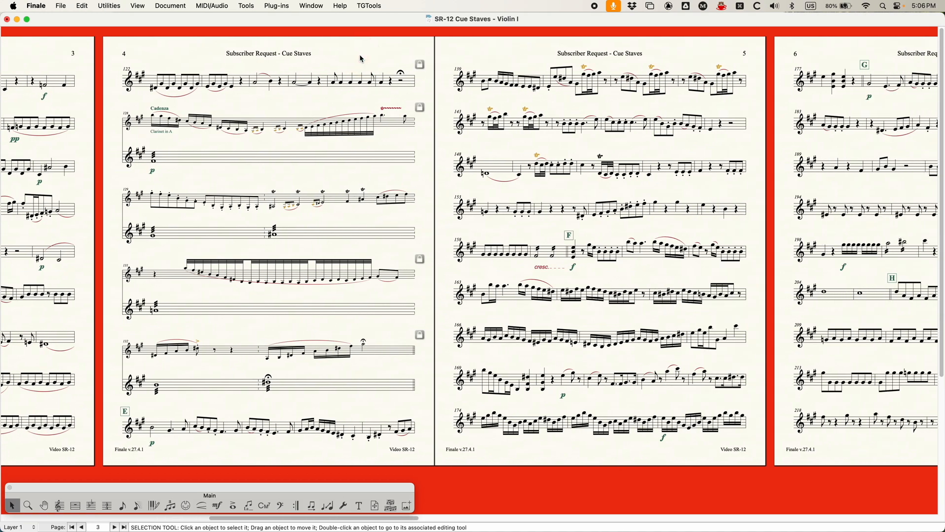
{"action": "left_click", "coordinate": [178, 81]}
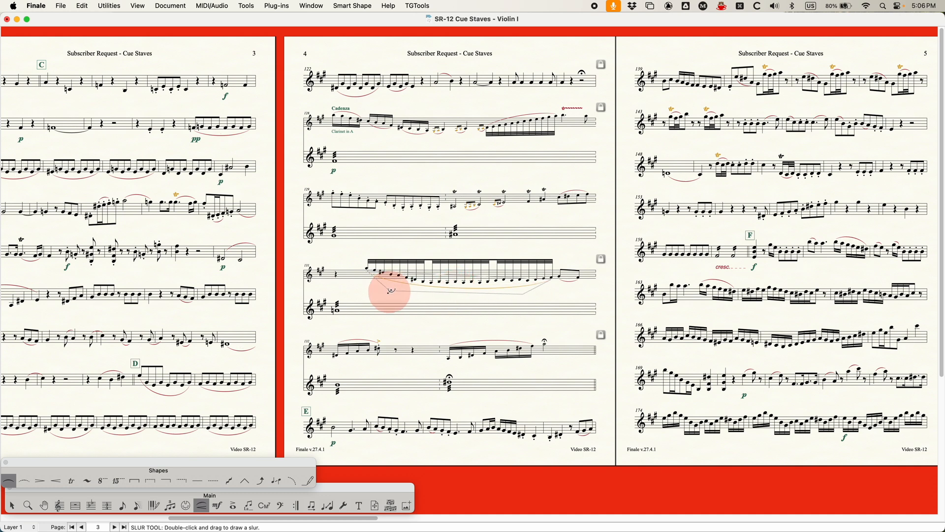
{"action": "key", "text": "Escape"}
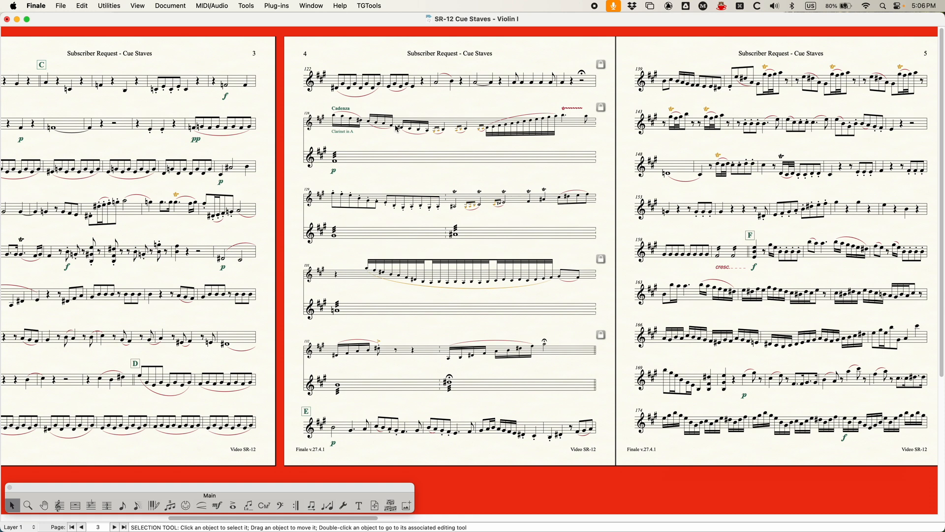
{"action": "mouse_move", "coordinate": [362, 136]}
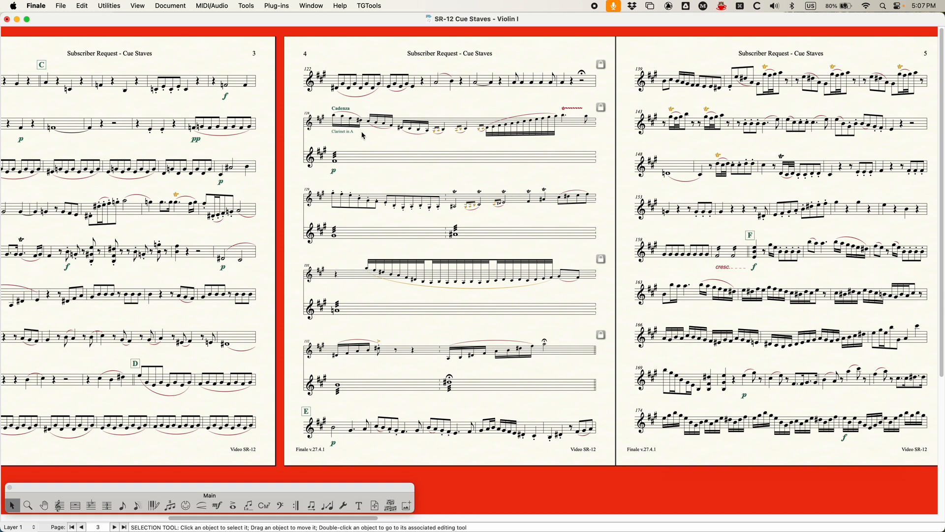
{"action": "mouse_move", "coordinate": [508, 322]}
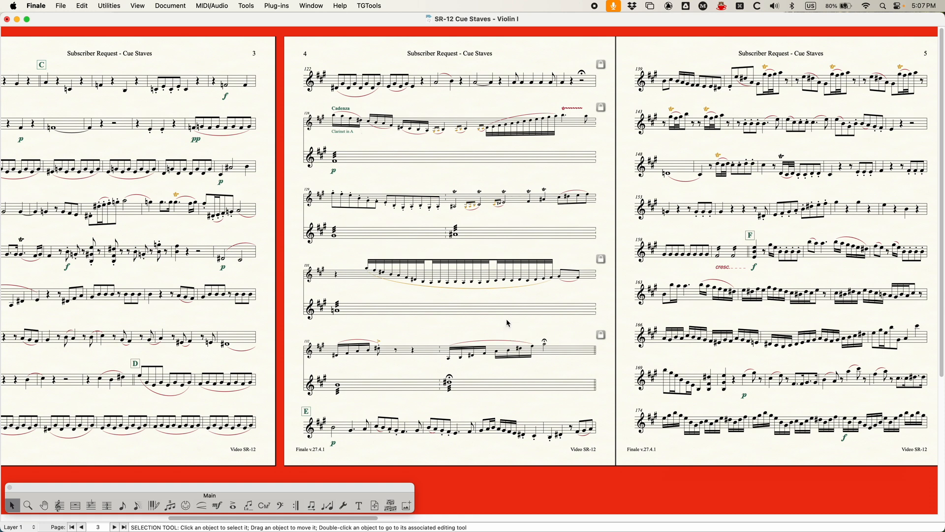
{"action": "mouse_move", "coordinate": [504, 322]}
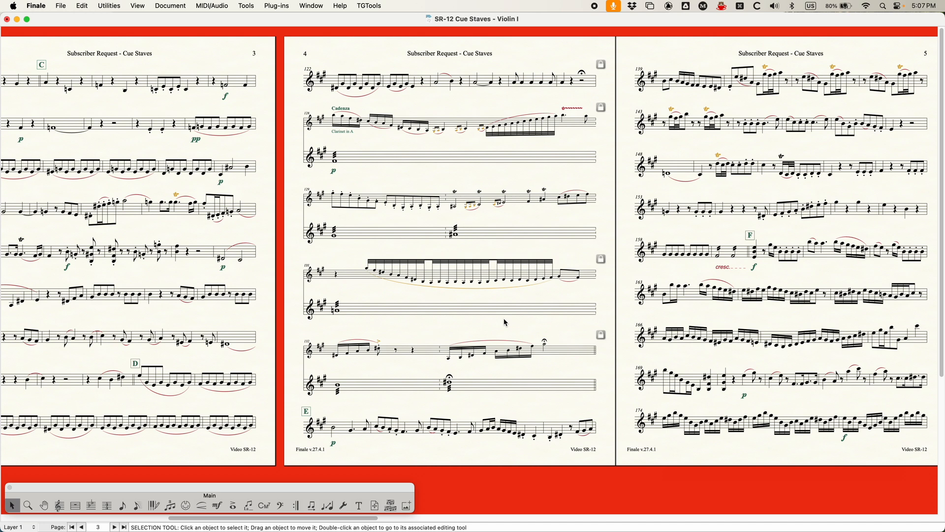
{"action": "mouse_move", "coordinate": [237, 4]}
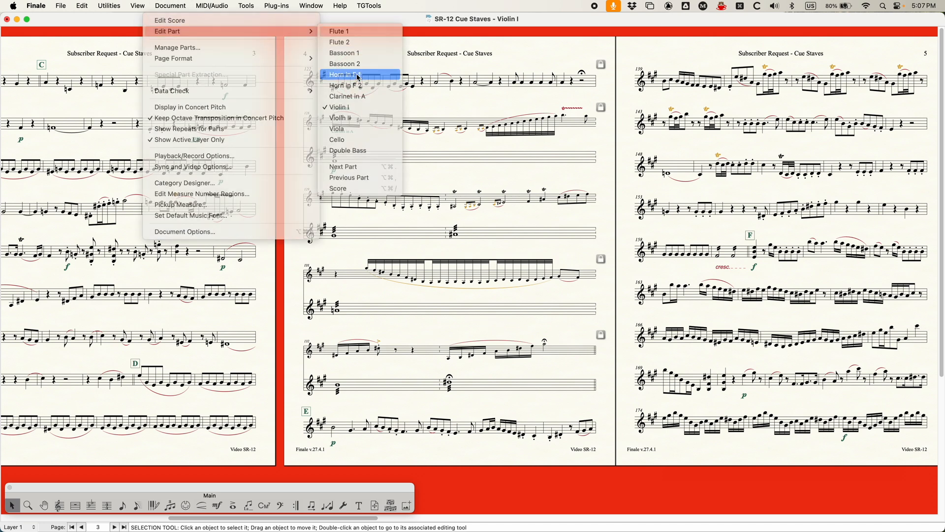
- In the Horn in F 1 part, move the Cadenza and letter E measures to new systems
{"action": "left_click", "coordinate": [345, 74]}
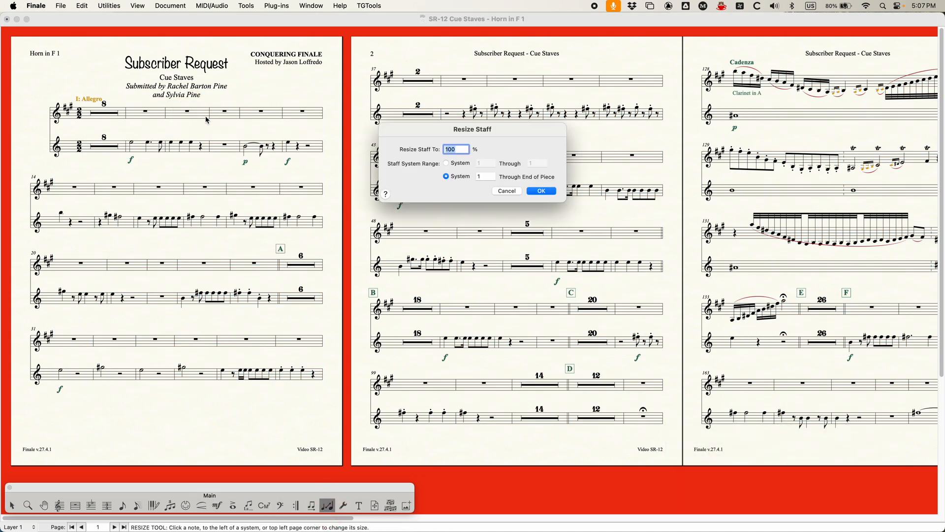
{"action": "left_click", "coordinate": [541, 190]}
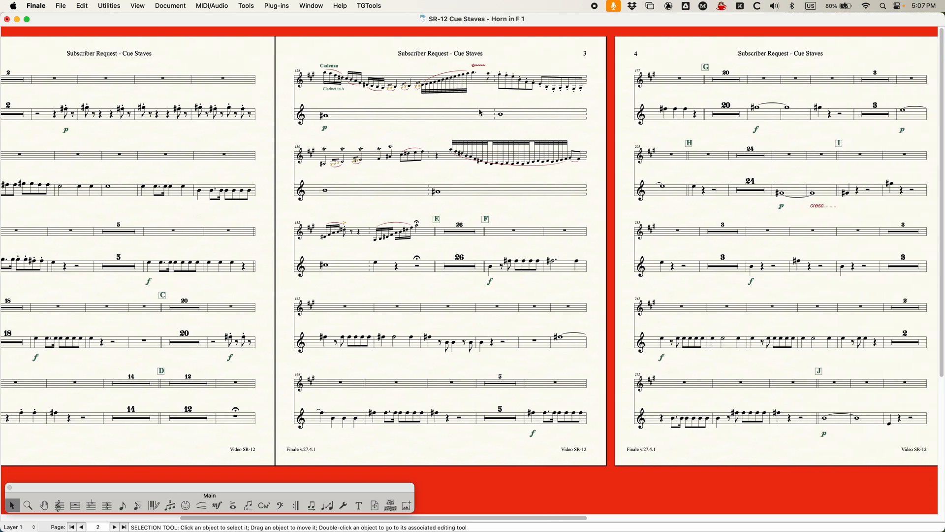
{"action": "left_click", "coordinate": [376, 81]}
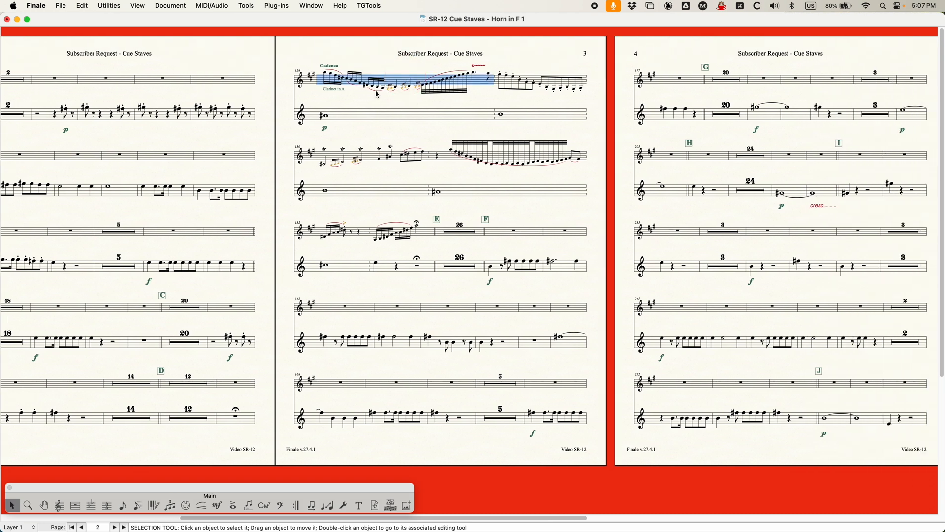
{"action": "mouse_move", "coordinate": [432, 244]}
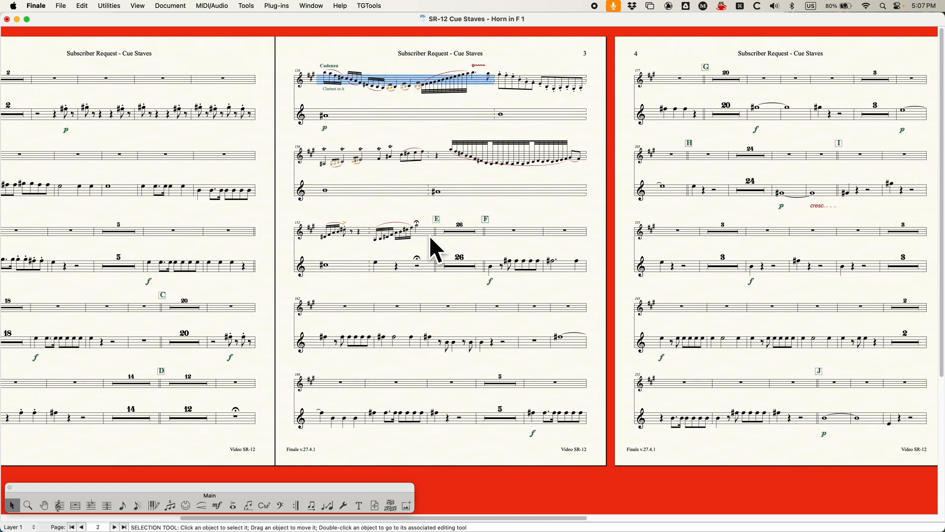
{"action": "left_click", "coordinate": [458, 231]}
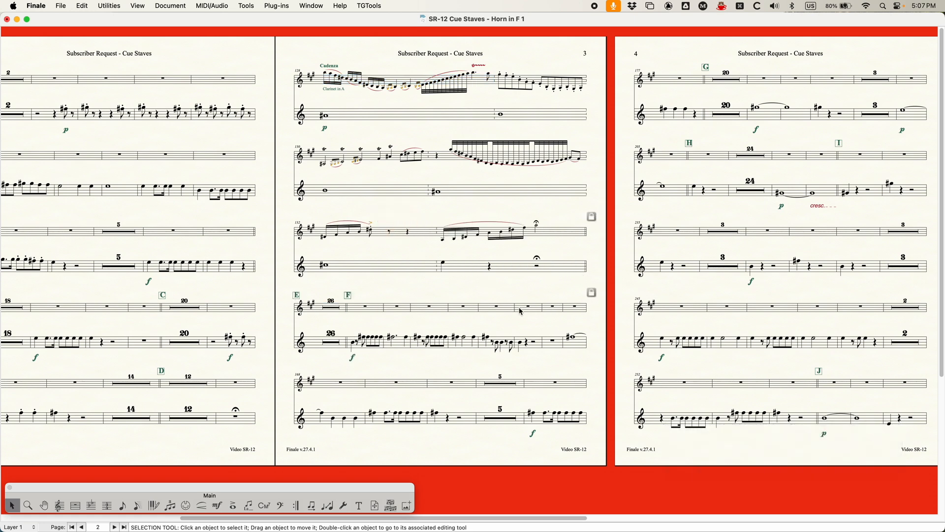
{"action": "key", "text": "u"}
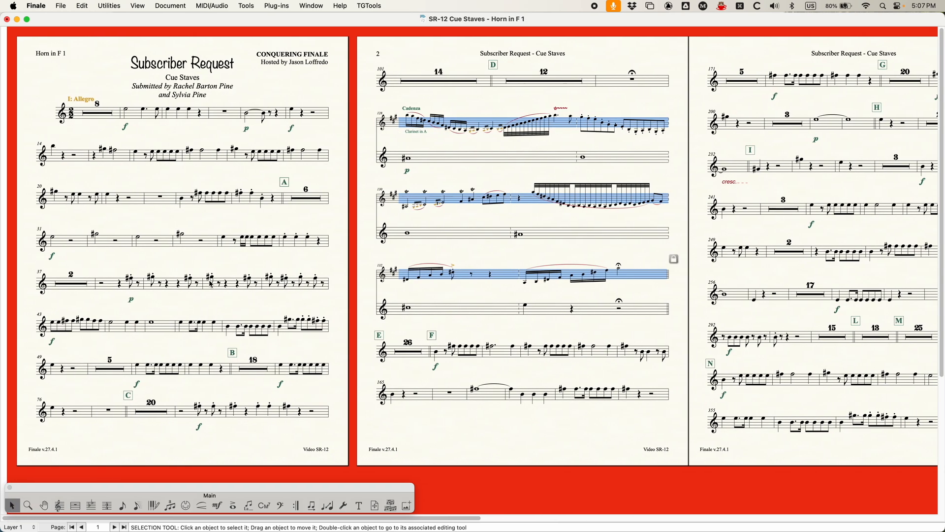
{"action": "key", "text": "cmd+u"}
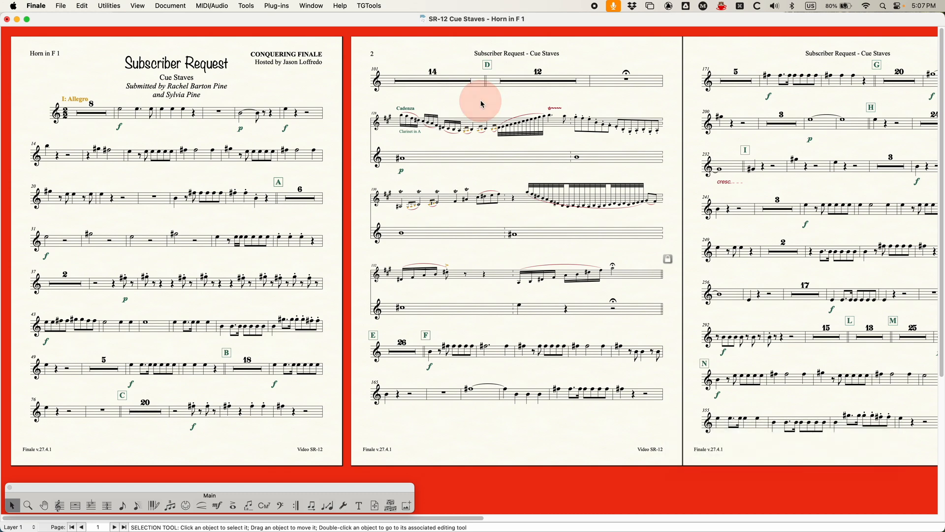
{"action": "key", "text": "cmd+="}
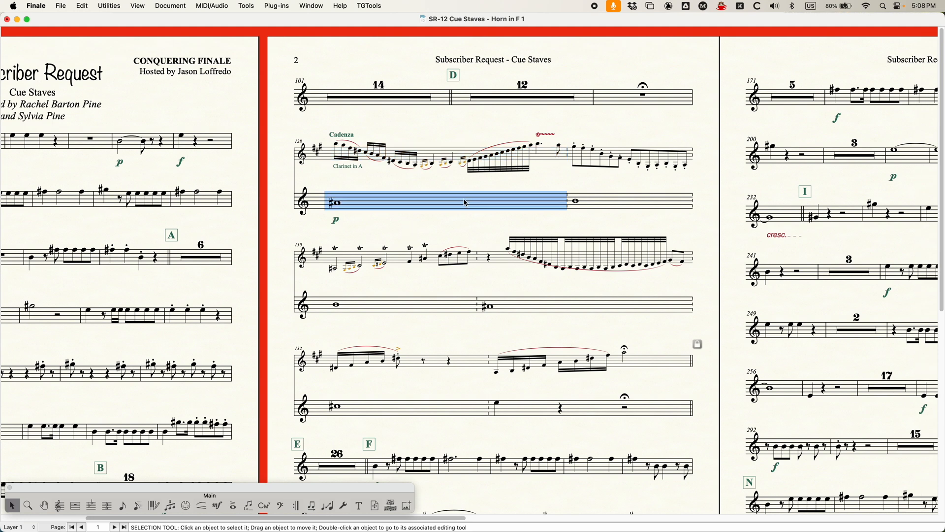
{"action": "key", "text": "cmd+a"}
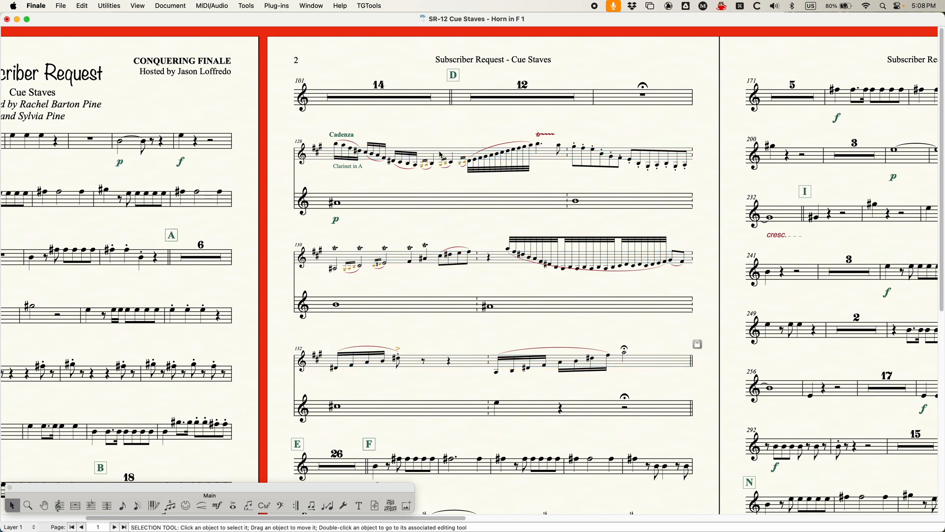
{"action": "mouse_move", "coordinate": [446, 156]}
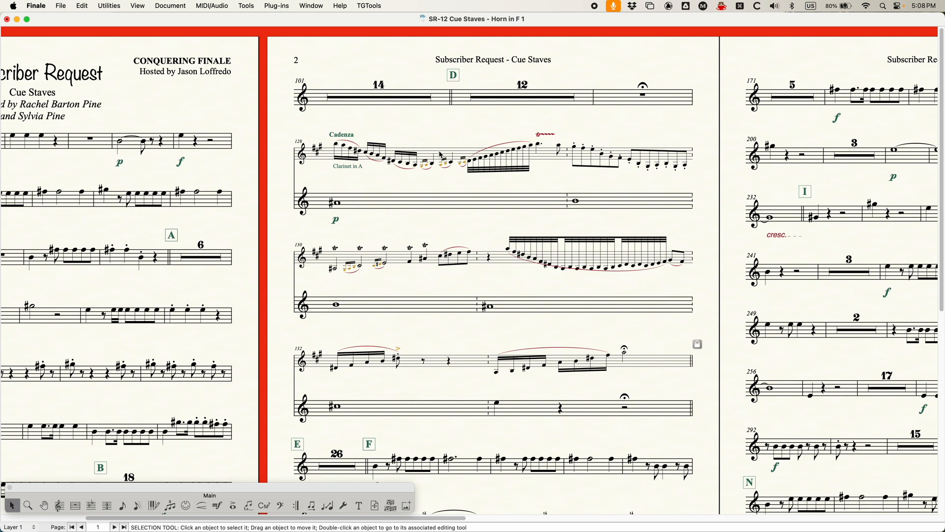
- Select measure 128 and open the part's Instrument List with Cmd+K
{"action": "left_click", "coordinate": [439, 155]}
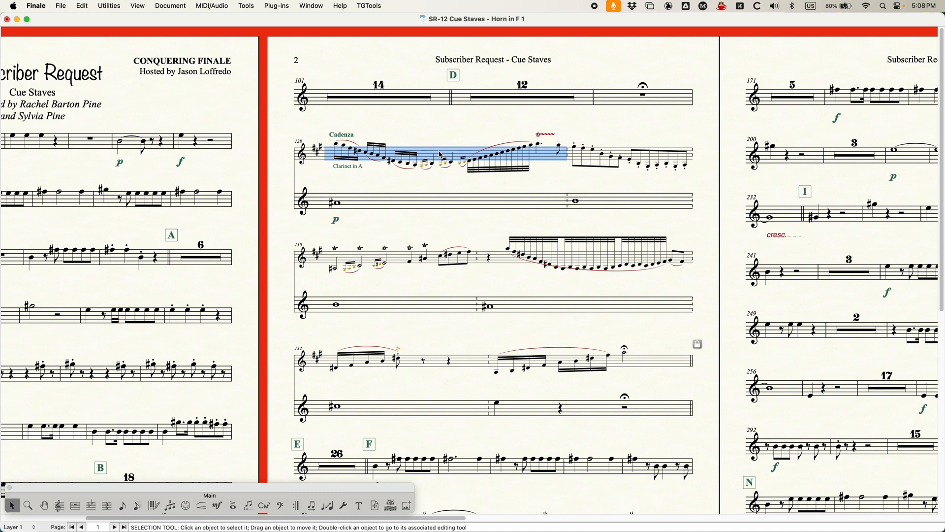
{"action": "mouse_move", "coordinate": [430, 201]}
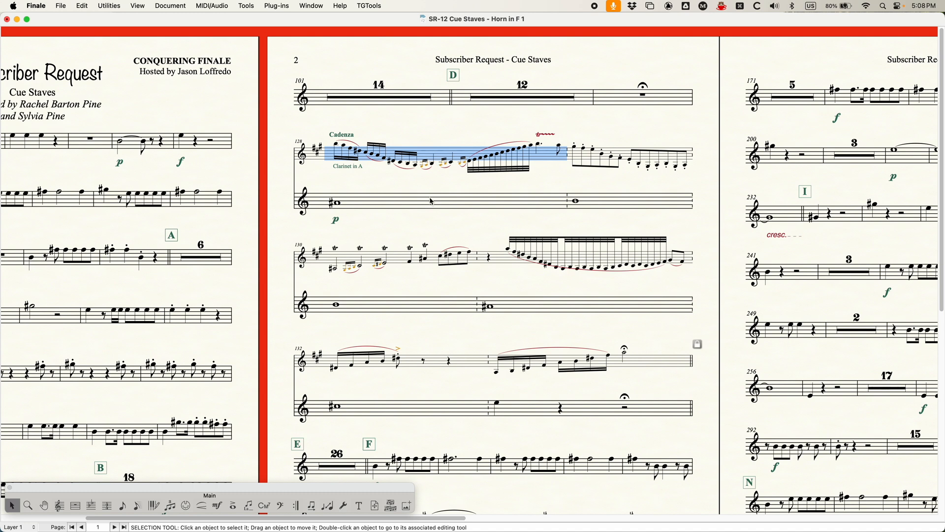
{"action": "mouse_move", "coordinate": [440, 152]}
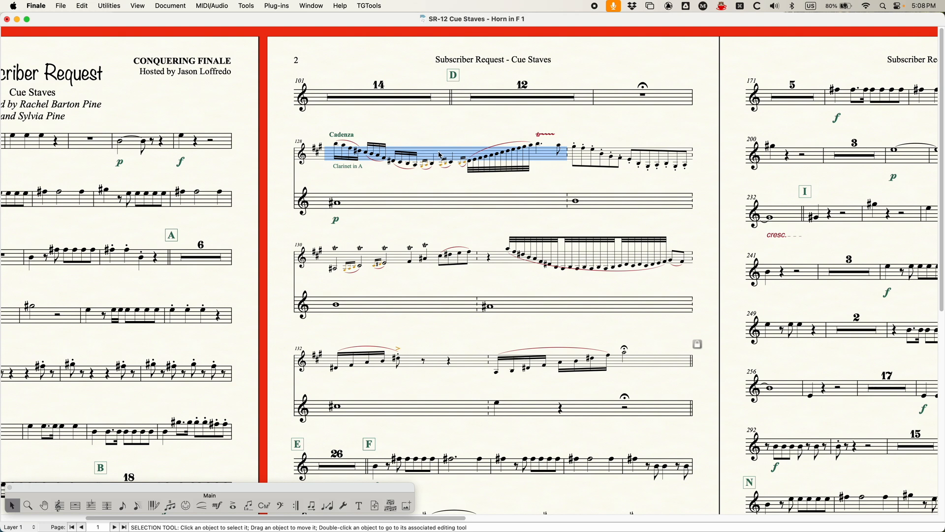
{"action": "mouse_move", "coordinate": [445, 209]}
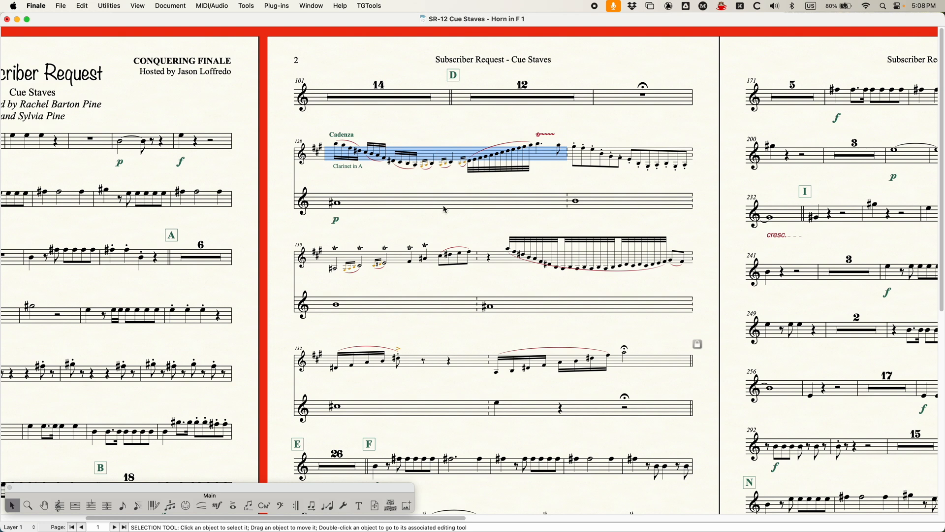
{"action": "mouse_move", "coordinate": [400, 237]}
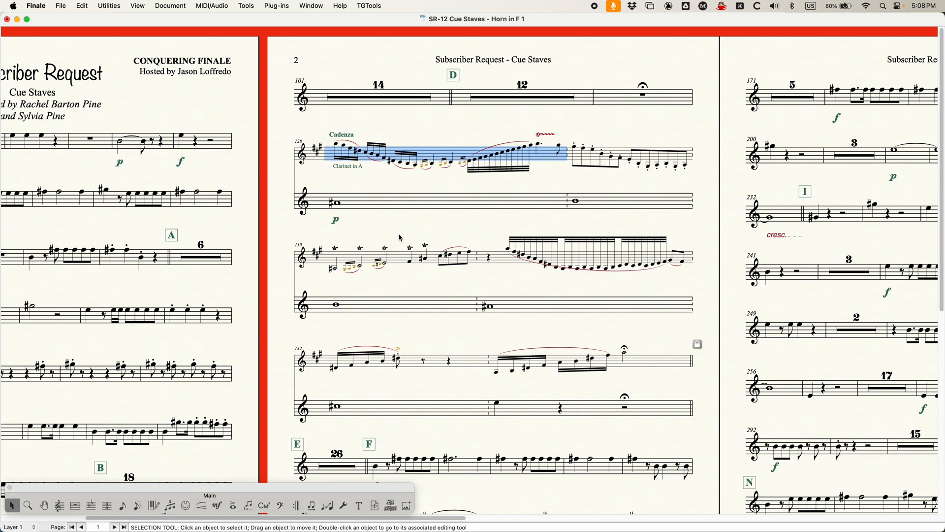
{"action": "mouse_move", "coordinate": [540, 236]}
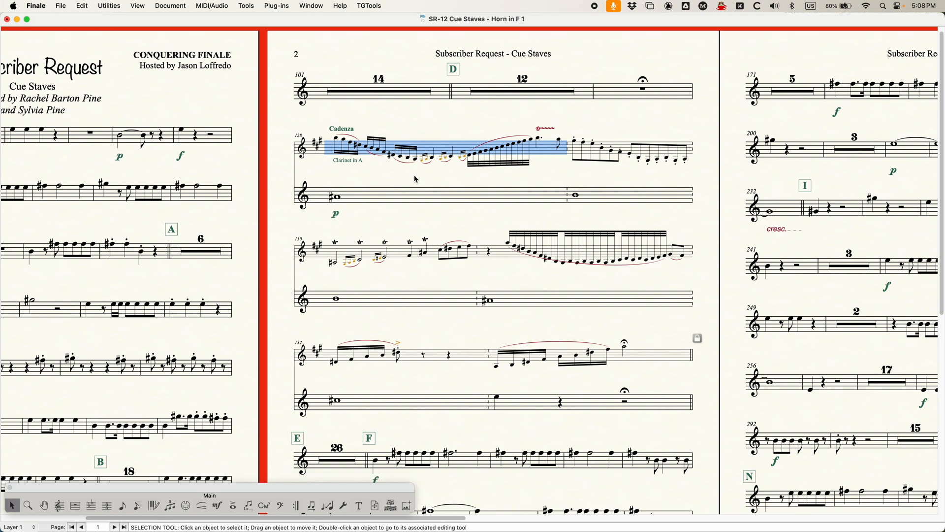
{"action": "mouse_move", "coordinate": [402, 137]}
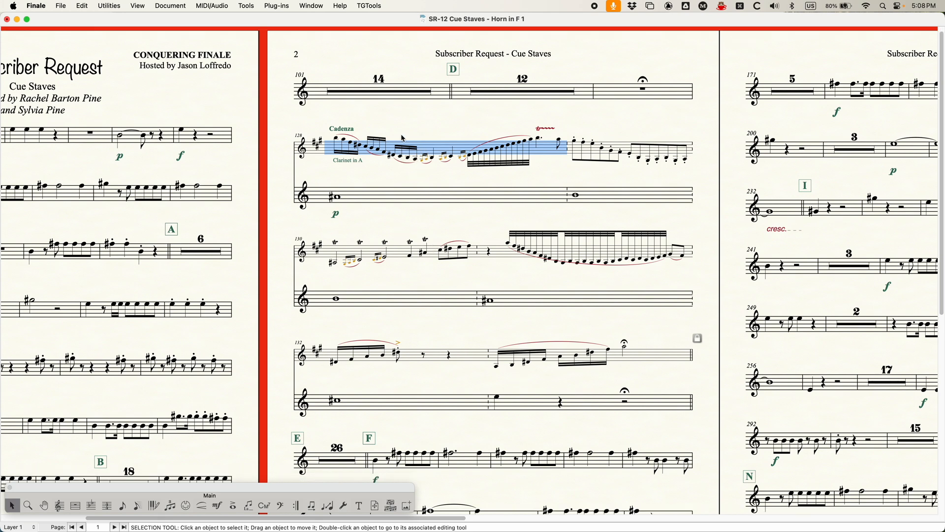
{"action": "mouse_move", "coordinate": [422, 137]}
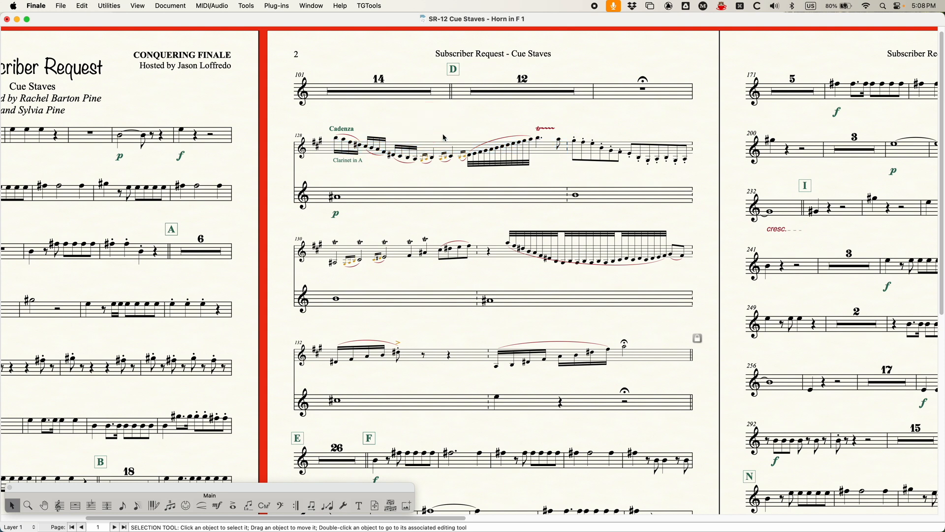
{"action": "key", "text": "cmd+k"}
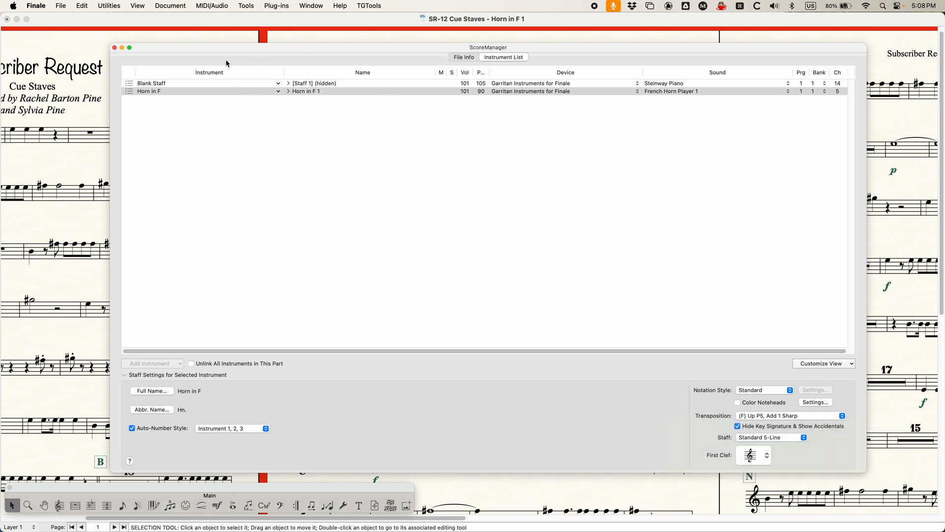
{"action": "left_click", "coordinate": [150, 83]}
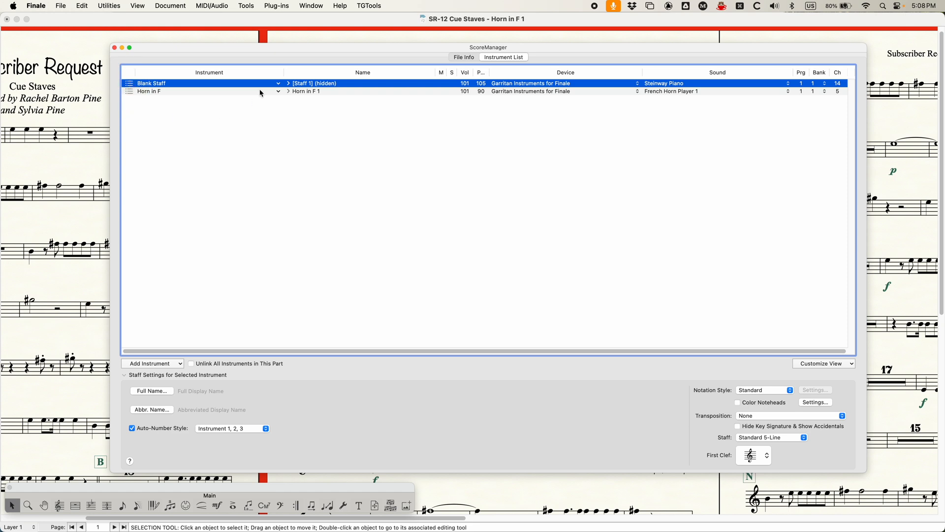
{"action": "mouse_move", "coordinate": [700, 341]}
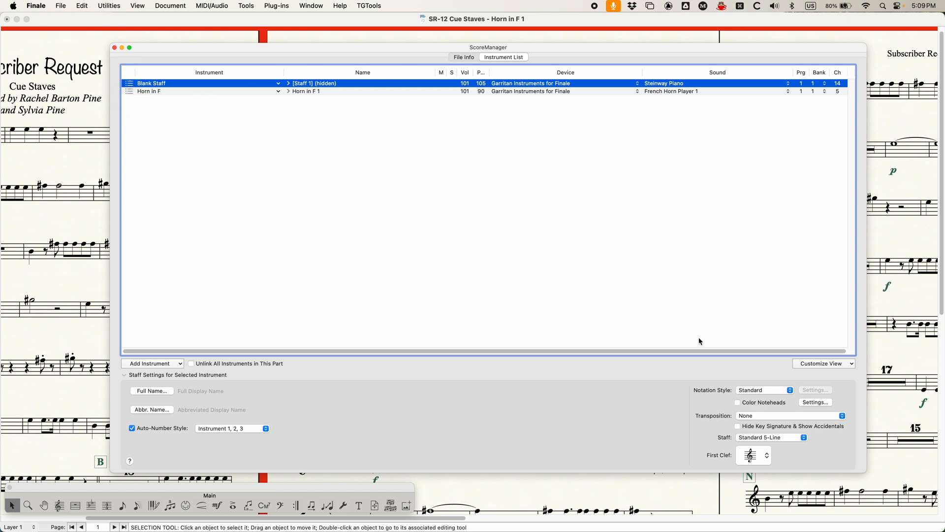
{"action": "left_click", "coordinate": [790, 416]}
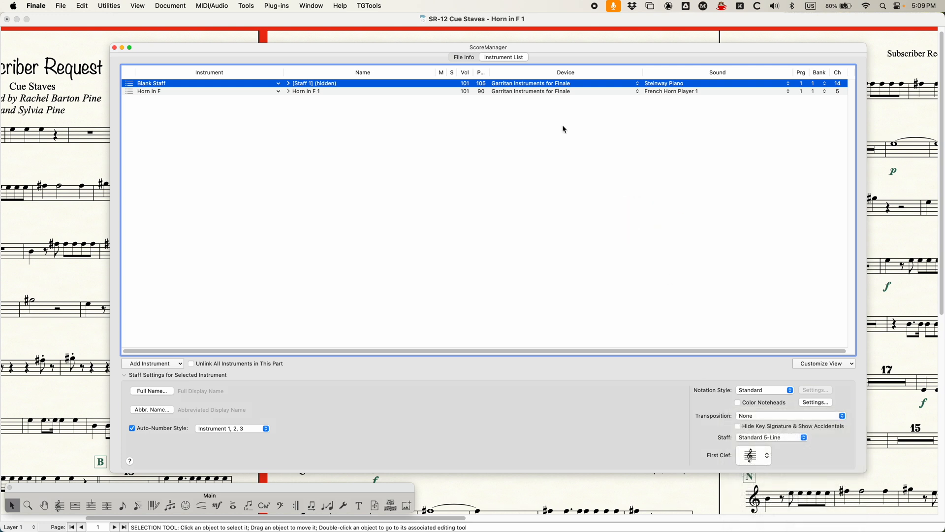
{"action": "mouse_move", "coordinate": [191, 113]}
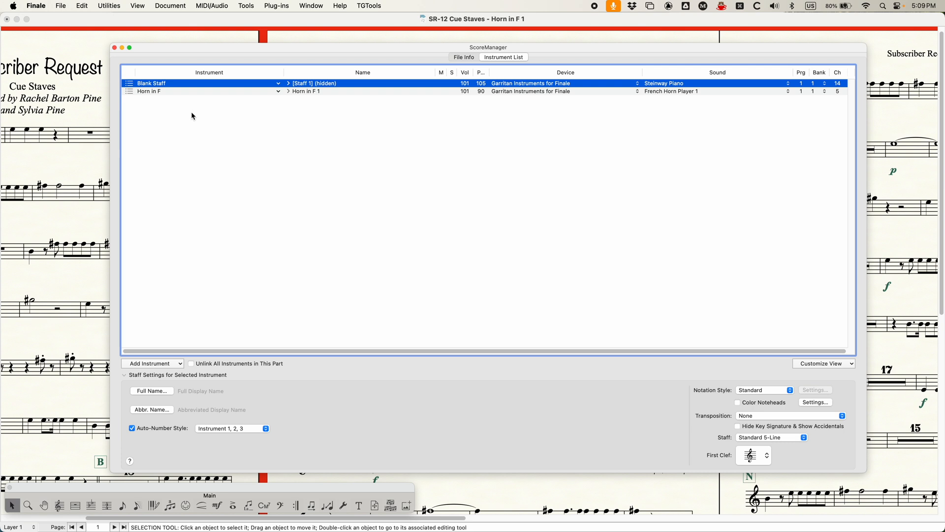
{"action": "mouse_move", "coordinate": [184, 55]}
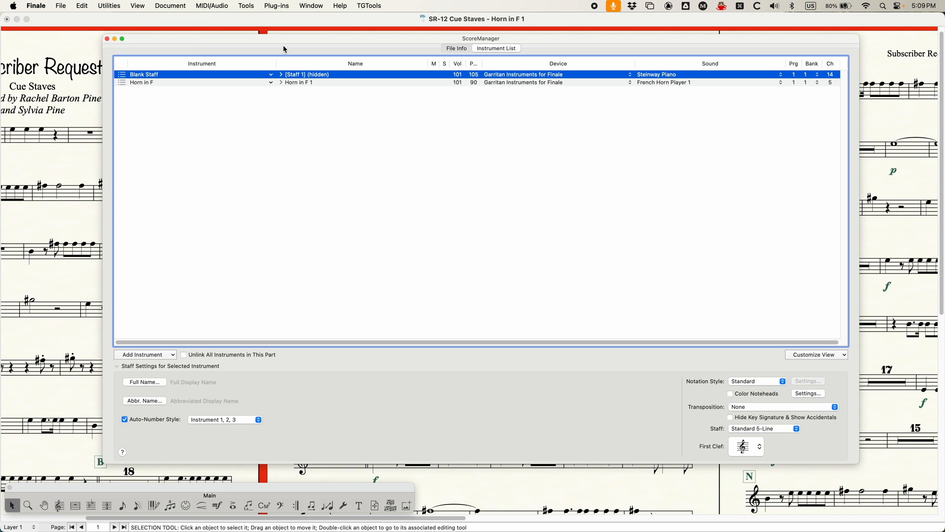
{"action": "mouse_move", "coordinate": [387, 38]}
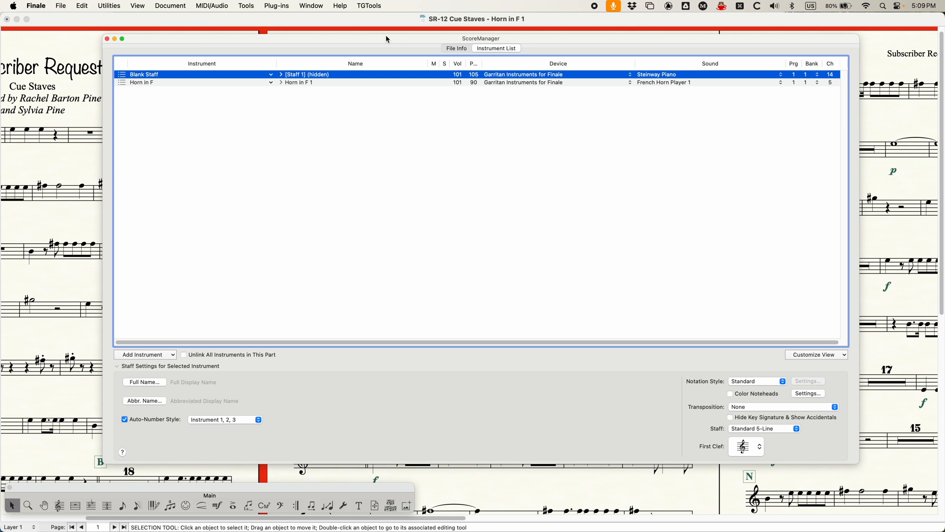
{"action": "mouse_move", "coordinate": [389, 109]}
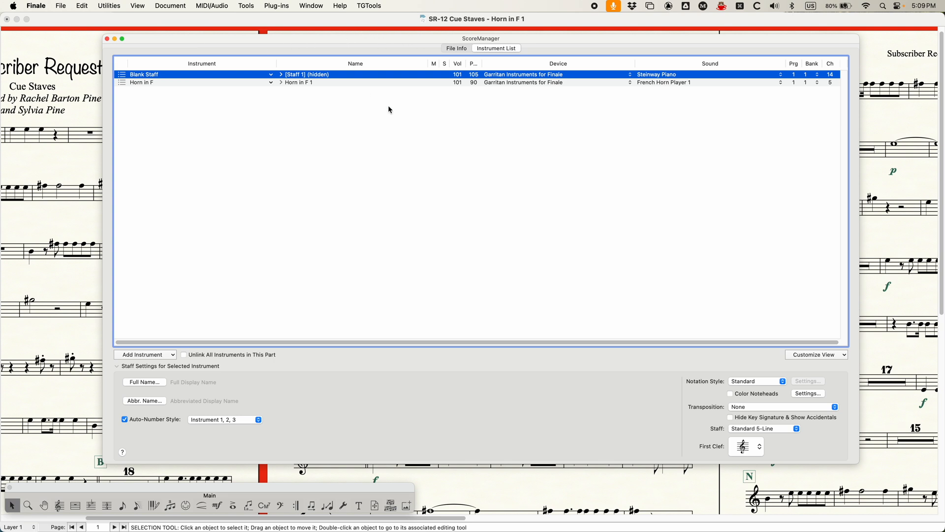
{"action": "mouse_move", "coordinate": [187, 342]}
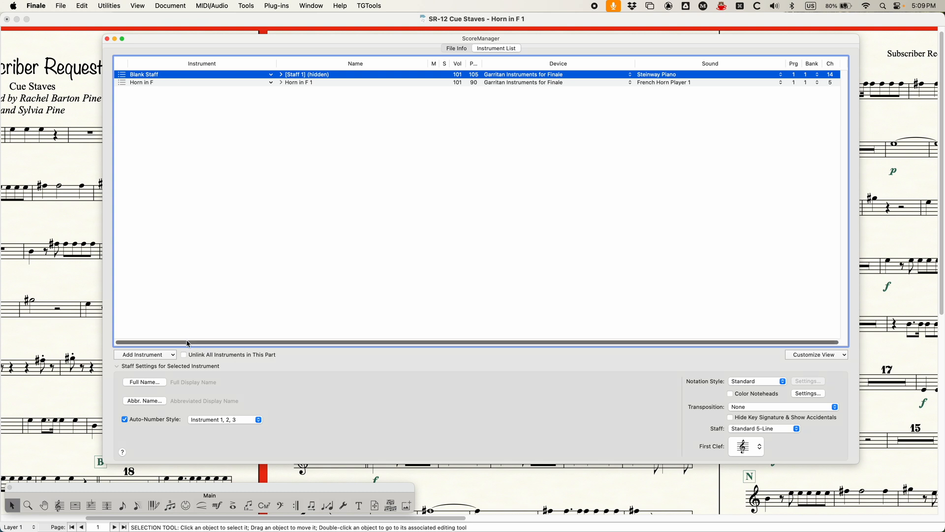
{"action": "mouse_move", "coordinate": [171, 342]}
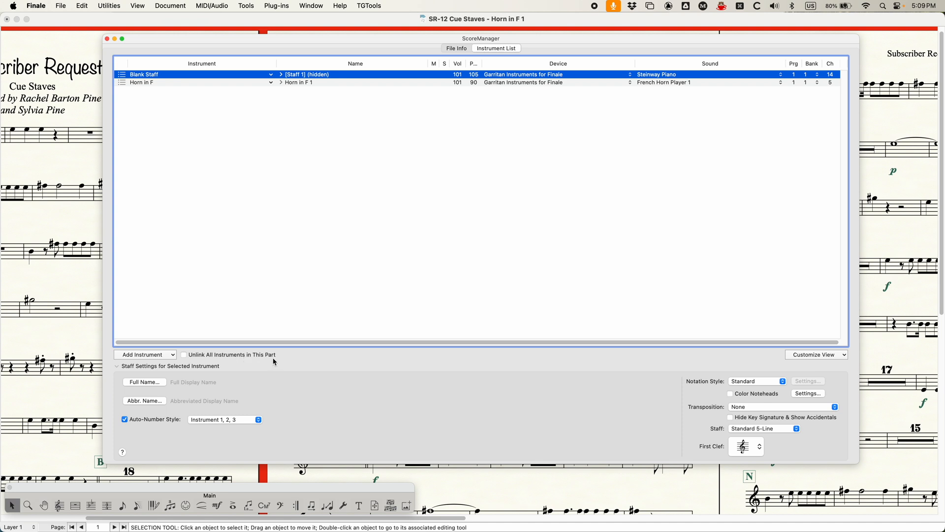
{"action": "mouse_move", "coordinate": [266, 358]}
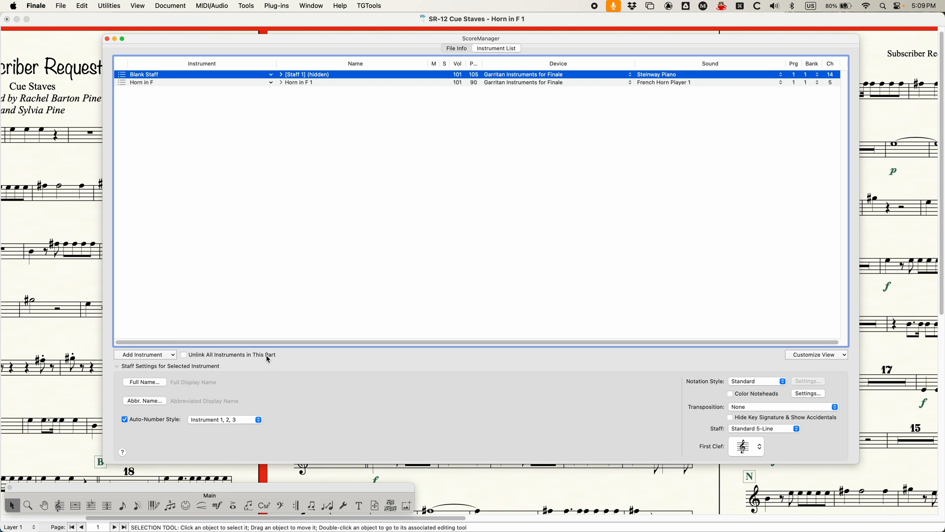
{"action": "left_click", "coordinate": [183, 354]}
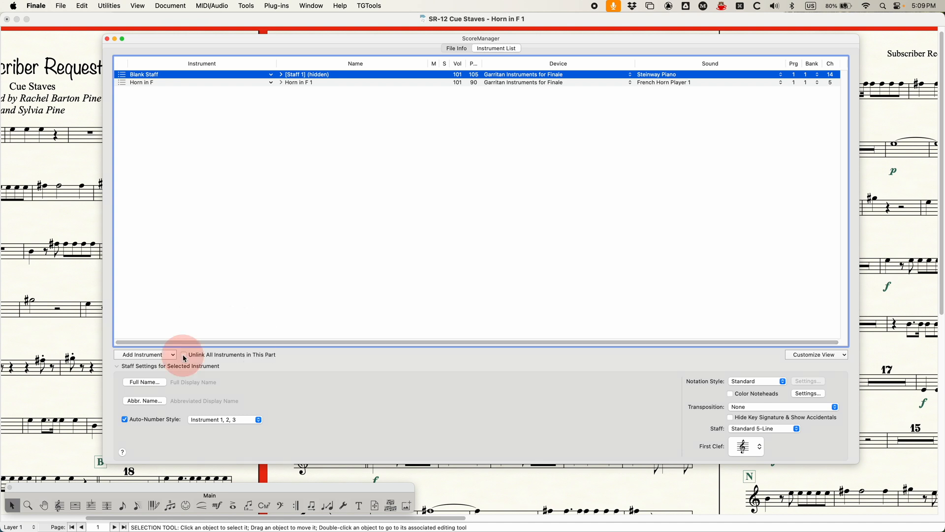
- Unlink all instruments and set the Blank Staff transposition to '(F) Up P5, Add 1 Sharp'
{"action": "left_click", "coordinate": [183, 354]}
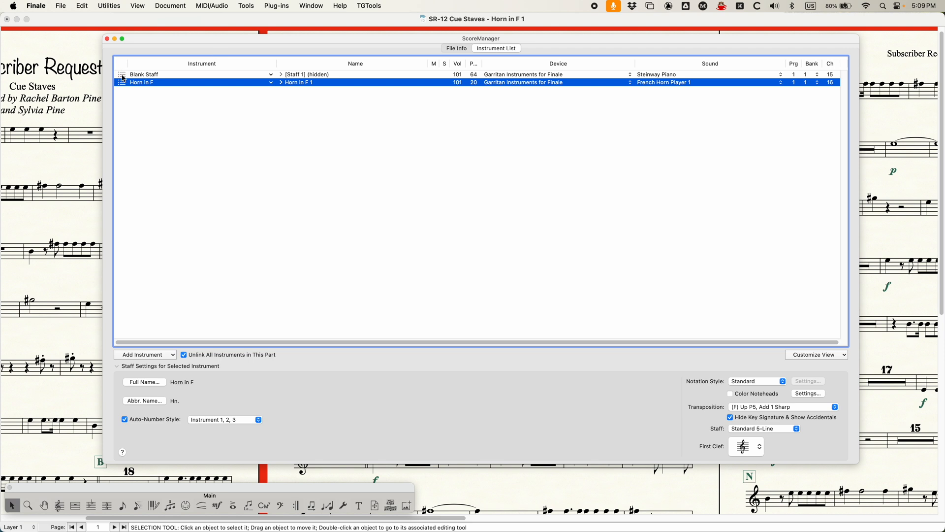
{"action": "left_click", "coordinate": [144, 74]}
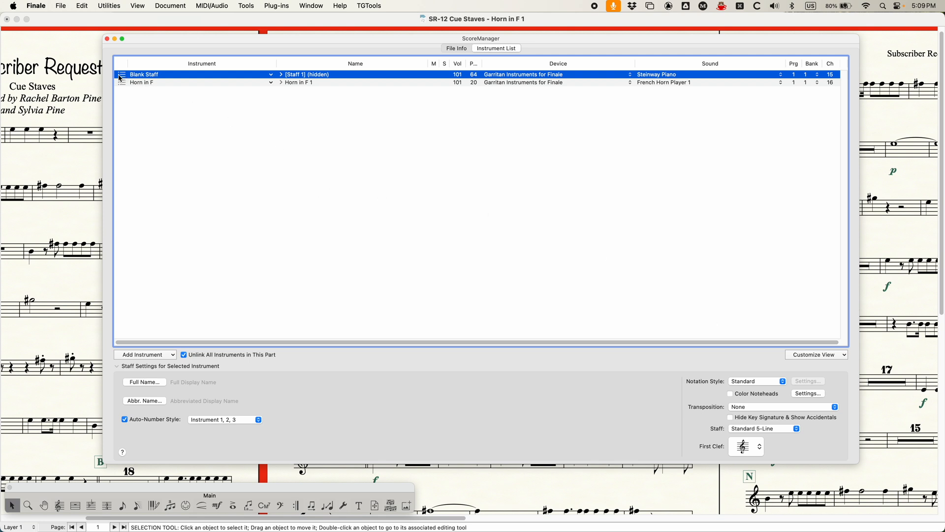
{"action": "mouse_move", "coordinate": [781, 440]}
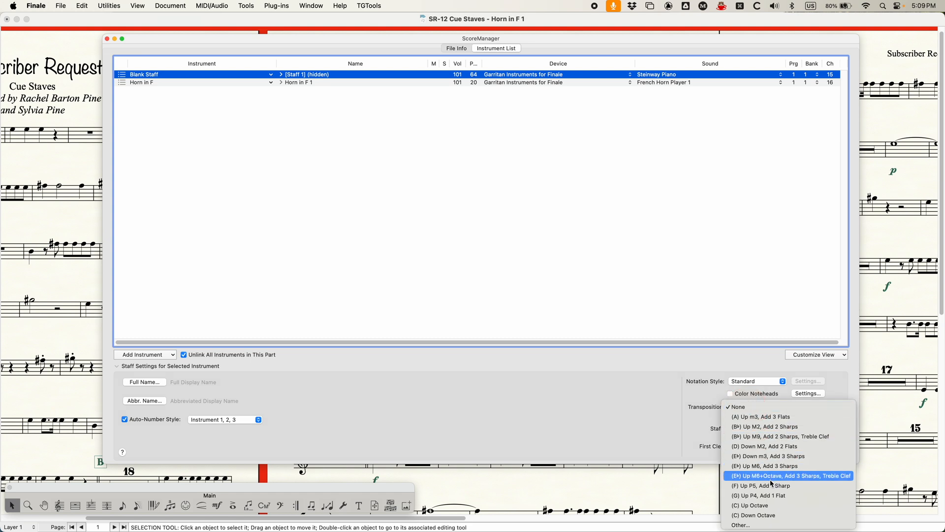
{"action": "left_click", "coordinate": [752, 485]}
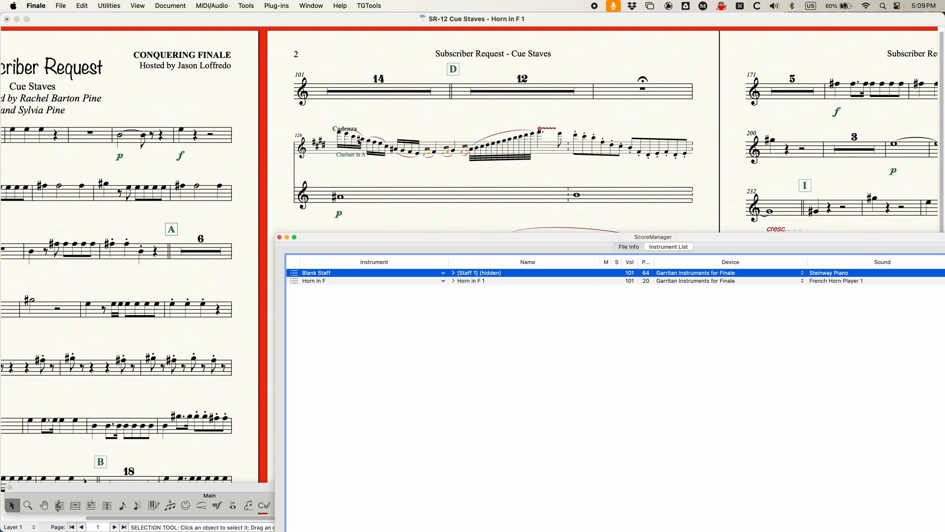
{"action": "mouse_move", "coordinate": [362, 177]}
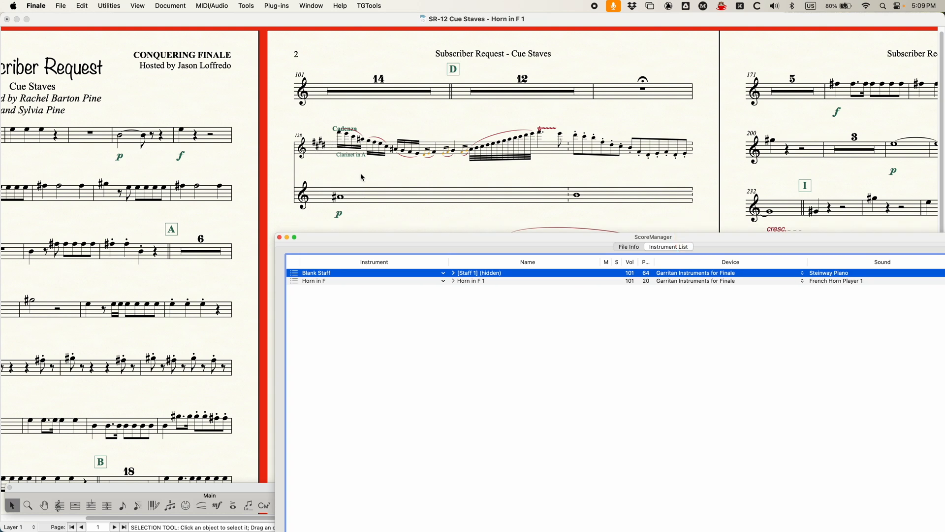
{"action": "mouse_move", "coordinate": [405, 194]}
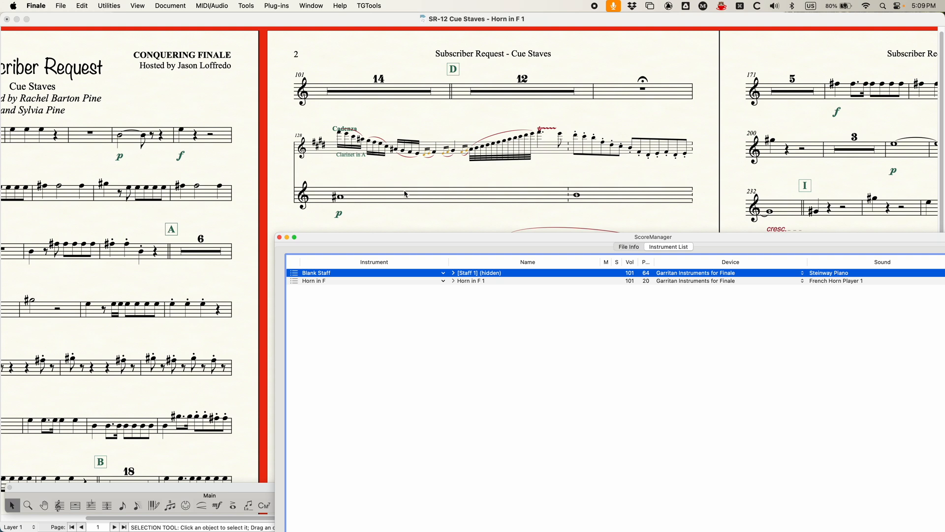
{"action": "mouse_move", "coordinate": [509, 274]}
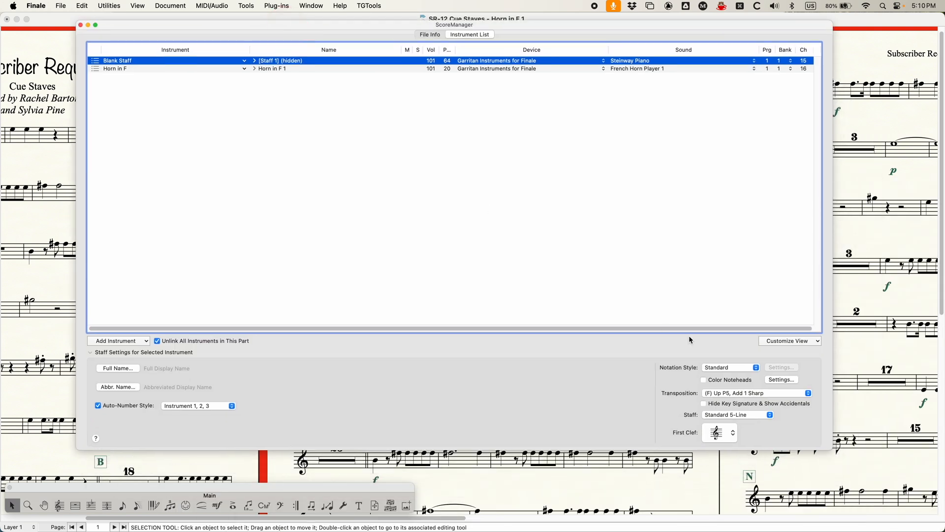
{"action": "left_click", "coordinate": [703, 404]}
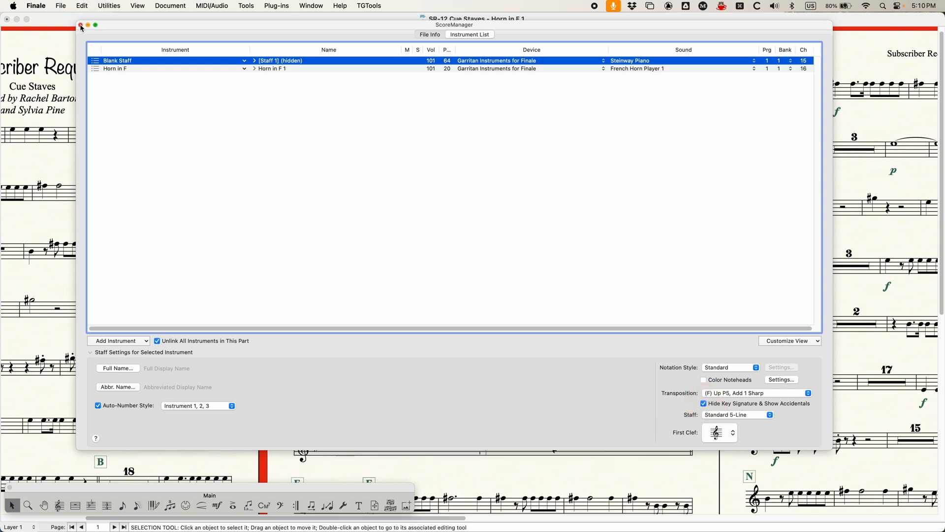
{"action": "left_click", "coordinate": [79, 26]}
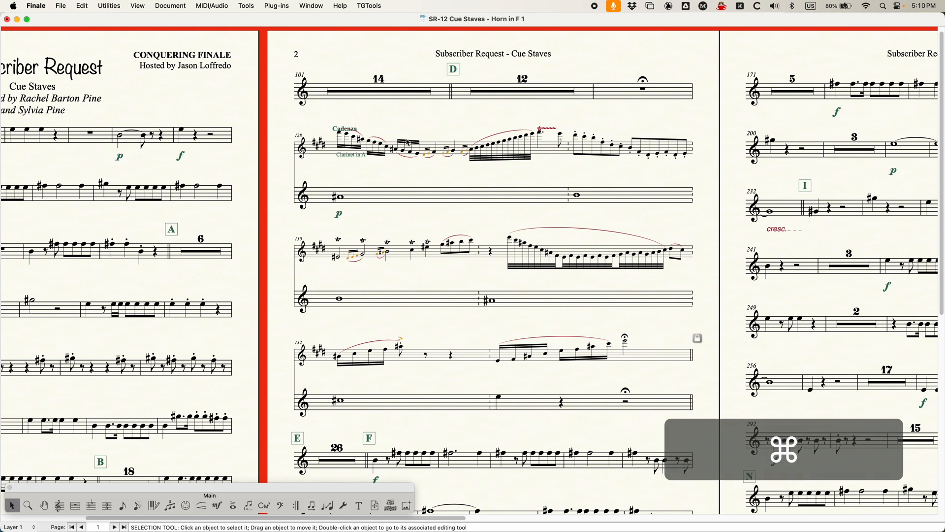
{"action": "key", "text": "cmd+a"}
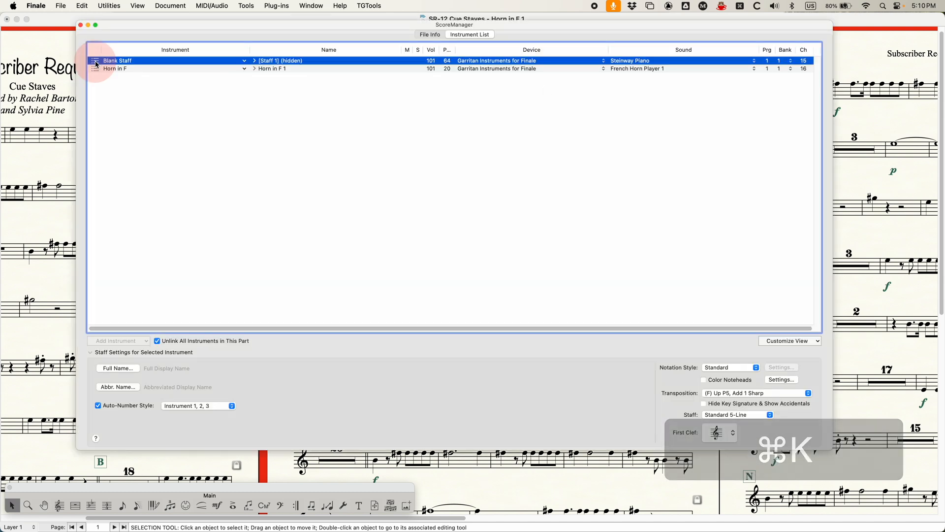
{"action": "left_click", "coordinate": [703, 403]}
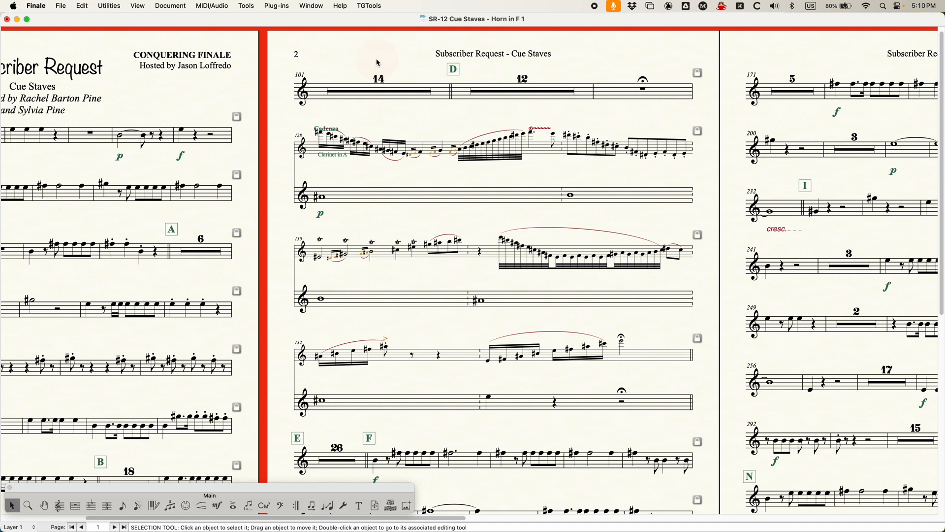
{"action": "mouse_move", "coordinate": [350, 159]}
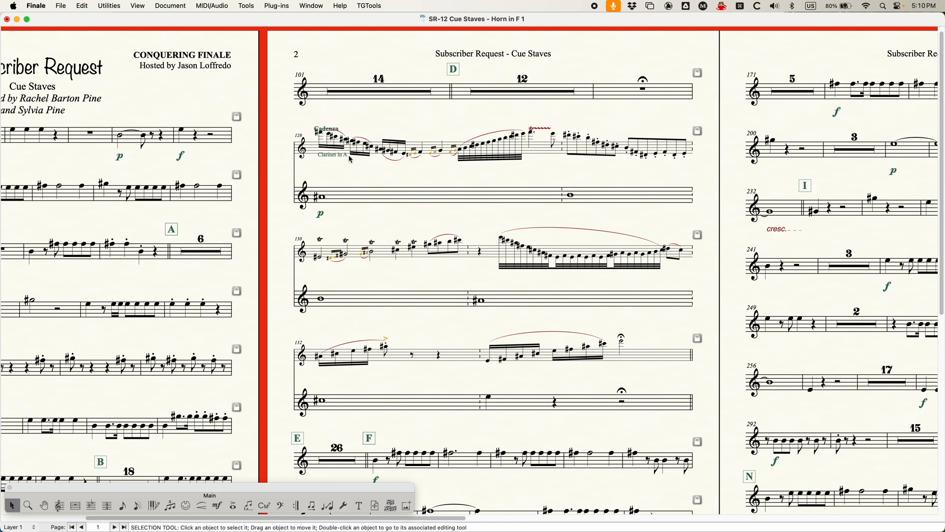
{"action": "key", "text": "cmd+a"}
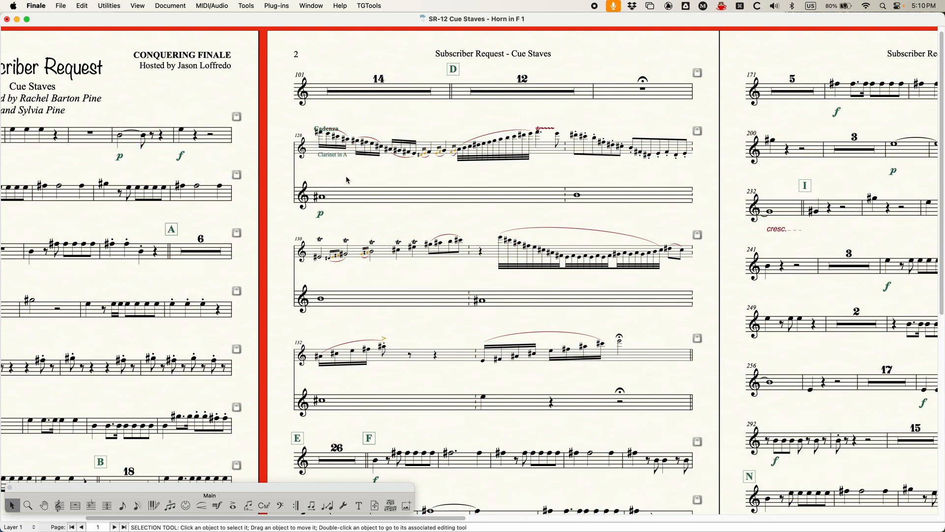
{"action": "left_click", "coordinate": [334, 128]}
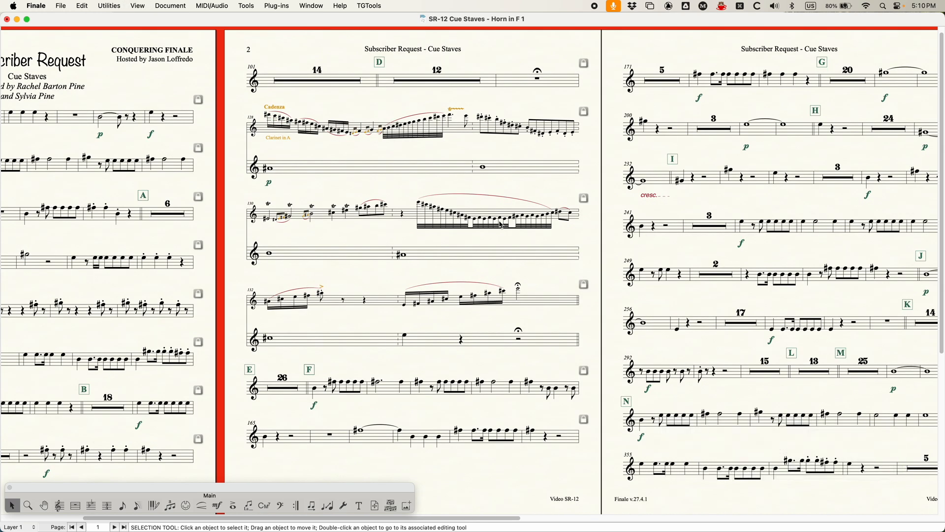
{"action": "key", "text": "cmd+="}
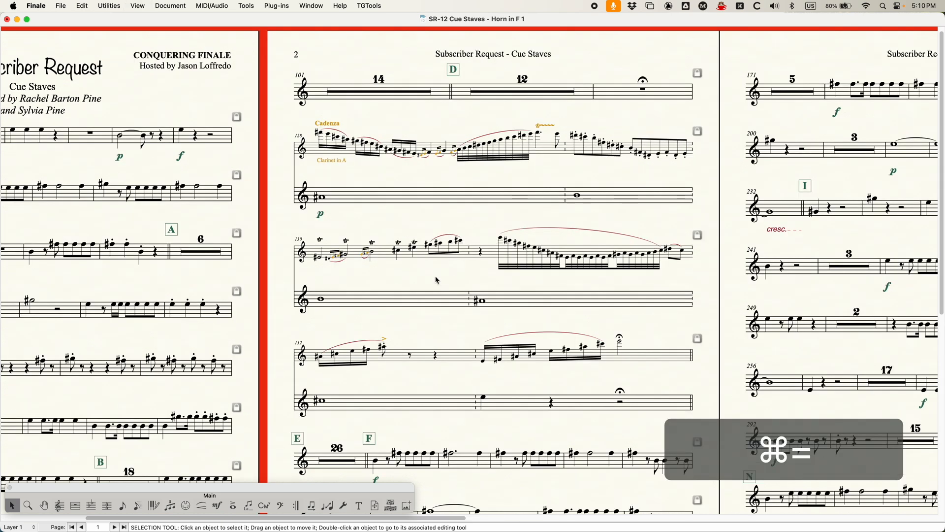
{"action": "key", "text": "cmd+="}
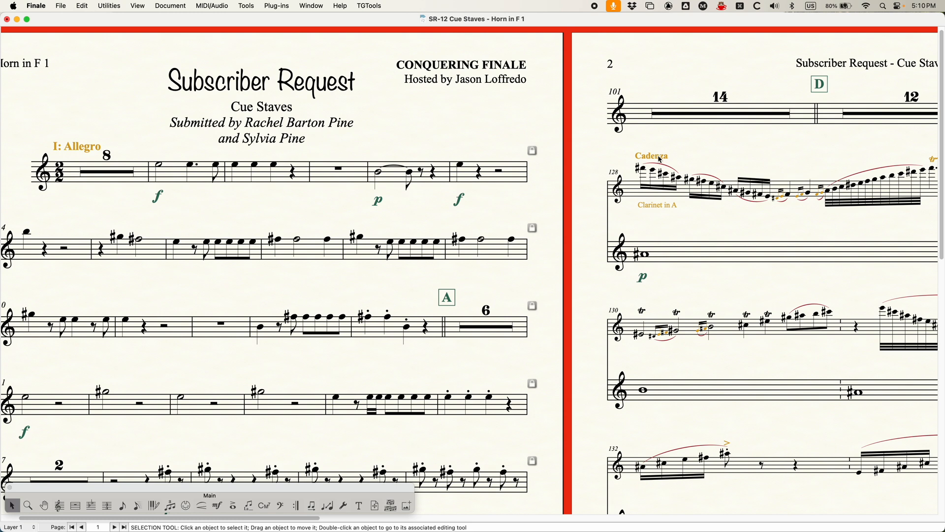
{"action": "left_click", "coordinate": [651, 156]}
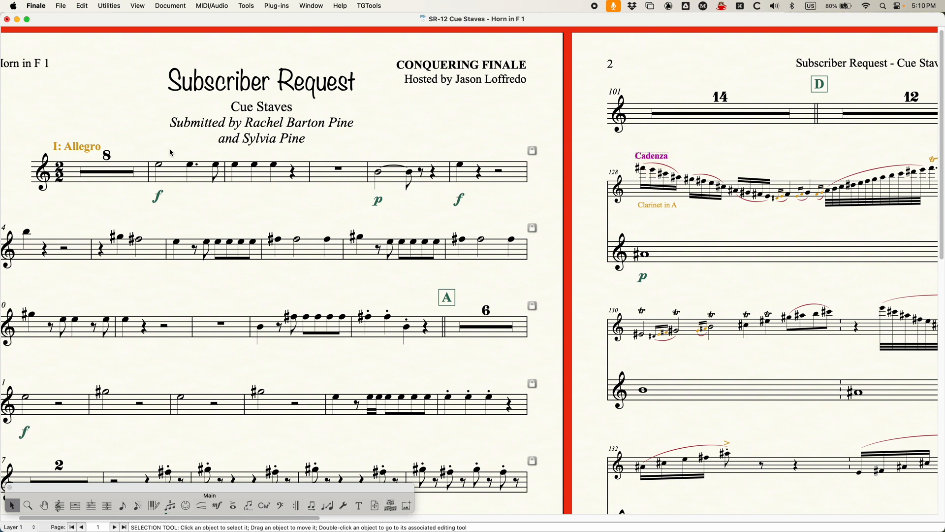
{"action": "left_click", "coordinate": [74, 147]}
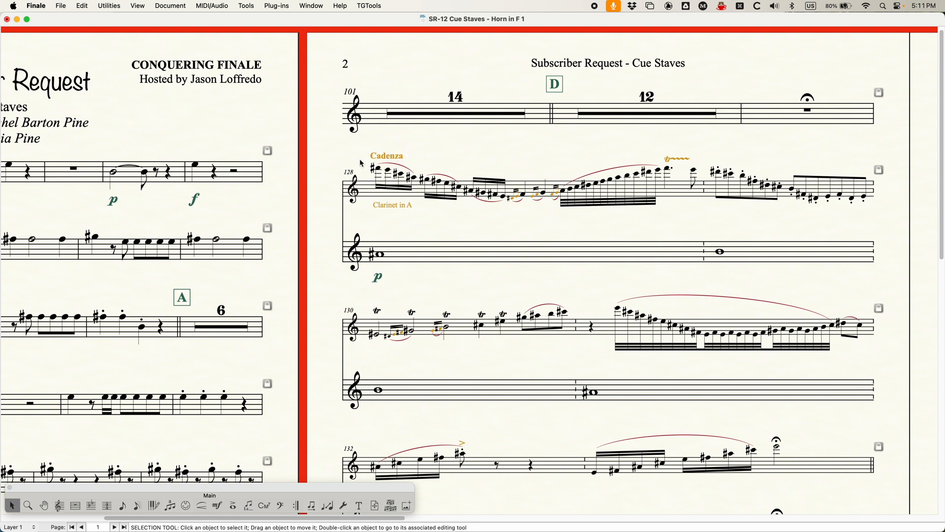
{"action": "left_click", "coordinate": [217, 504]}
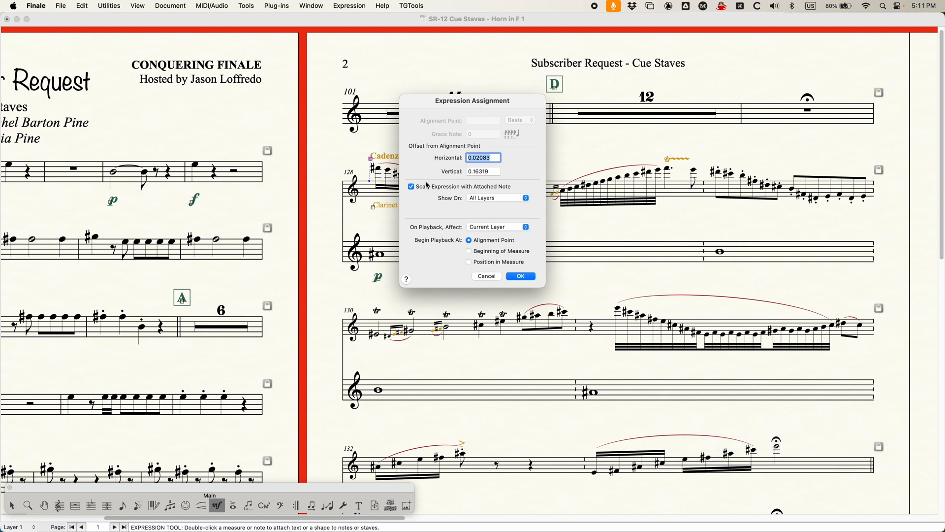
{"action": "left_click", "coordinate": [411, 186]}
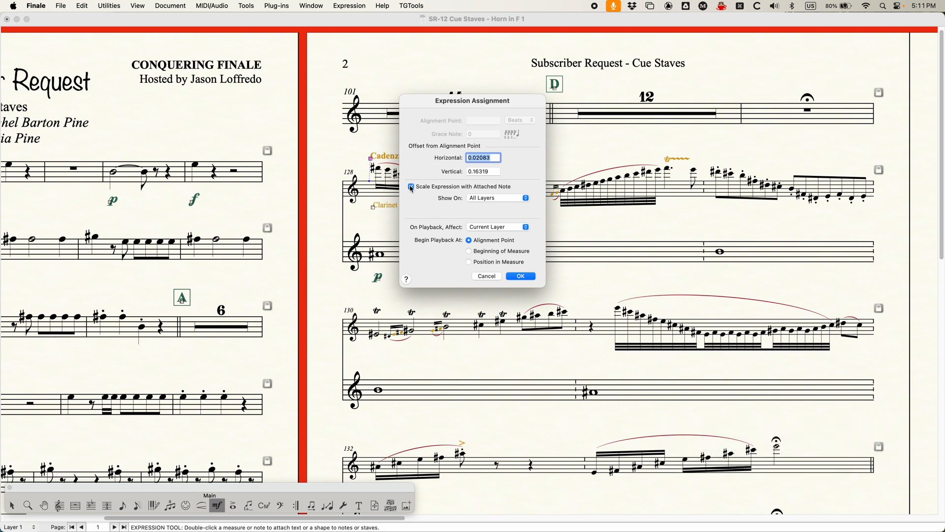
{"action": "left_click", "coordinate": [410, 187]}
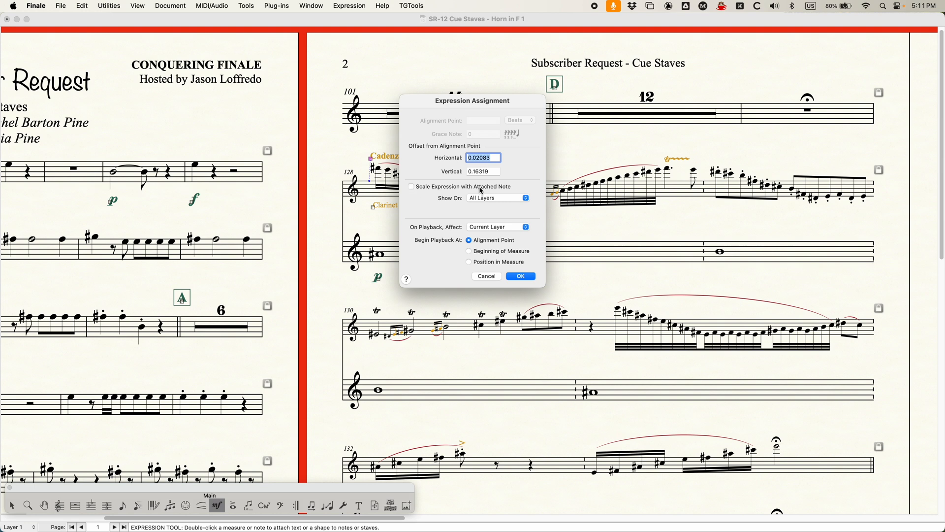
{"action": "left_click", "coordinate": [410, 187]}
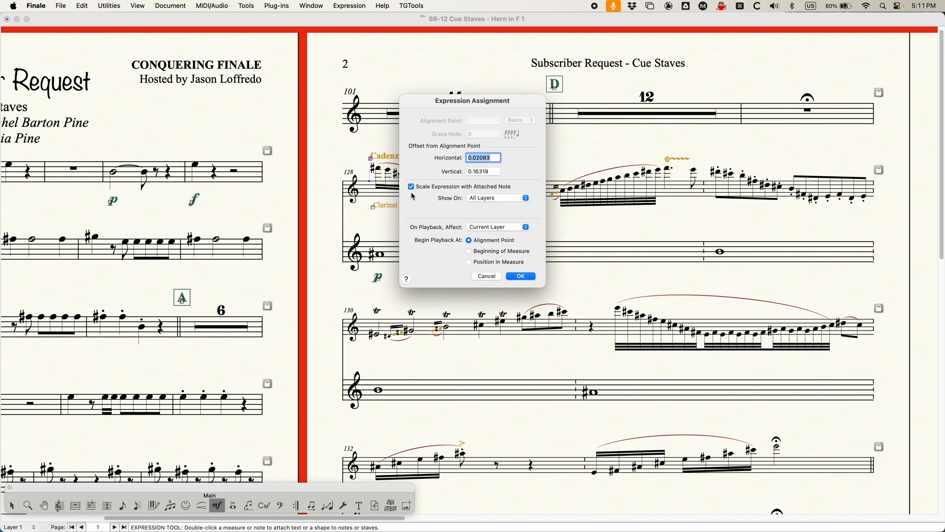
{"action": "mouse_move", "coordinate": [455, 193]}
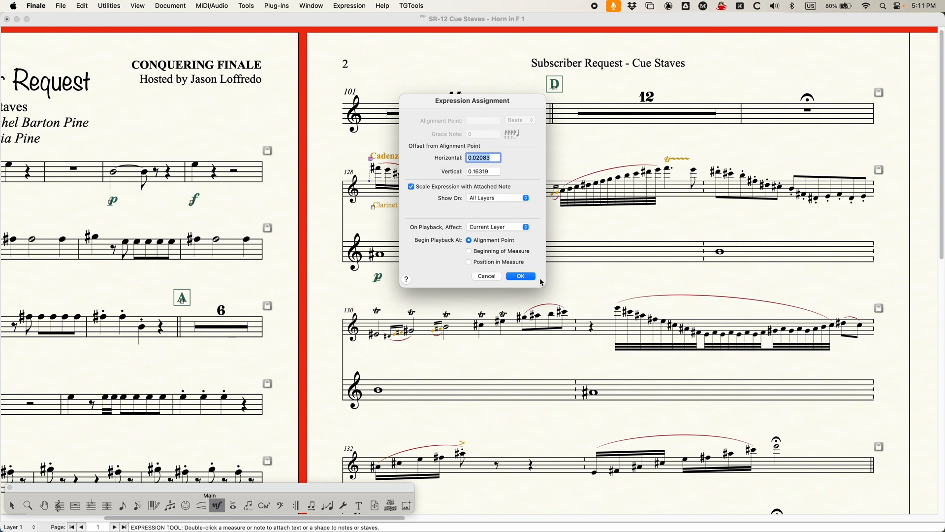
{"action": "left_click", "coordinate": [521, 276]}
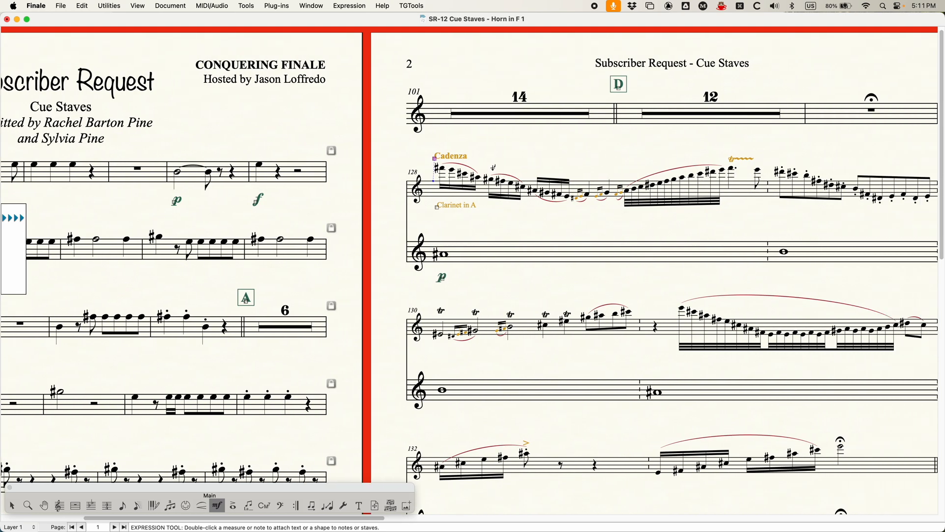
- Enable Tempo Marks on the Bottom Staff in parts via the category's Score List
{"action": "left_click", "coordinate": [472, 231]}
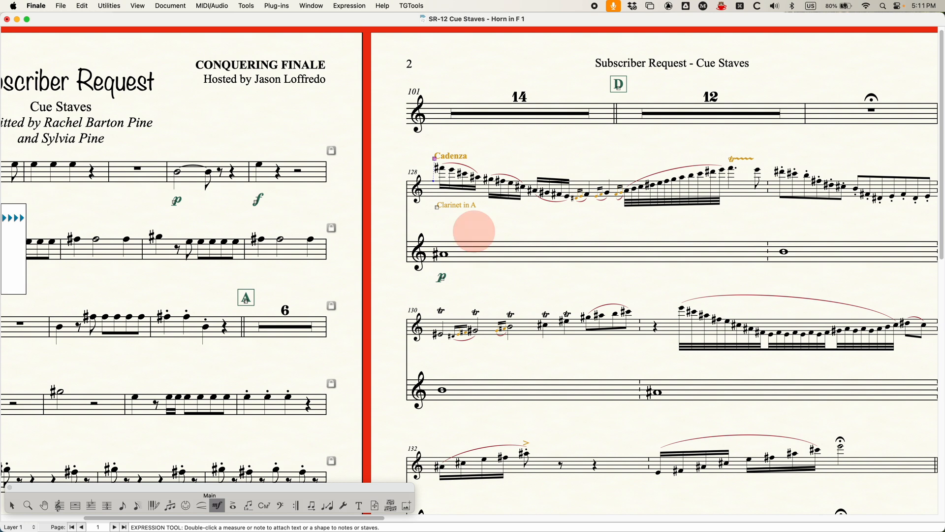
{"action": "double_click", "coordinate": [471, 233]}
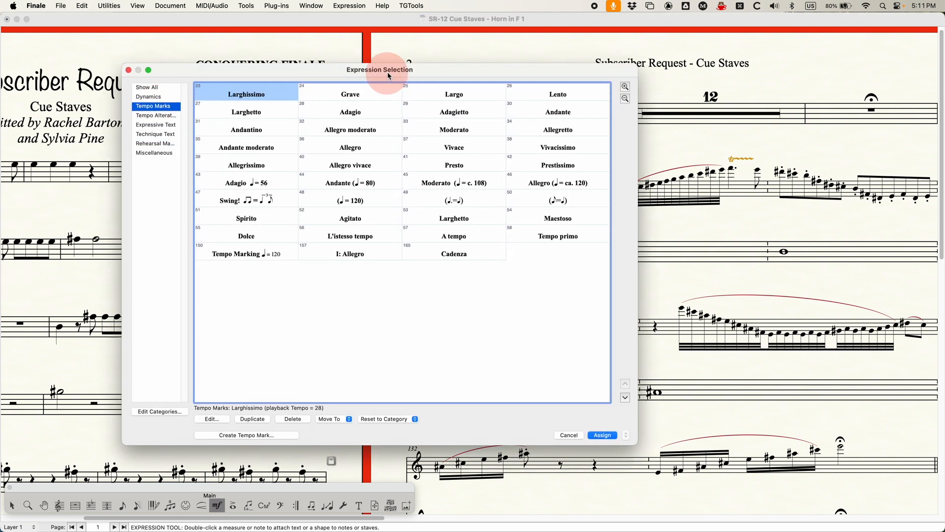
{"action": "left_click", "coordinate": [160, 411]}
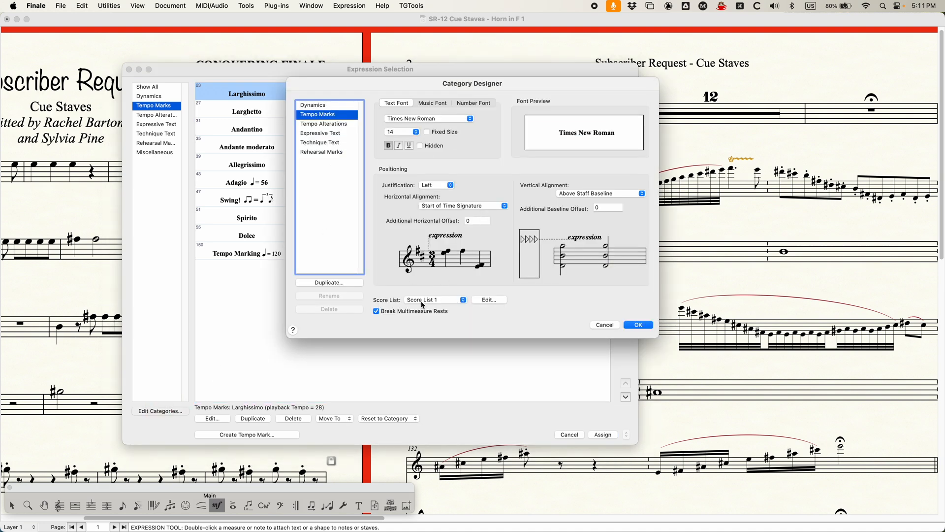
{"action": "left_click", "coordinate": [488, 300]}
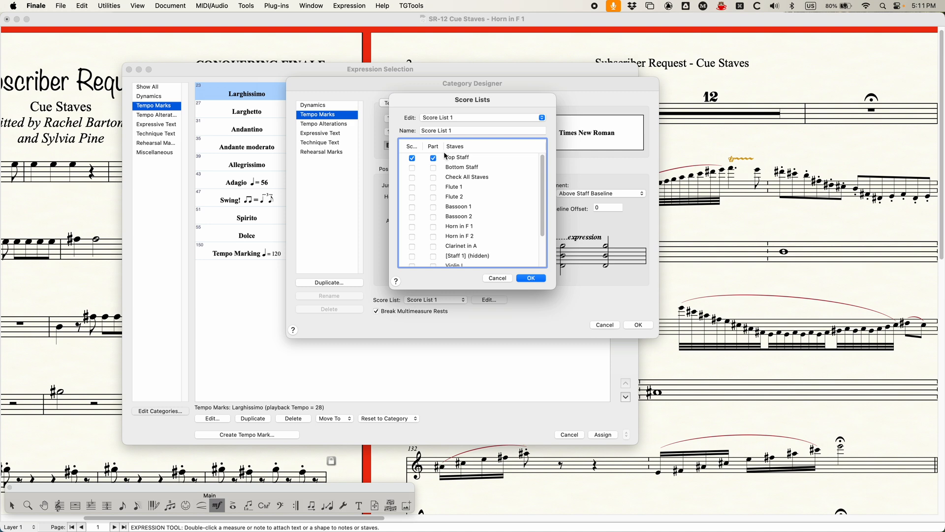
{"action": "left_click", "coordinate": [433, 167]}
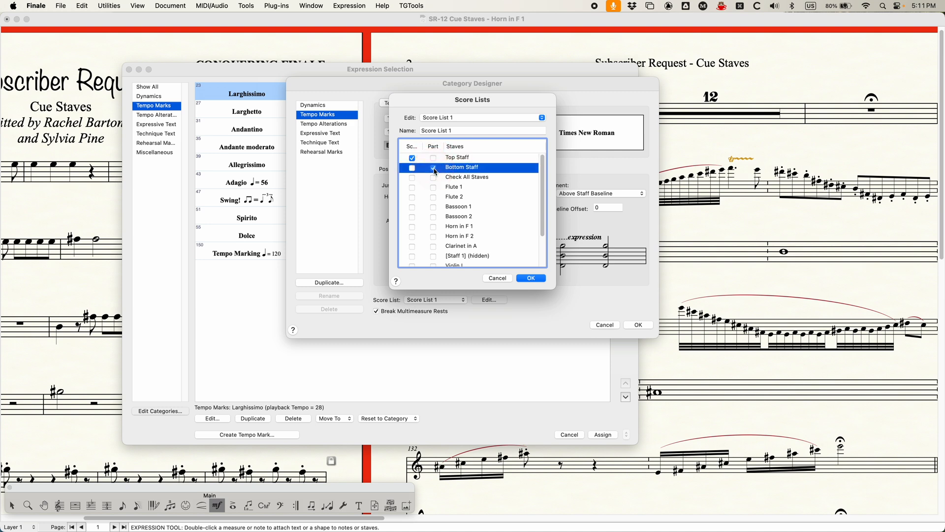
{"action": "left_click", "coordinate": [530, 278]}
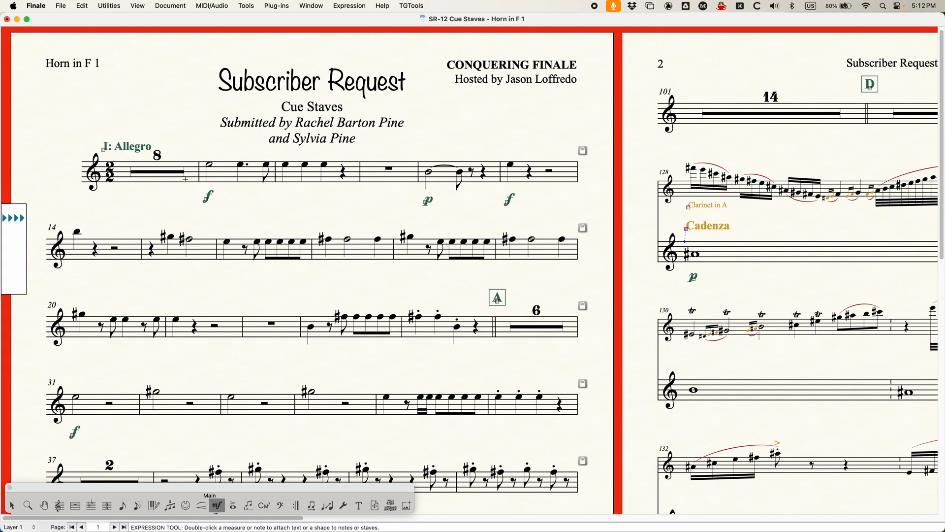
- Undo the staff-list change twice to restore Cadenza above the clarinet cue
{"action": "scroll", "scroll_direction": "right", "scroll_amount": 3}
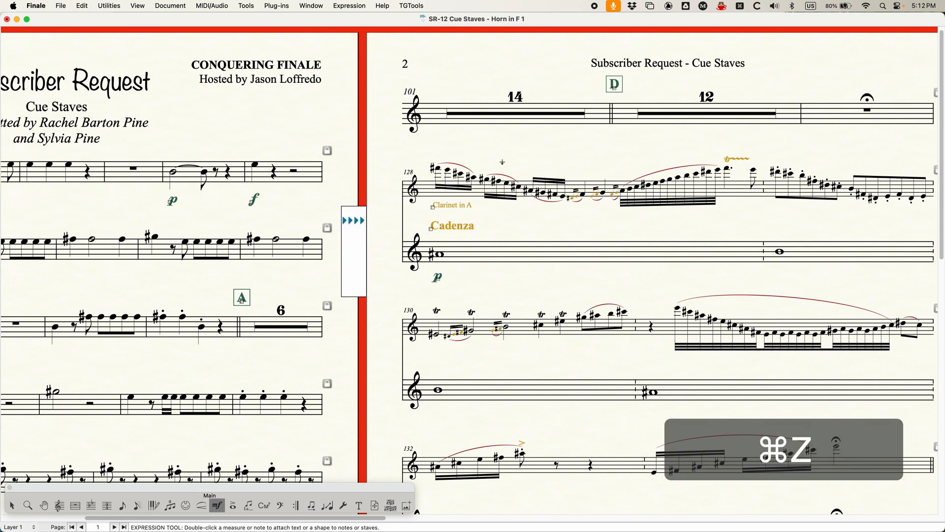
{"action": "key", "text": "cmd+z"}
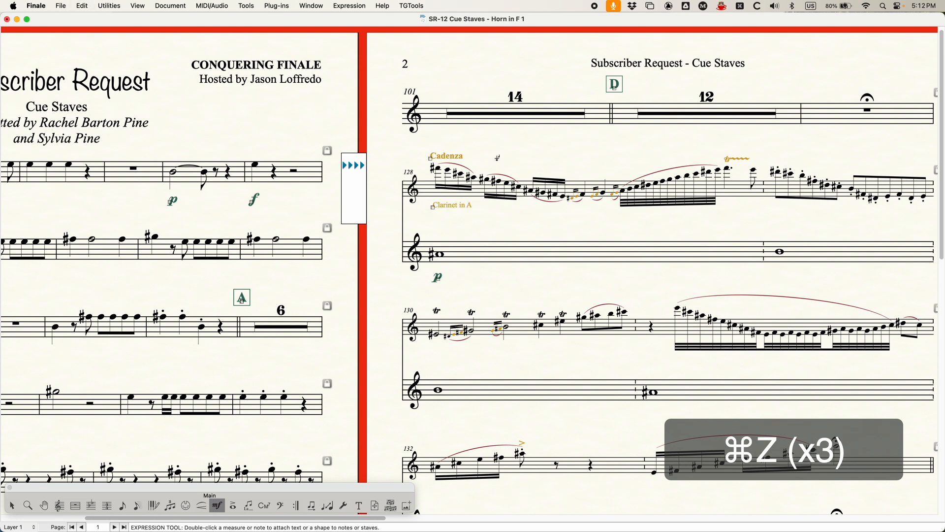
{"action": "key", "text": "cmd+z"}
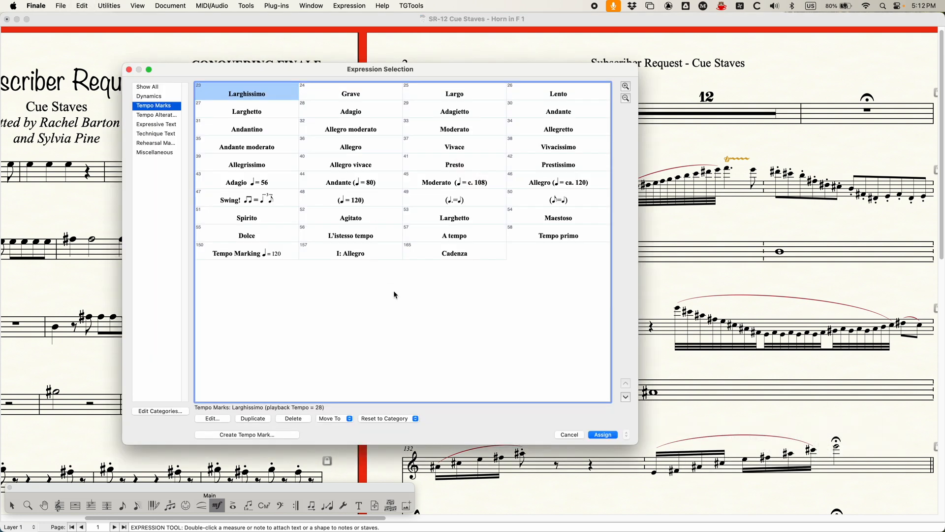
- Add a bold 14-point Times New Roman Cadenza technique text to measure 128
{"action": "left_click", "coordinate": [156, 133]}
{"action": "type", "text": "Cadenza"}
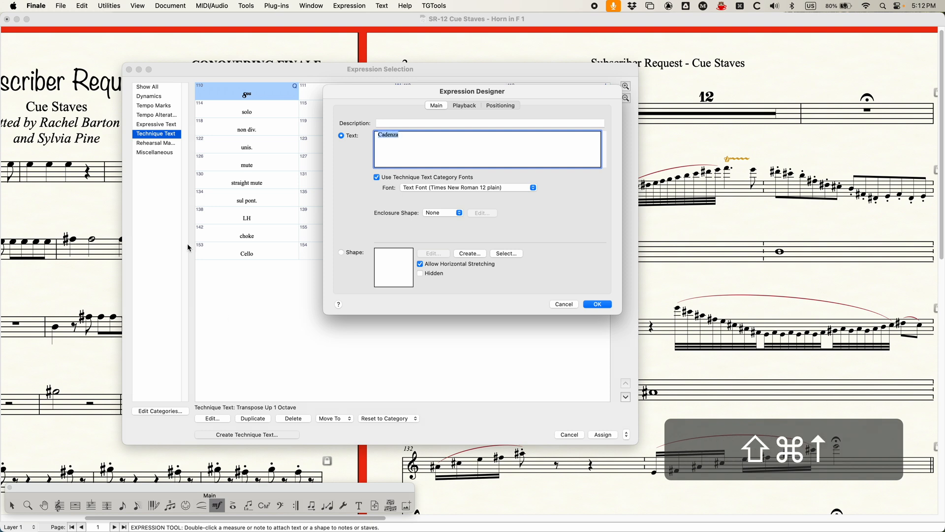
{"action": "left_click", "coordinate": [376, 177]}
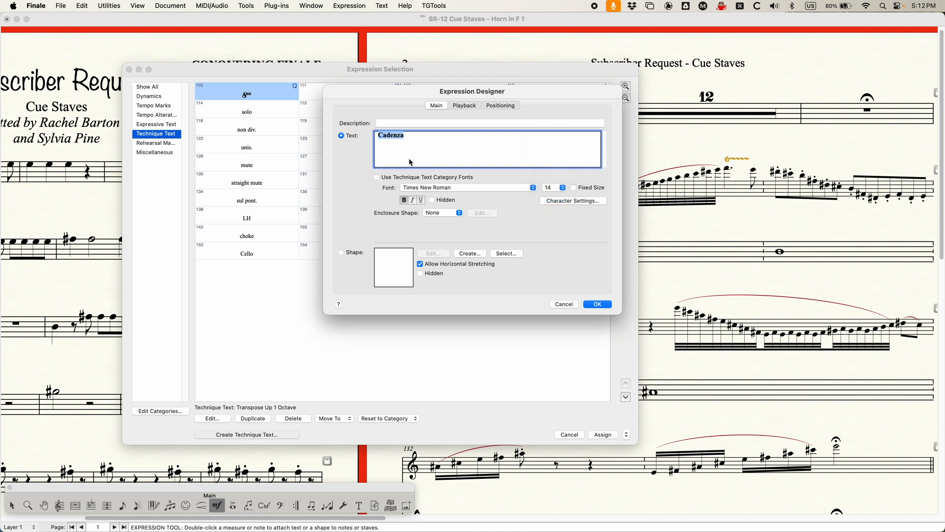
{"action": "left_click", "coordinate": [597, 303]}
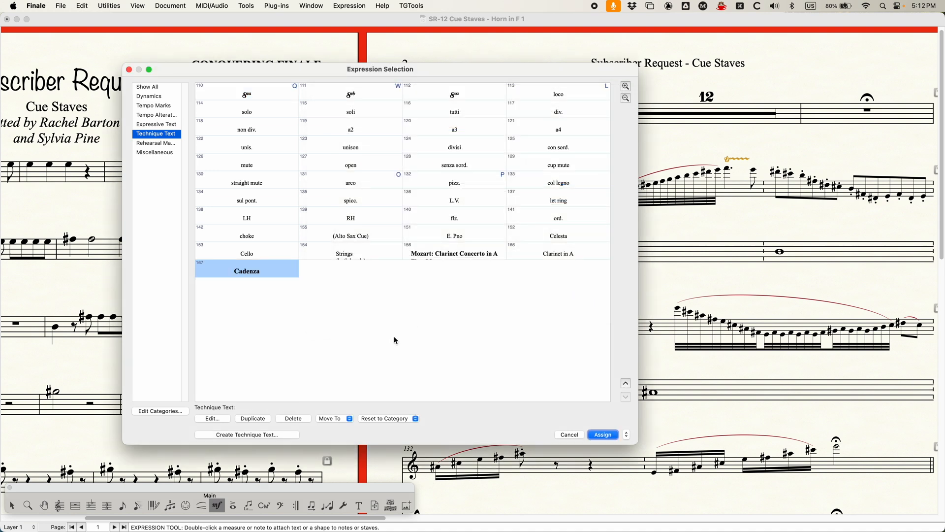
{"action": "left_click", "coordinate": [603, 434]}
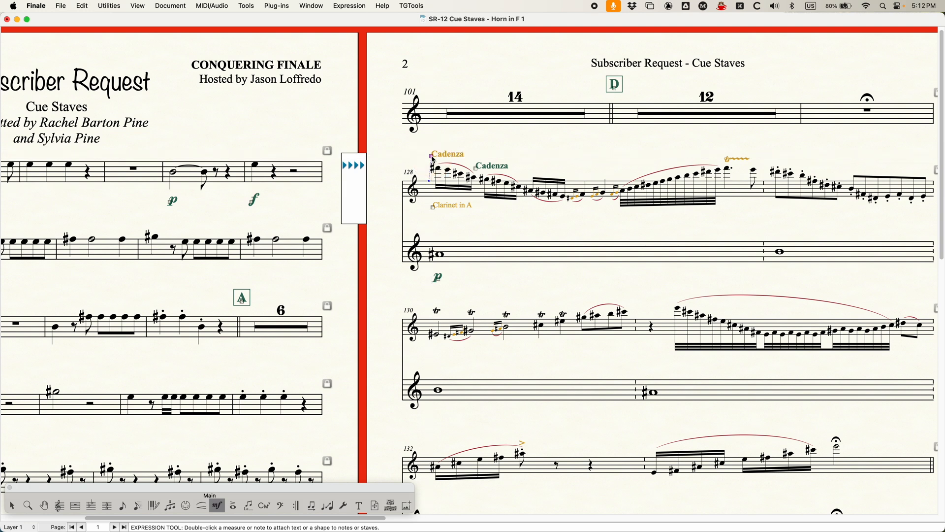
{"action": "key", "text": "cmd+z"}
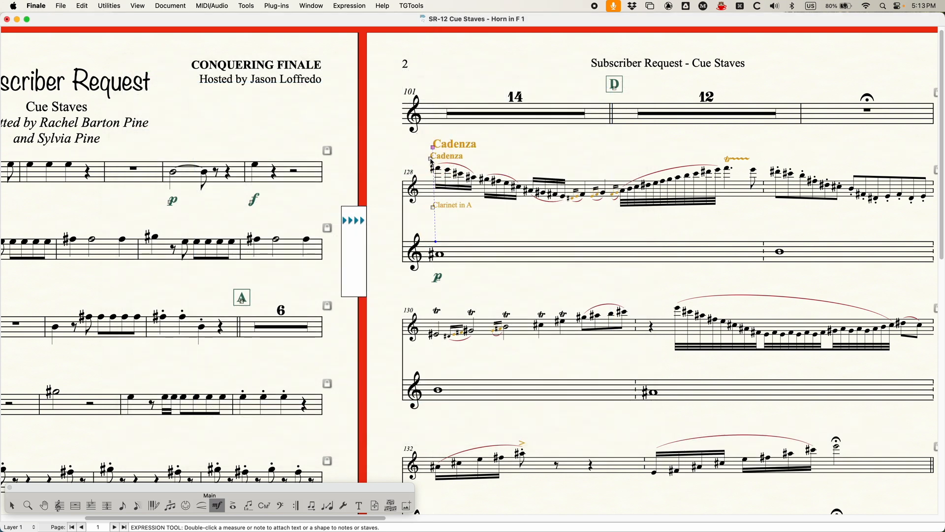
{"action": "right_click", "coordinate": [432, 146]}
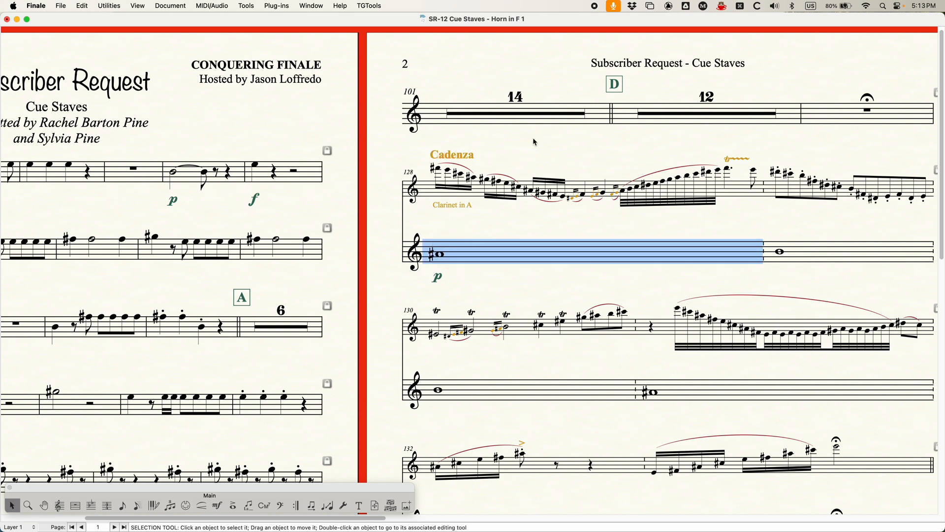
- Deselect measure 128 and return to the full score with Edit Score
{"action": "left_click", "coordinate": [503, 223]}
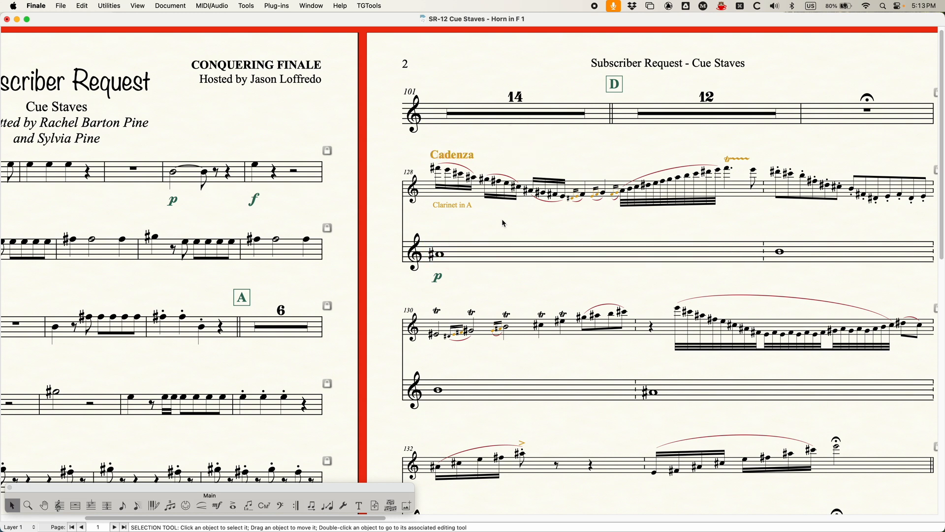
{"action": "left_click", "coordinate": [60, 504]}
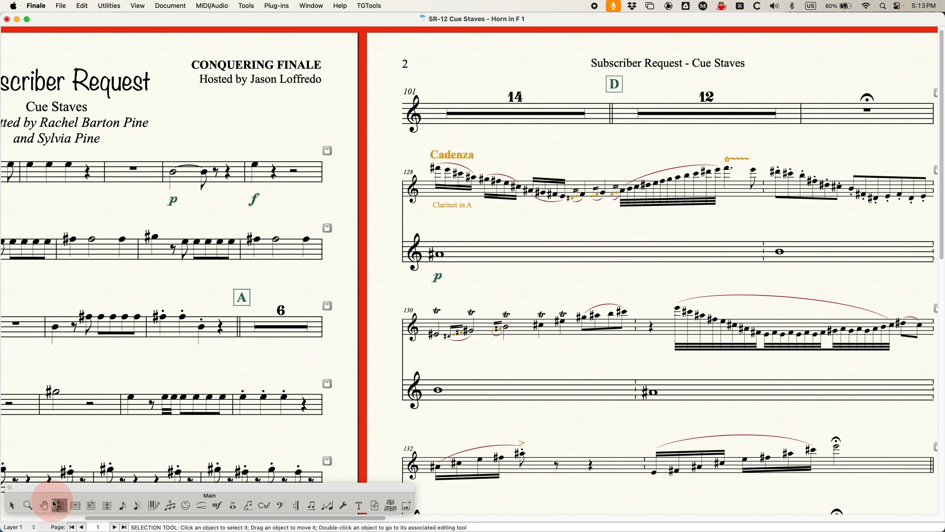
{"action": "left_click", "coordinate": [58, 504]}
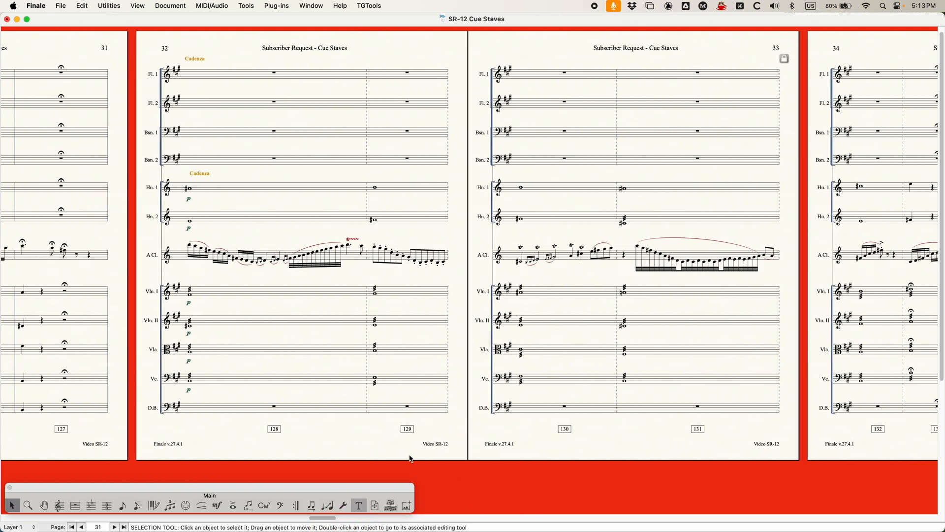
{"action": "mouse_move", "coordinate": [280, 232]}
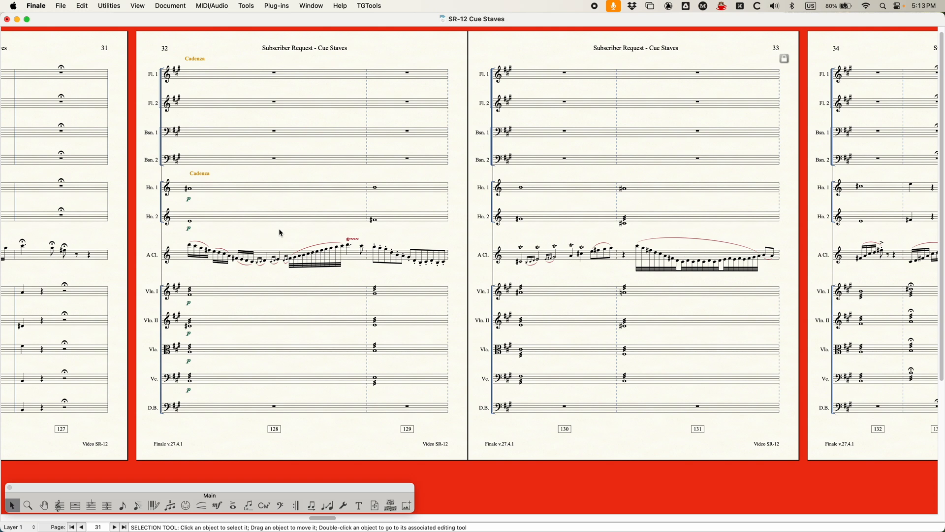
- Select measure 128 in the clarinet staff
{"action": "left_click", "coordinate": [279, 256]}
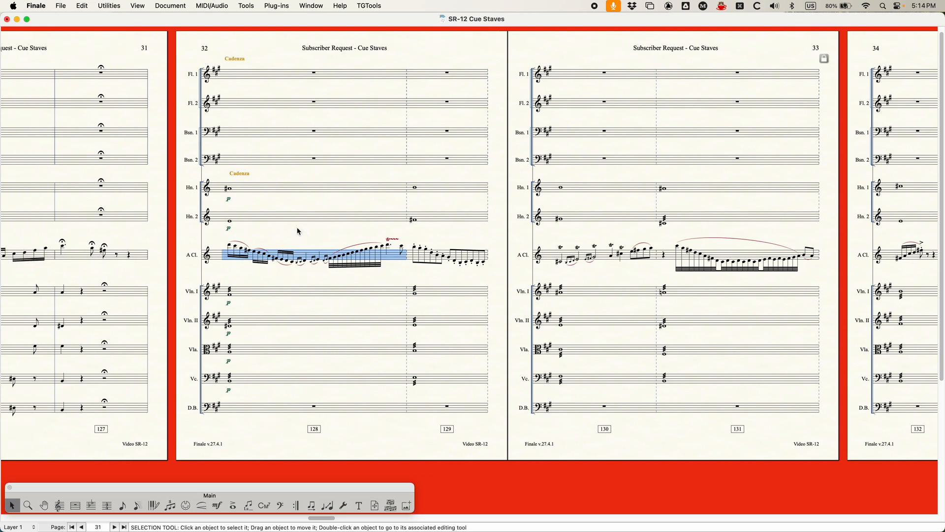
{"action": "mouse_move", "coordinate": [194, 451]}
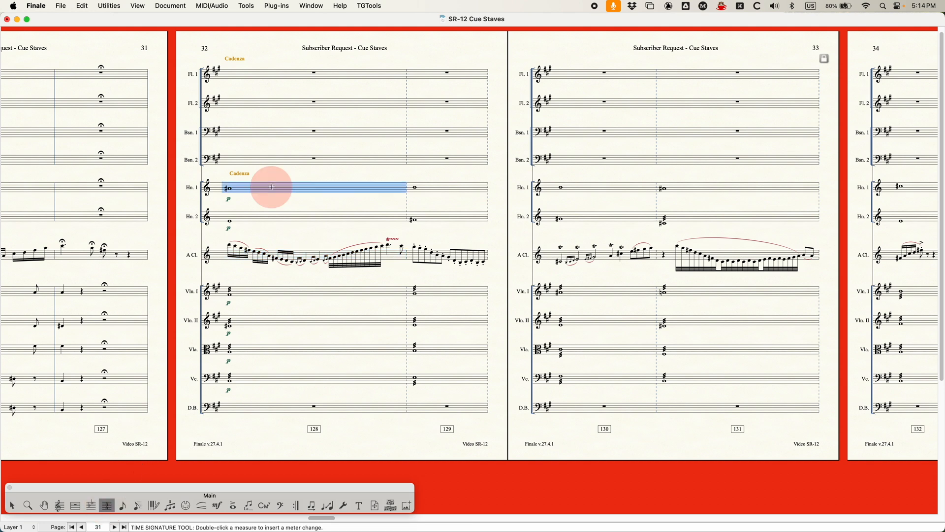
- Open measure 128's time signature settings and enable a separate display time signature
{"action": "double_click", "coordinate": [272, 187]}
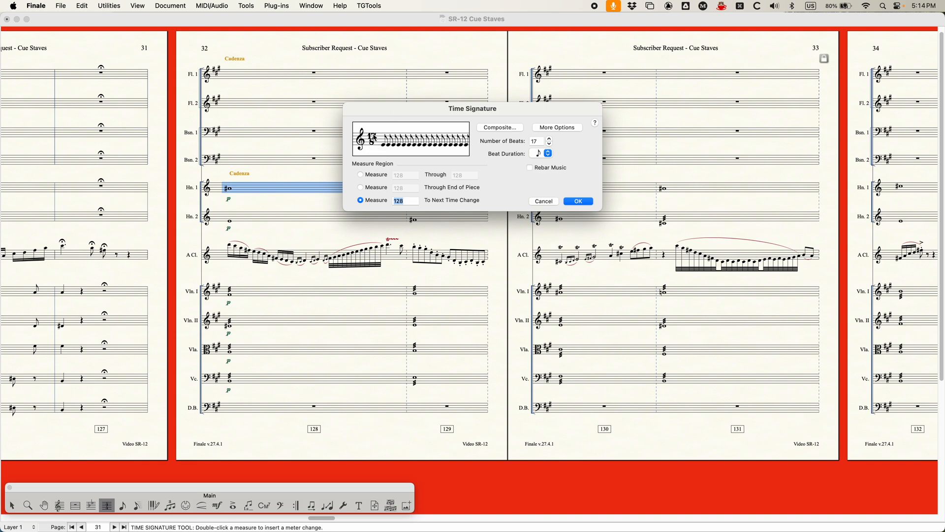
{"action": "left_click", "coordinate": [557, 127]}
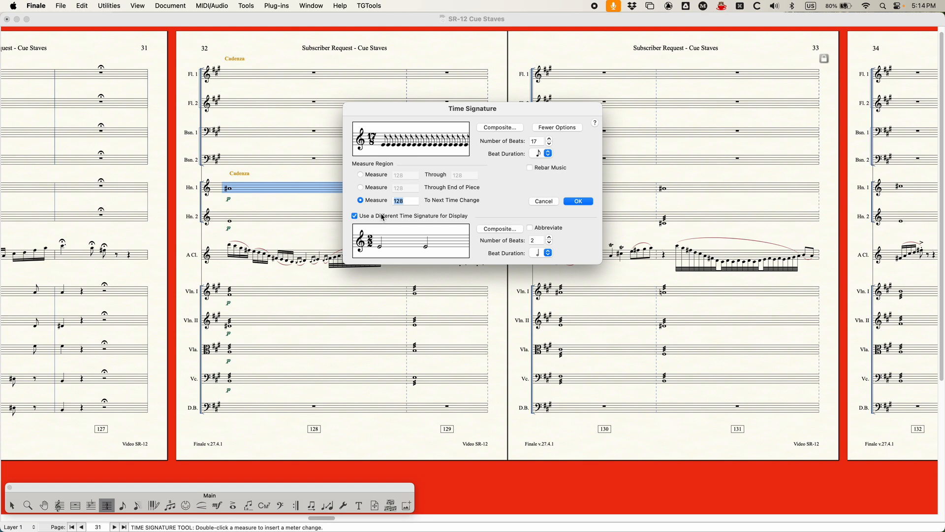
{"action": "mouse_move", "coordinate": [433, 236]}
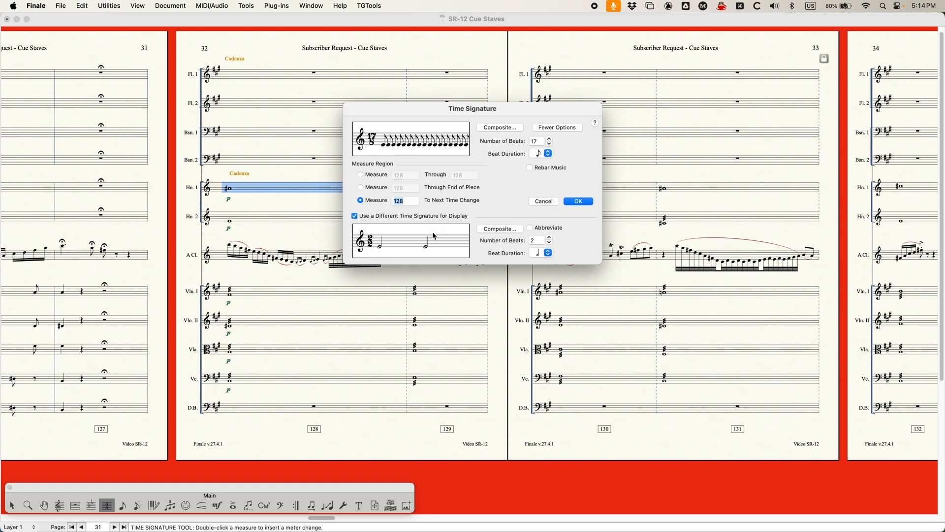
{"action": "mouse_move", "coordinate": [164, 169]}
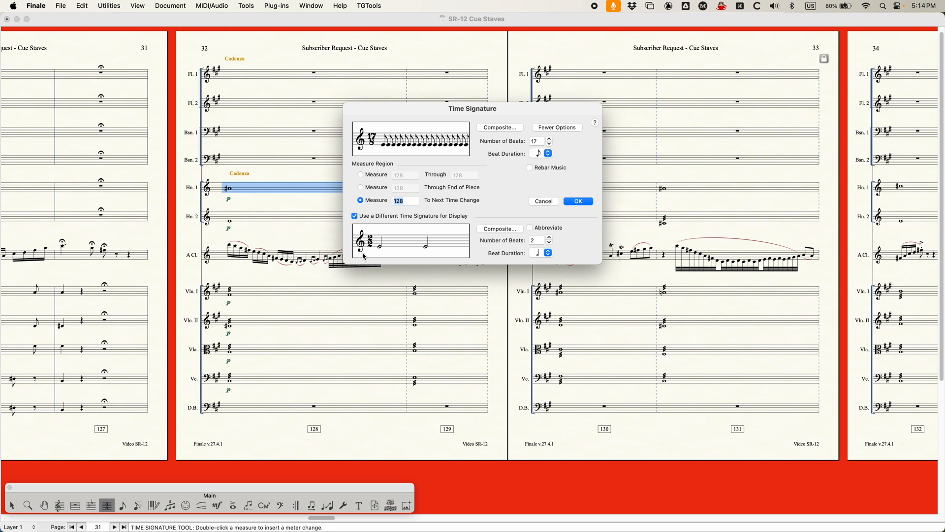
{"action": "mouse_move", "coordinate": [406, 239]}
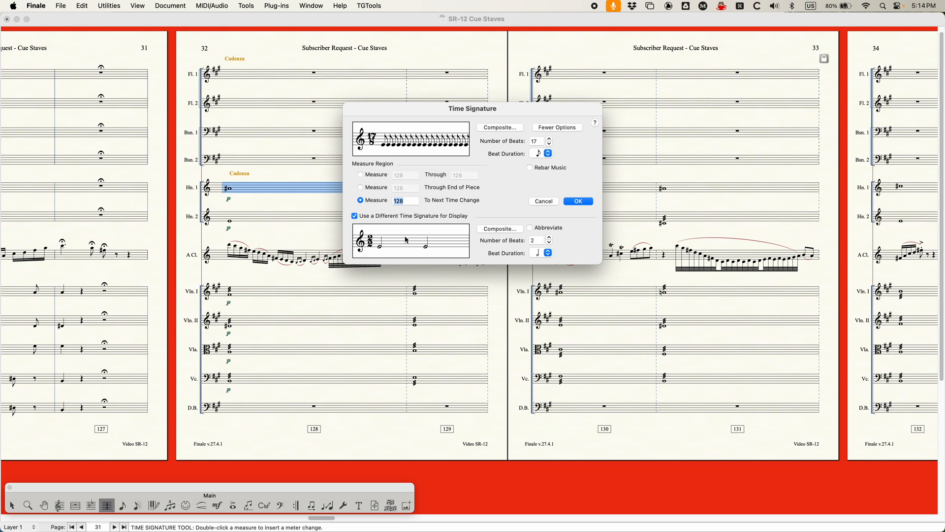
{"action": "mouse_move", "coordinate": [375, 265]}
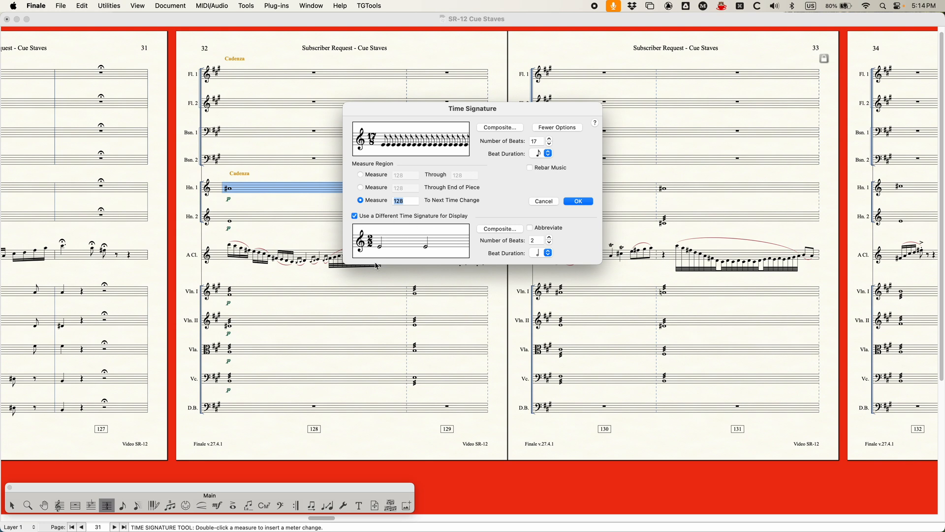
{"action": "mouse_move", "coordinate": [380, 262]}
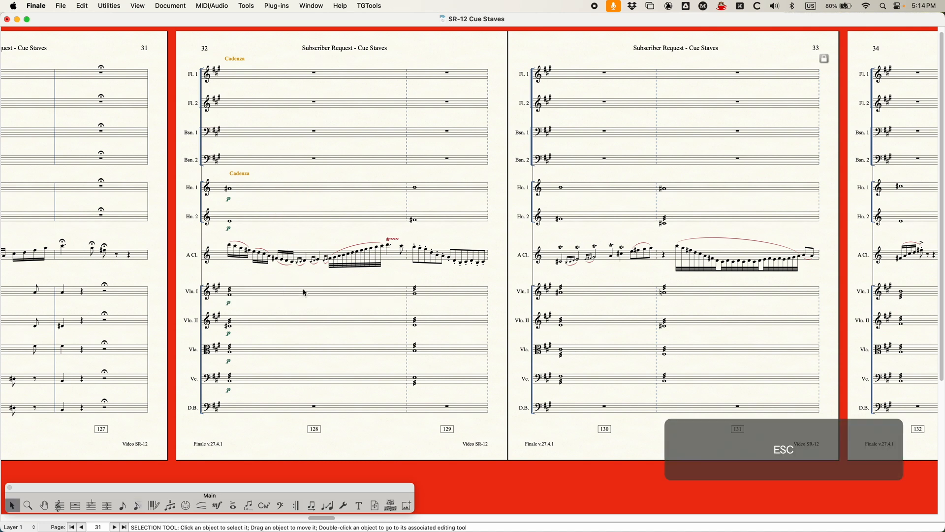
- Open Staff Attributes for the Clarinet in A staff, with cadenza measure 128 in view
{"action": "left_click", "coordinate": [301, 256]}
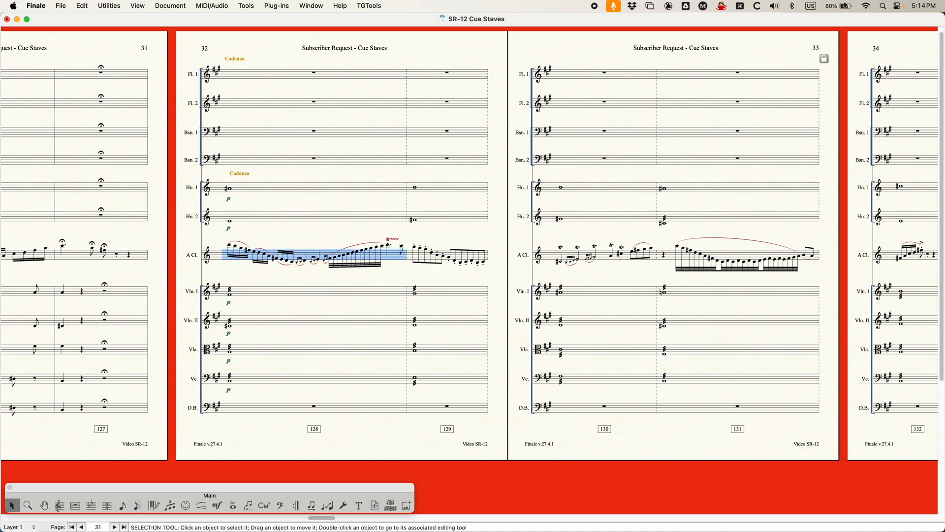
{"action": "mouse_move", "coordinate": [299, 249]}
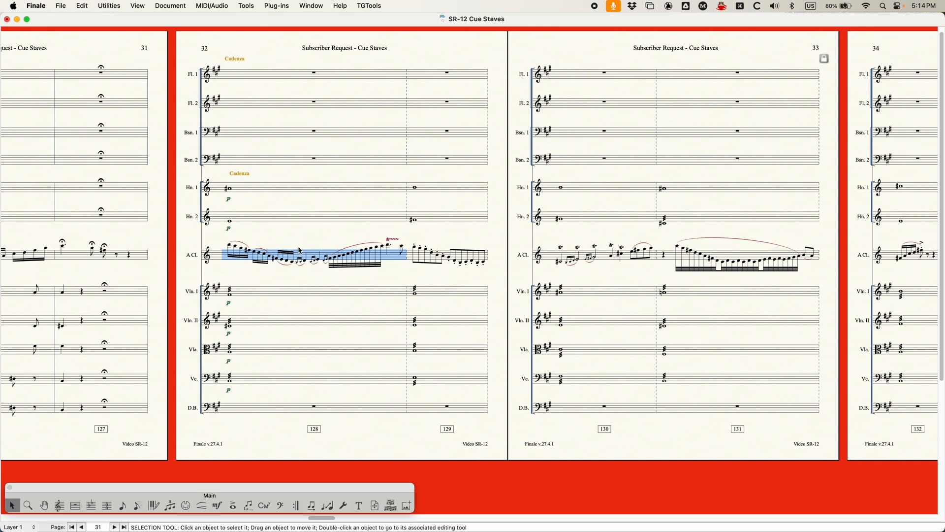
{"action": "mouse_move", "coordinate": [305, 250]}
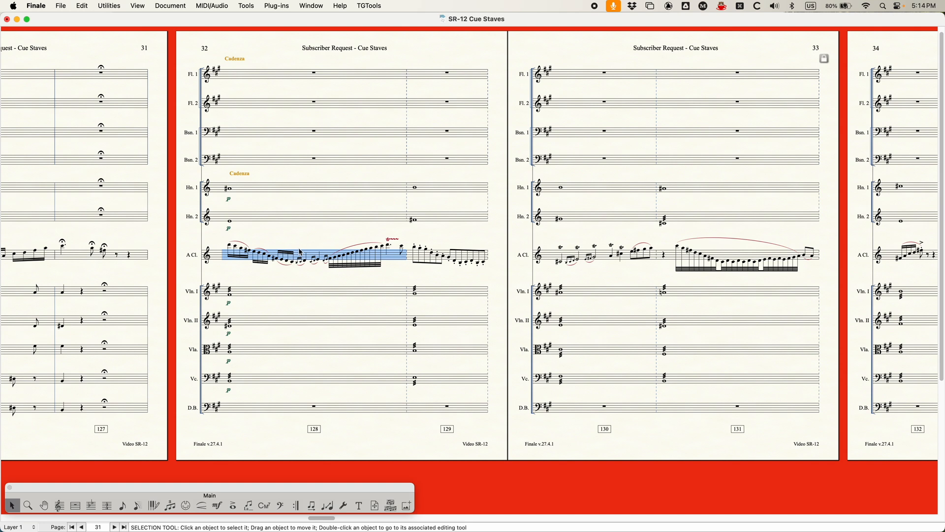
{"action": "mouse_move", "coordinate": [318, 233]}
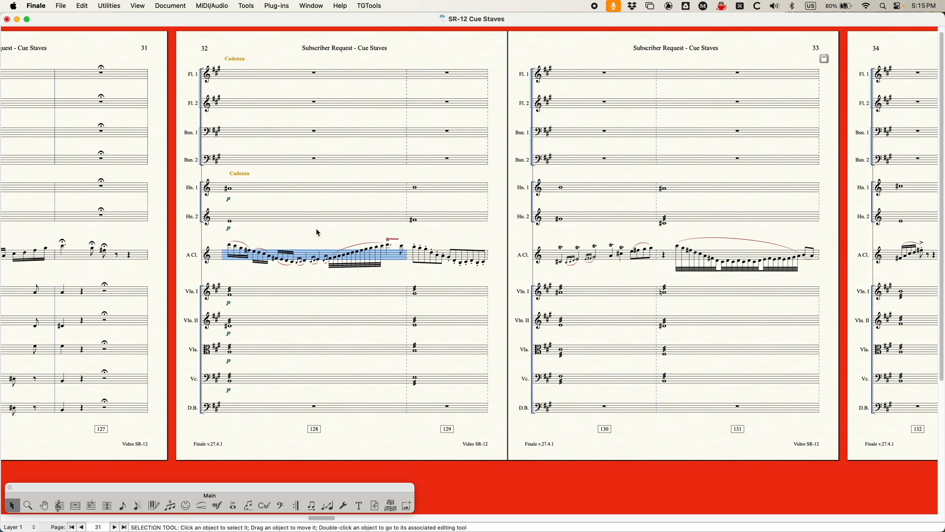
{"action": "left_click", "coordinate": [213, 387]}
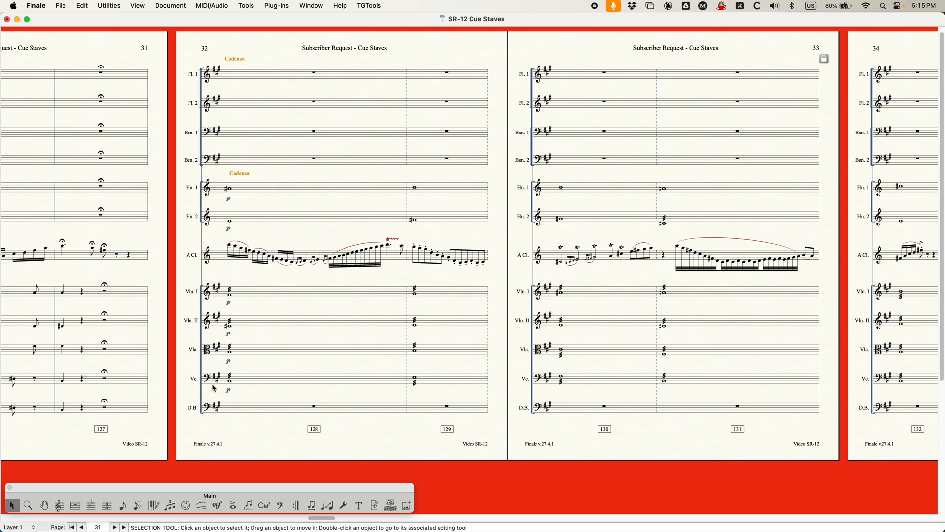
{"action": "left_click", "coordinate": [57, 504]}
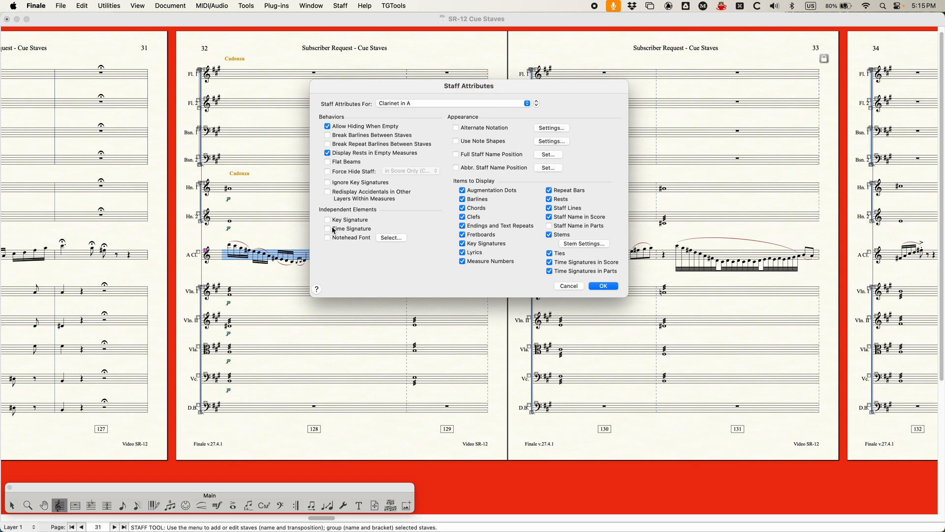
- Enable Independent Time Signature for the Clarinet in A staff and confirm the staff settings
{"action": "left_click", "coordinate": [327, 229]}
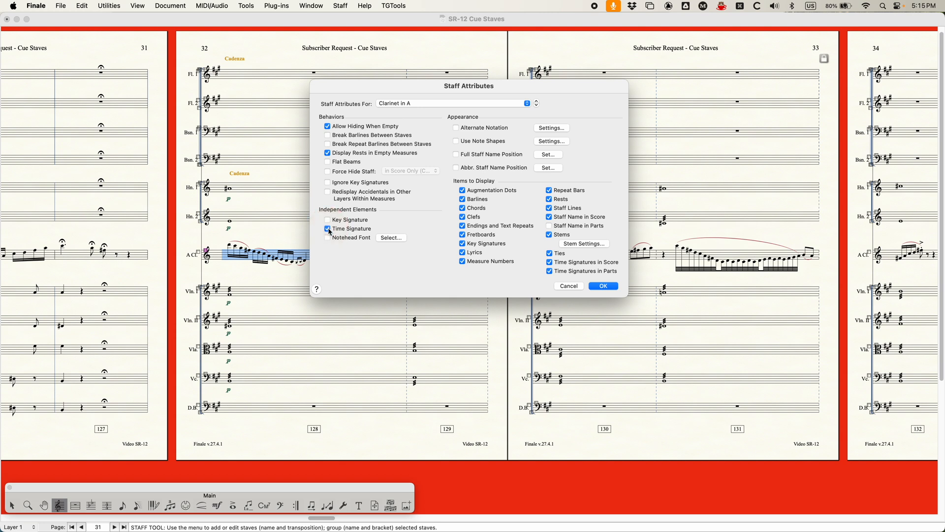
{"action": "left_click", "coordinate": [603, 286]}
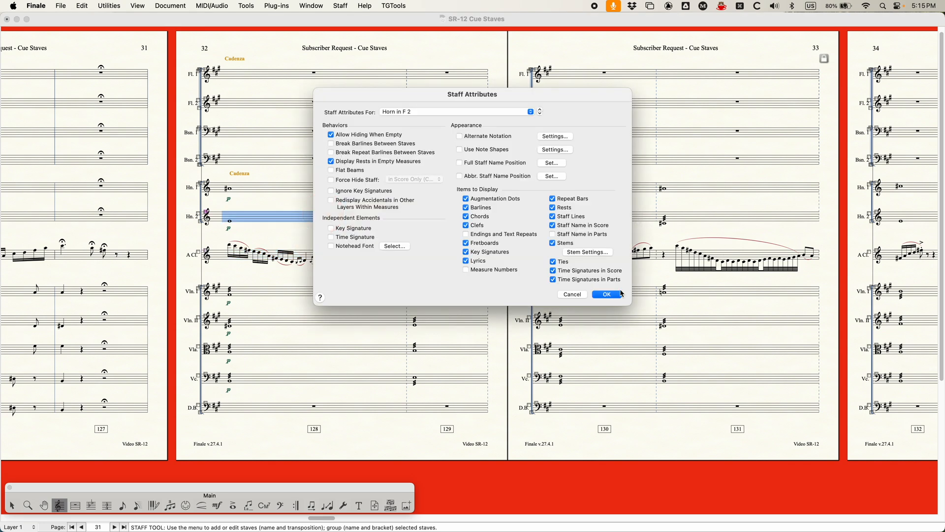
{"action": "left_click", "coordinate": [606, 294]}
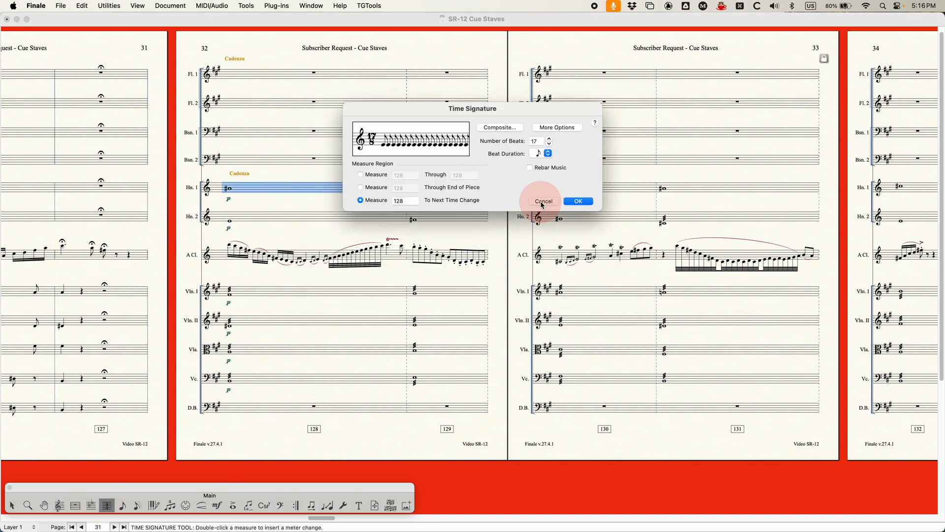
- Dismiss measure 128's meter settings unchanged and switch to viewing the Horn in F 1 part
{"action": "left_click", "coordinate": [544, 201]}
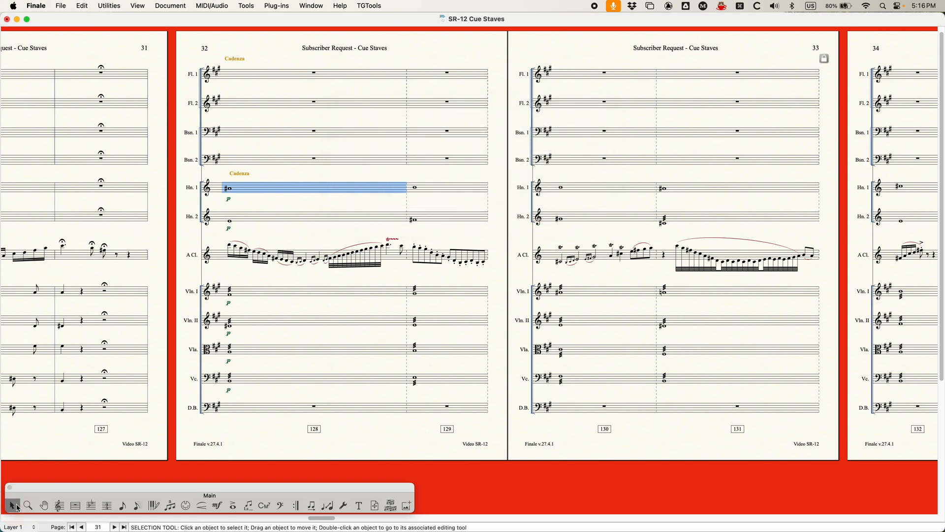
{"action": "left_click", "coordinate": [390, 372]}
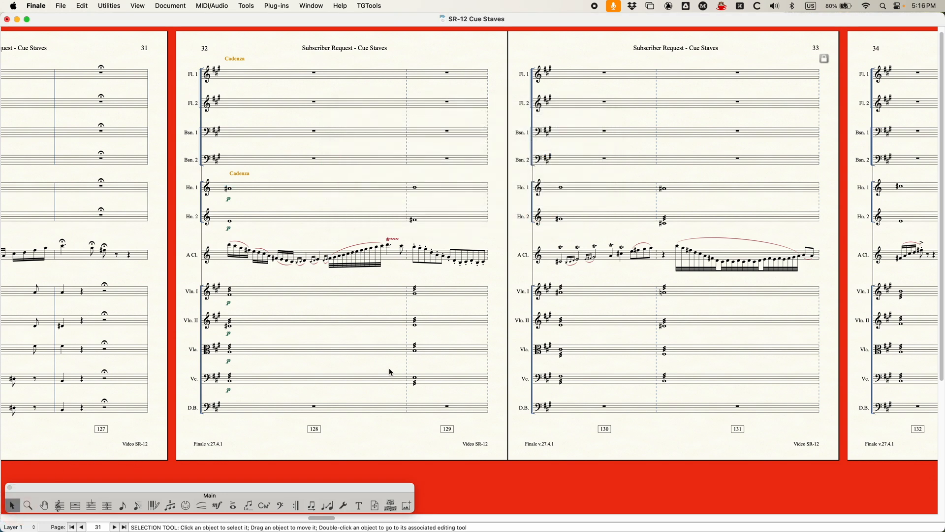
{"action": "left_click", "coordinate": [217, 503]}
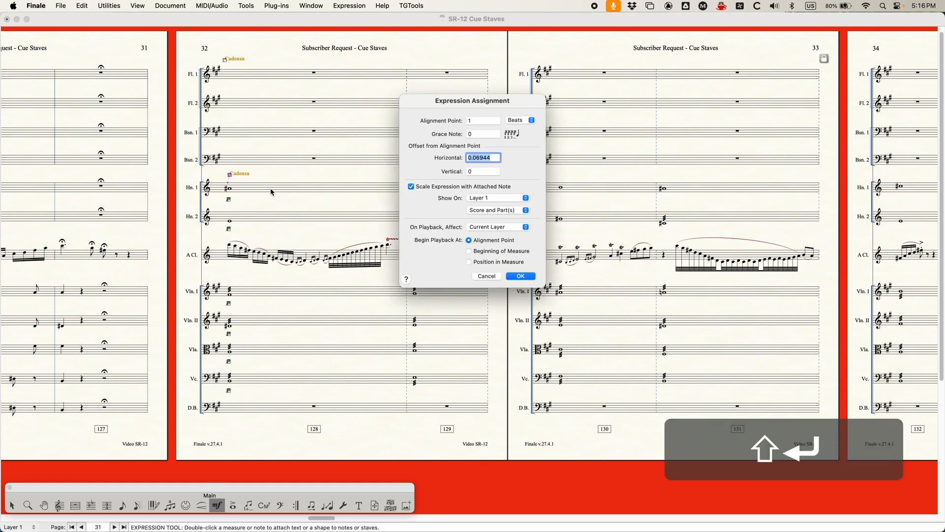
{"action": "left_click", "coordinate": [497, 210]}
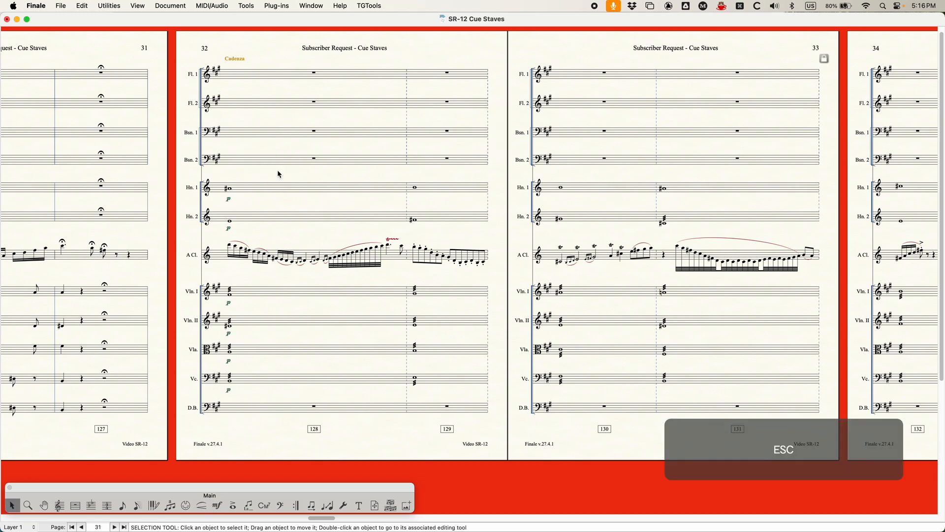
{"action": "left_click", "coordinate": [169, 5]}
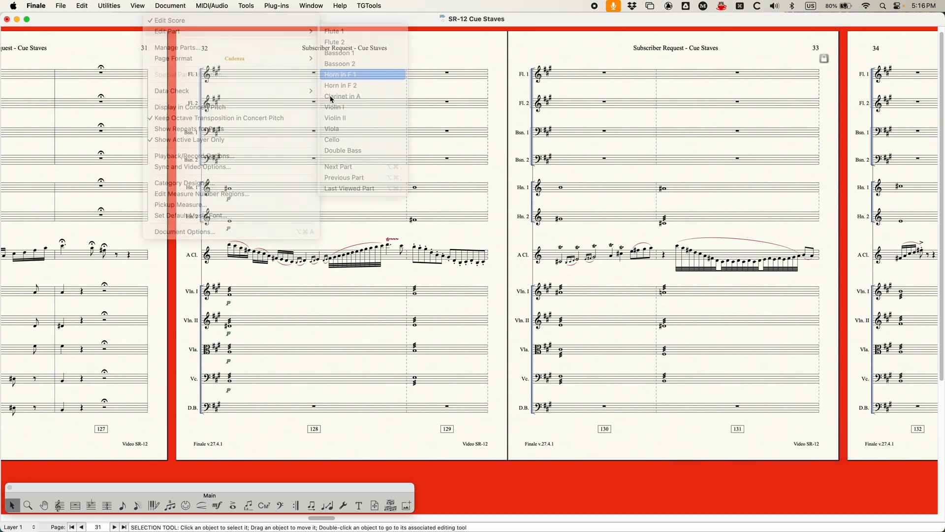
{"action": "left_click", "coordinate": [340, 74]}
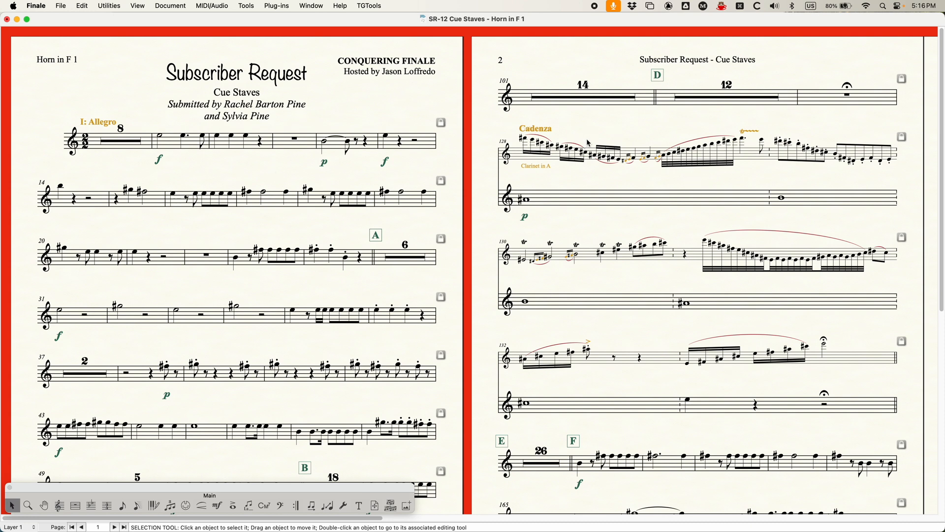